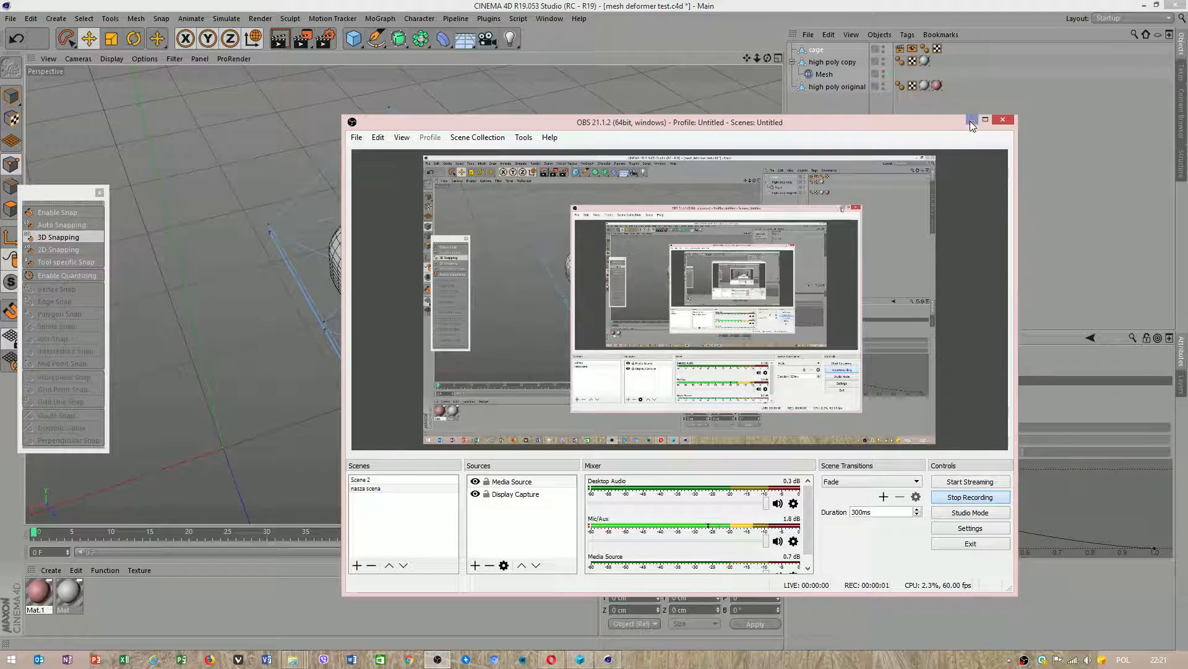
Close the mesh deformer test project so the save-changes prompt appears.
left_click(973, 120)
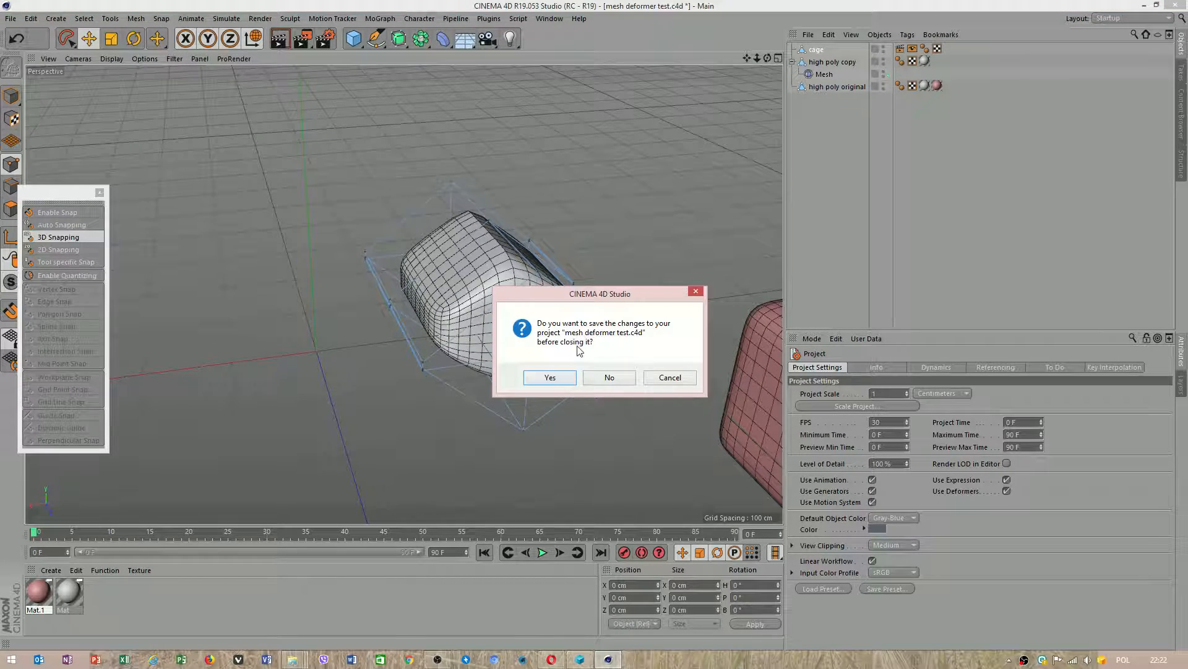
Discard the old project, add an editable cube with a new material and rename it 'high poly'.
left_click(609, 378)
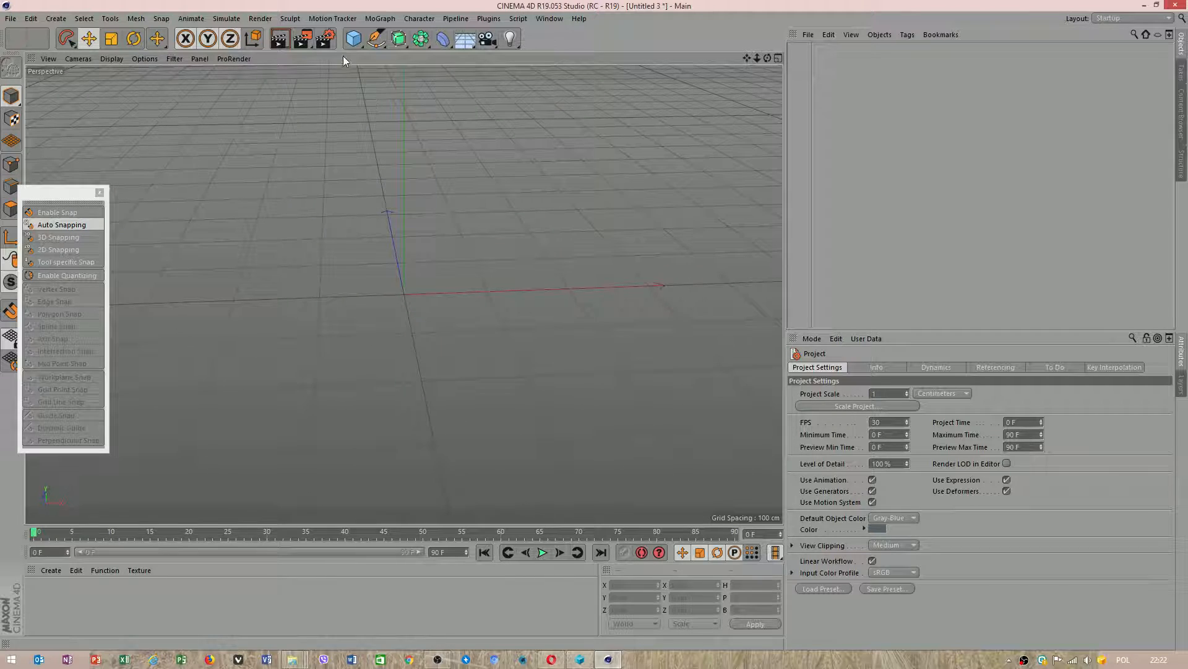
left_click(353, 38)
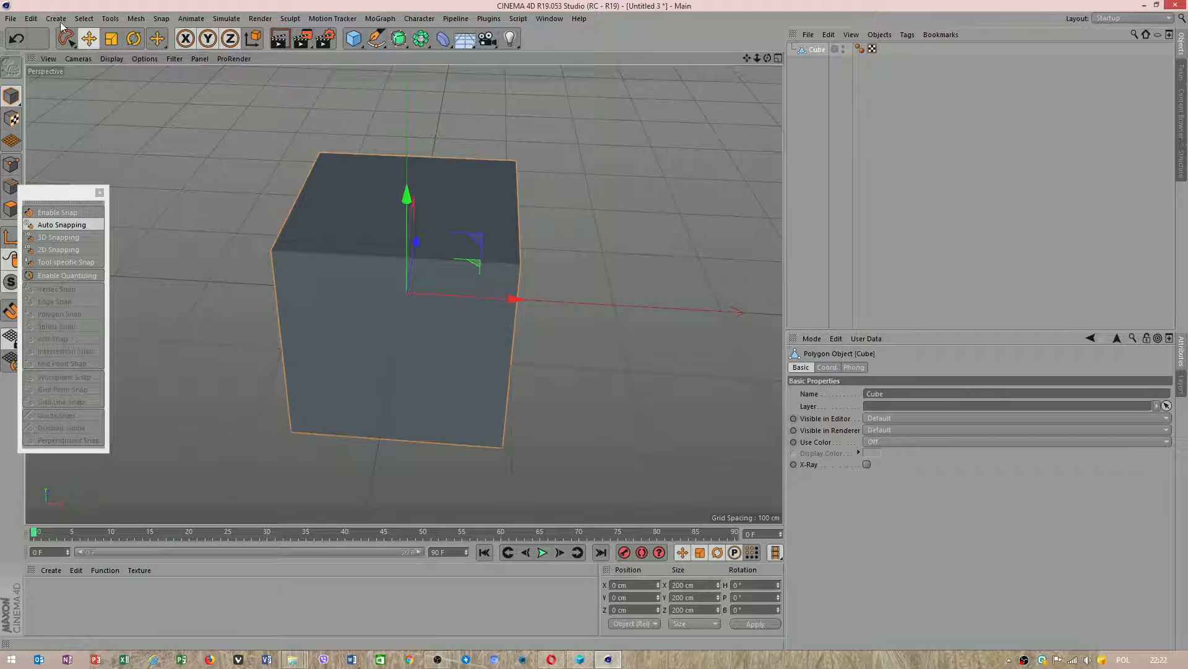
left_click(135, 19)
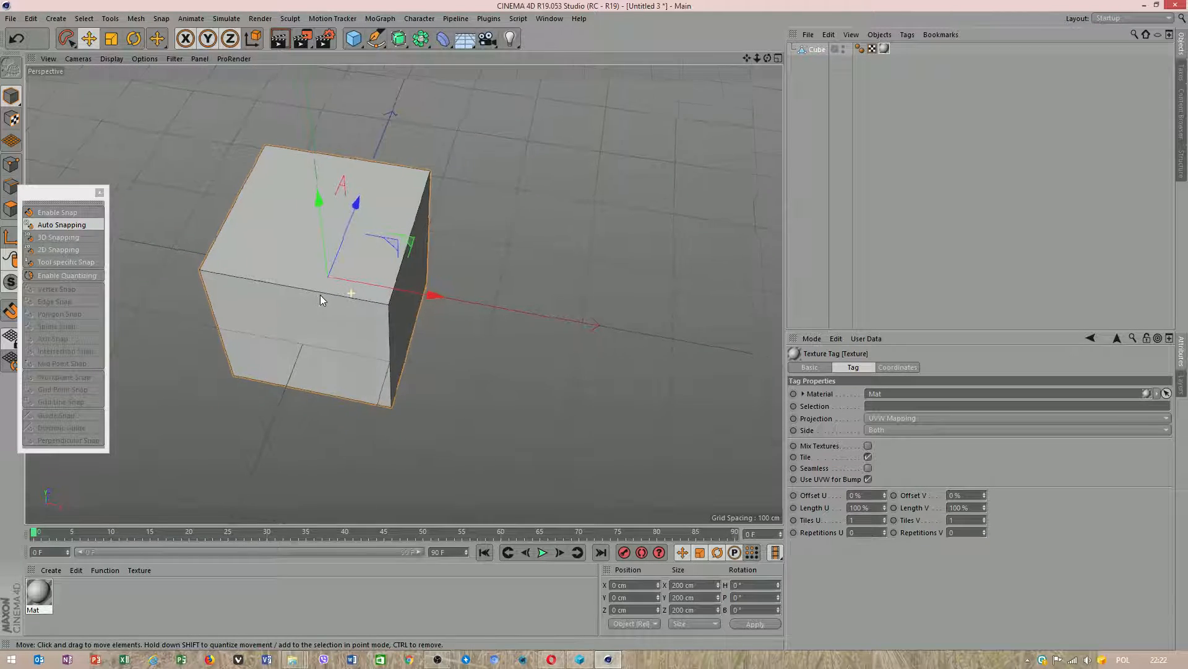
left_click(819, 48)
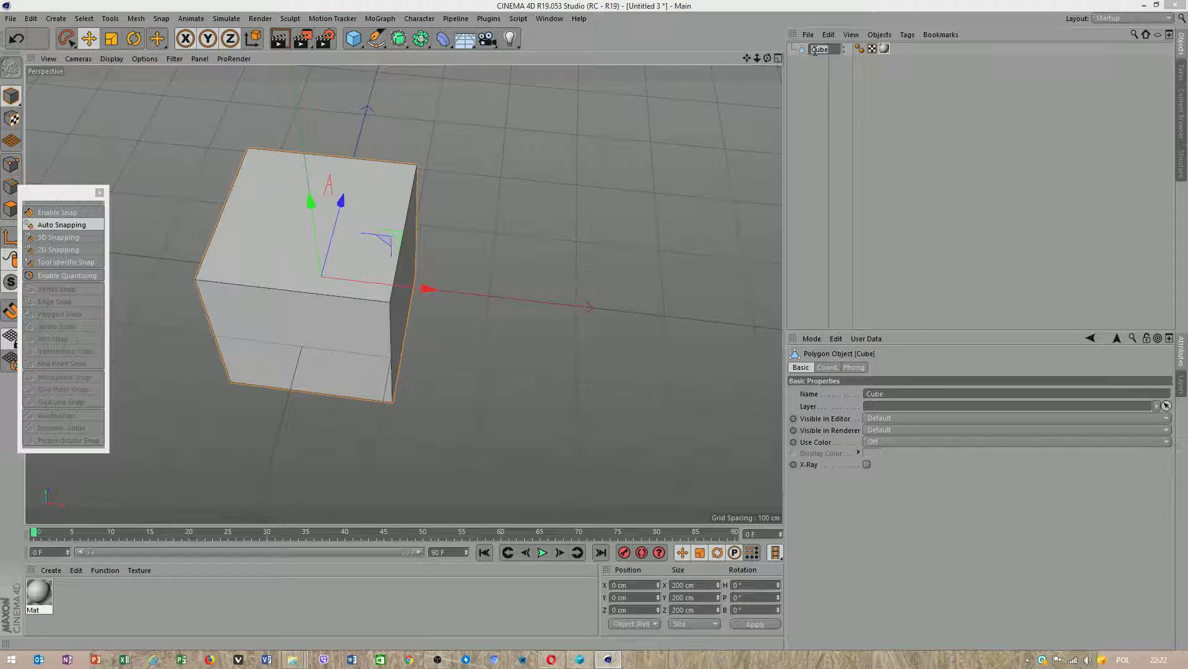
type("high poly")
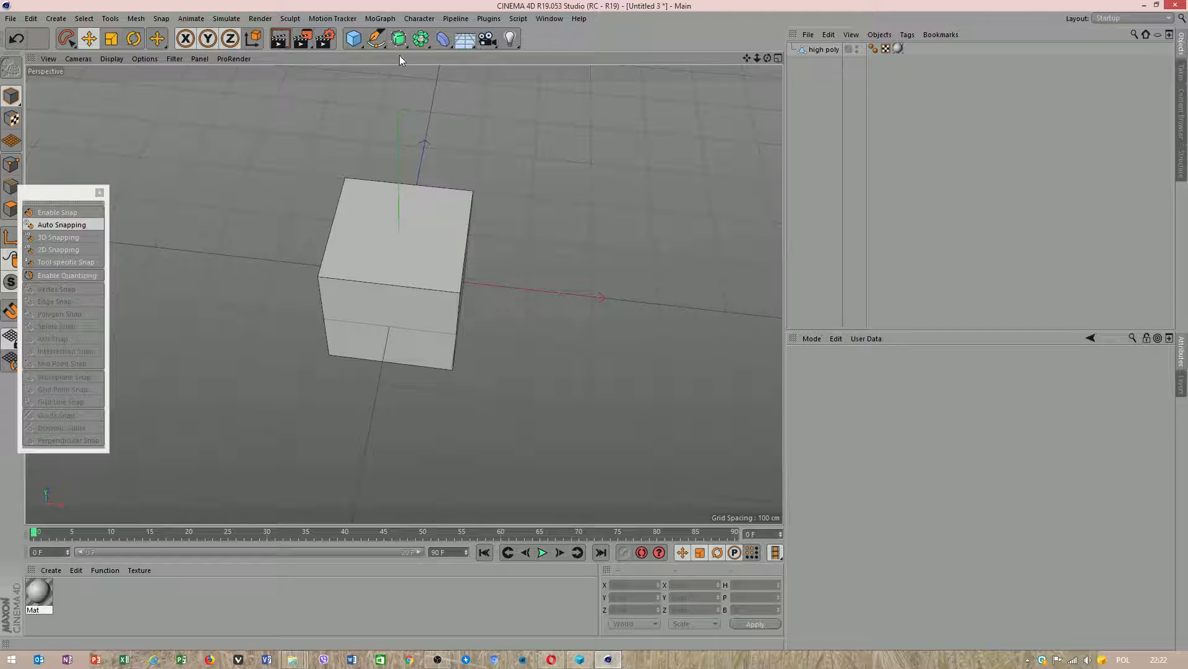
Add a plane with 2 width and height segments and move it along X beside the cube.
left_click(353, 38)
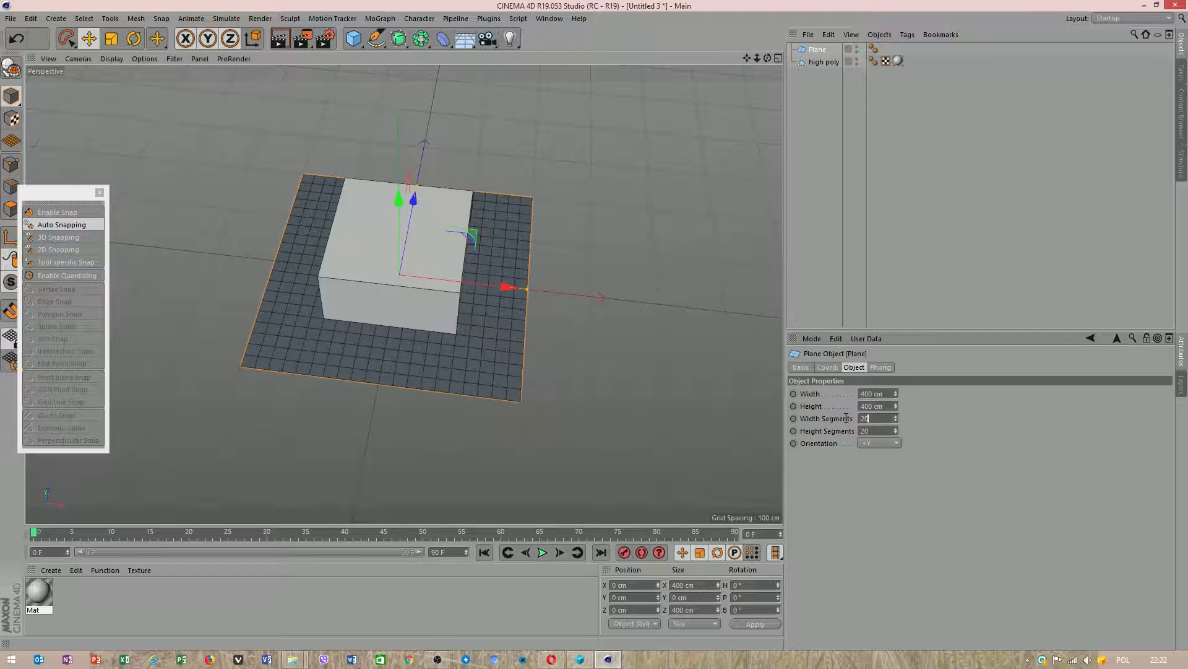
type("2")
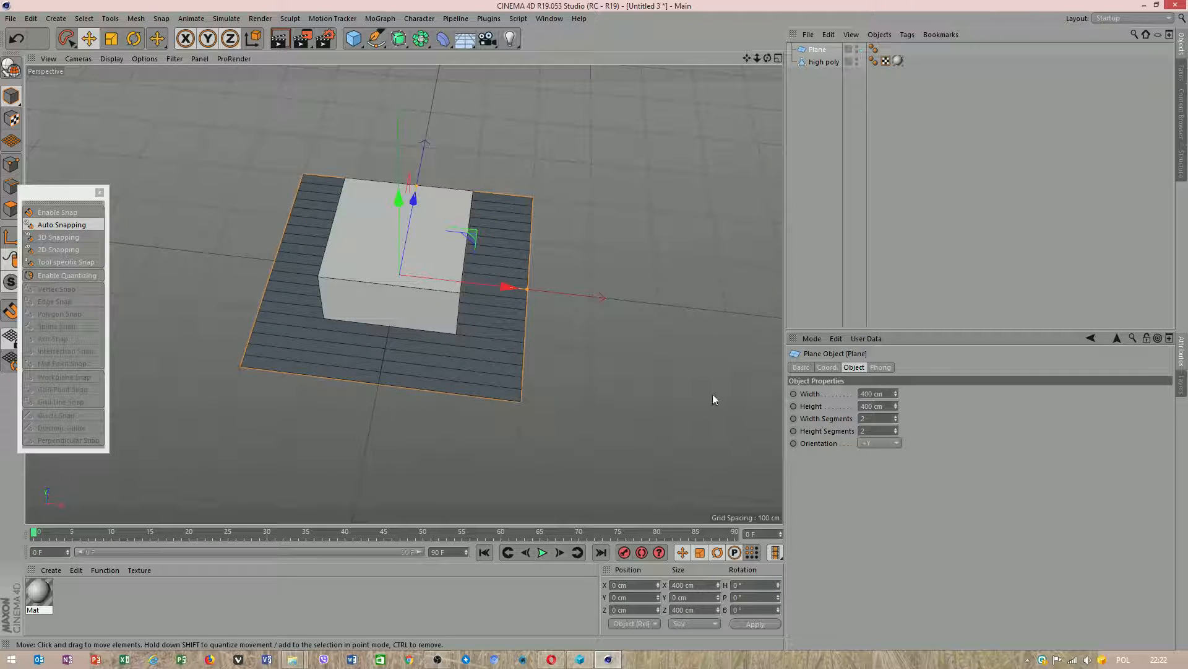
left_click_drag(504, 286, 697, 307)
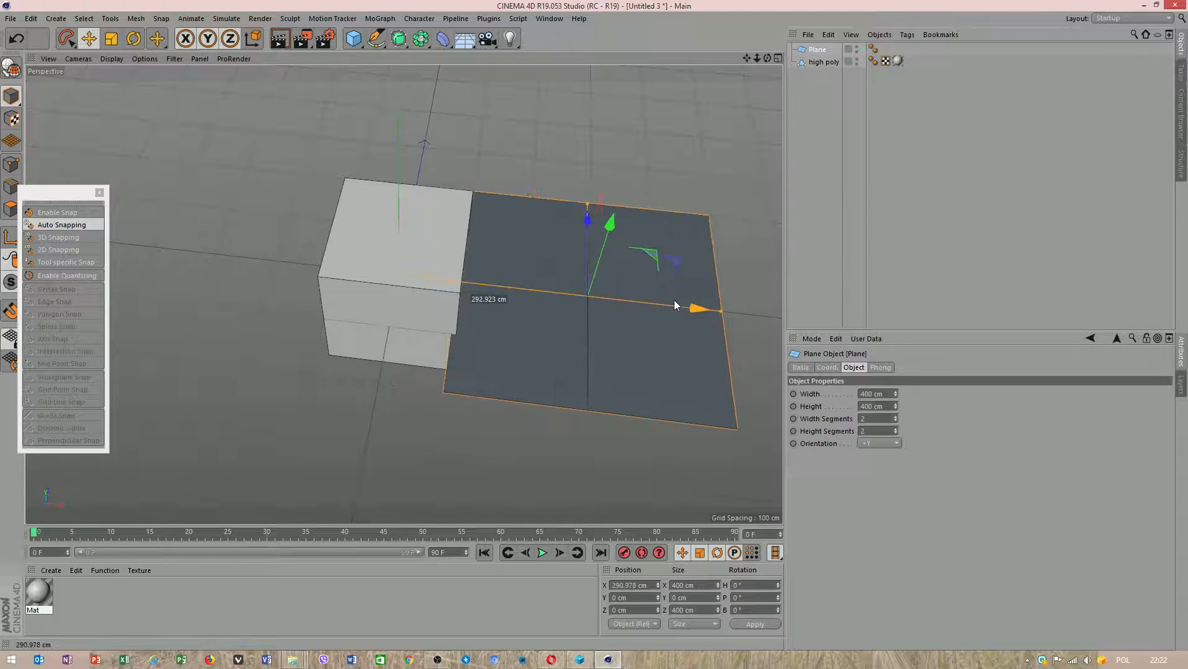
left_click_drag(697, 306, 708, 304)
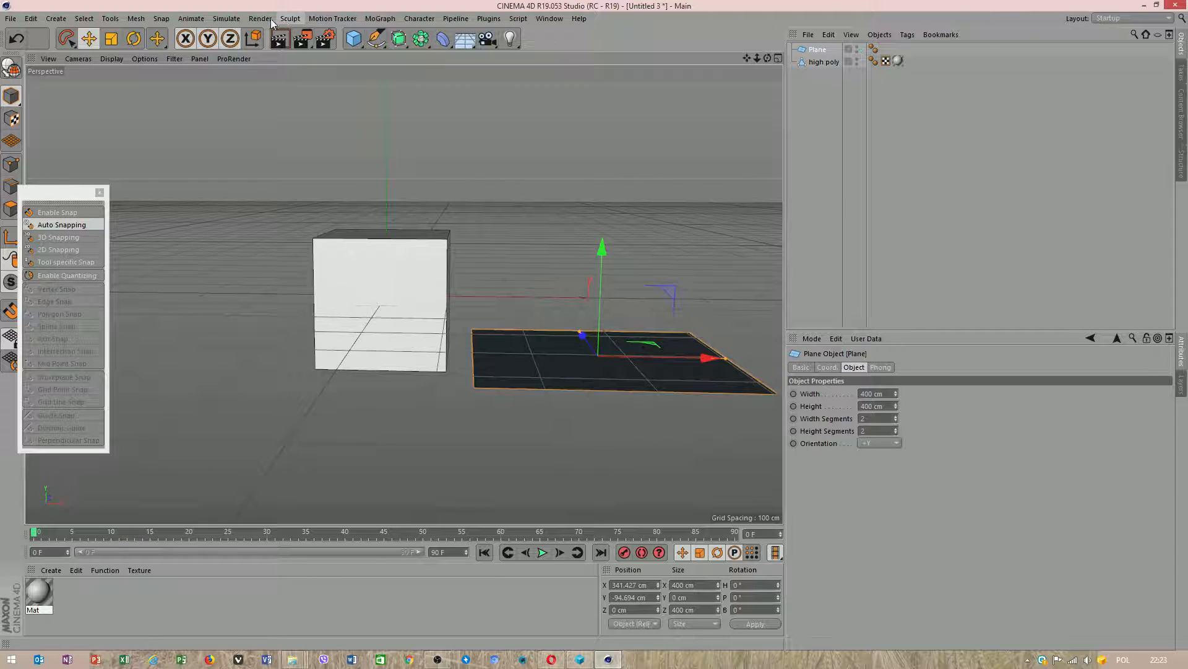
Nest the plane under a Cloth Surface with 227 cm thickness and lower the high poly cube into the box.
left_click(225, 19)
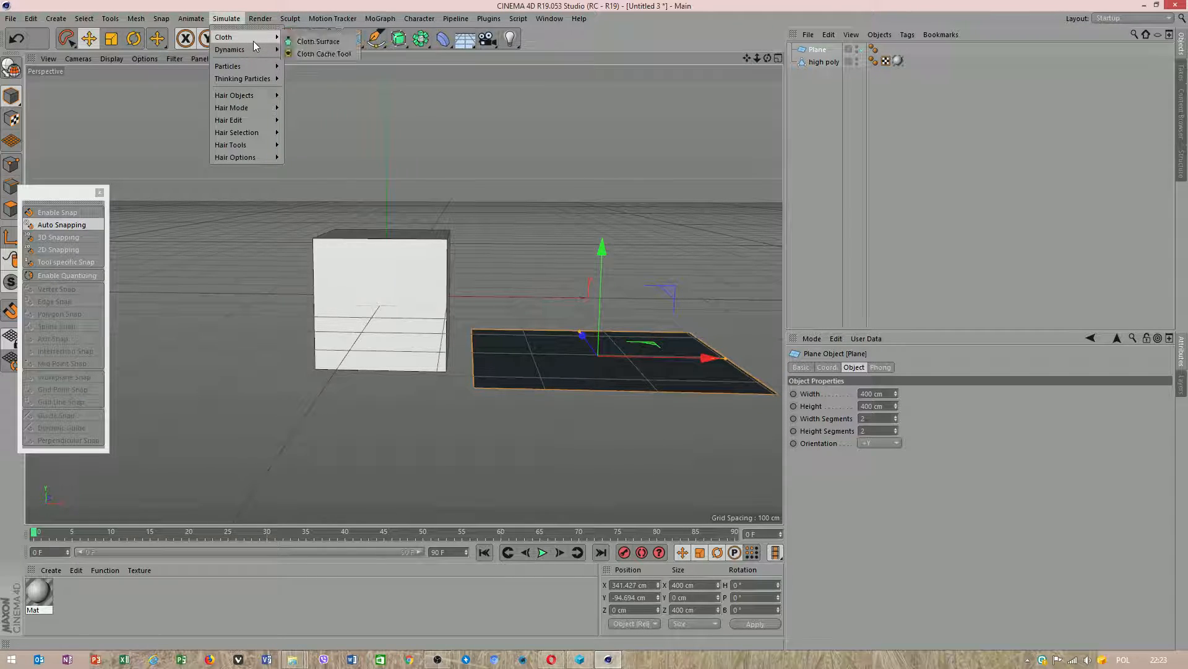
left_click(317, 40)
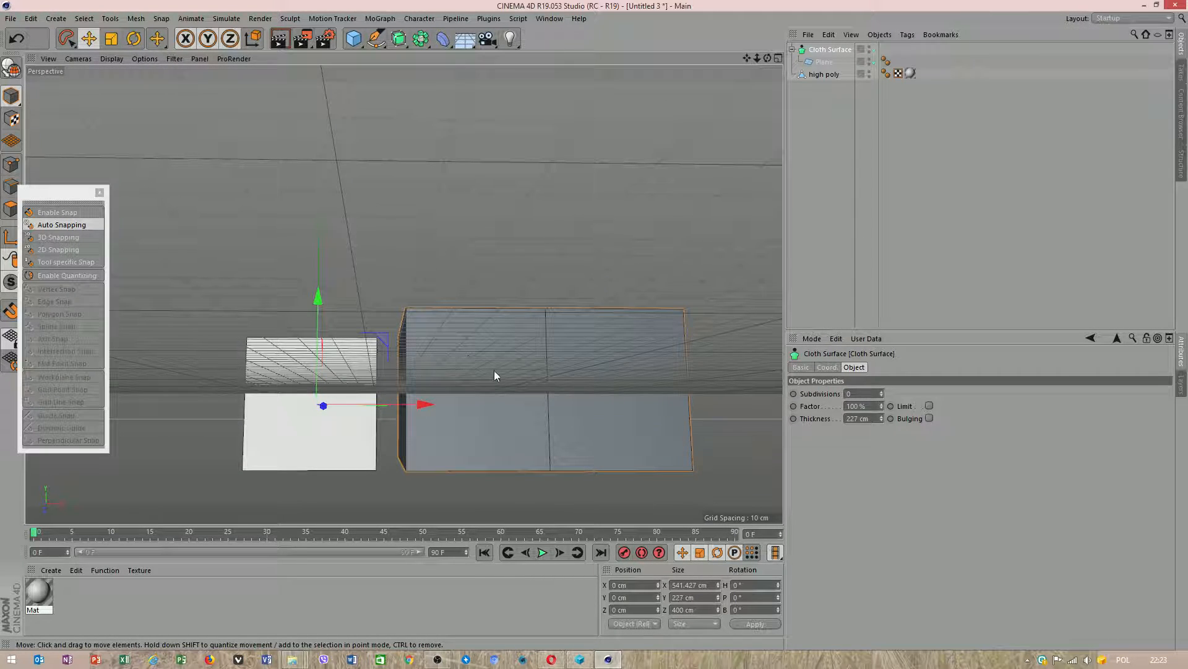
left_click(825, 62)
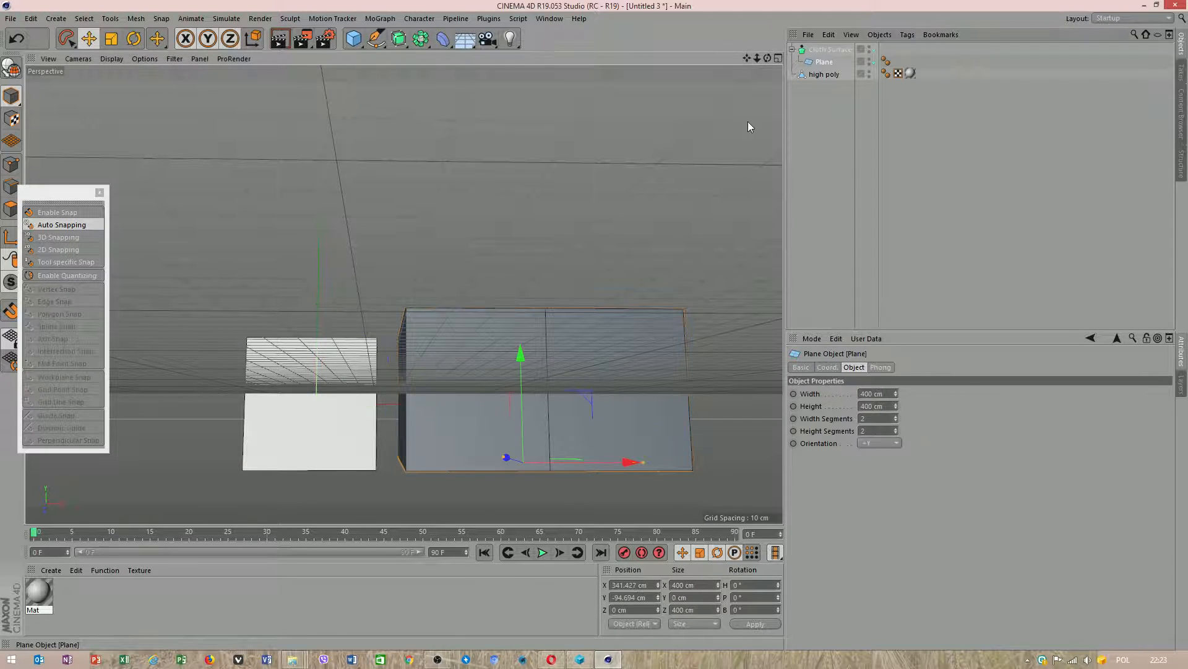
left_click_drag(520, 353, 520, 379)
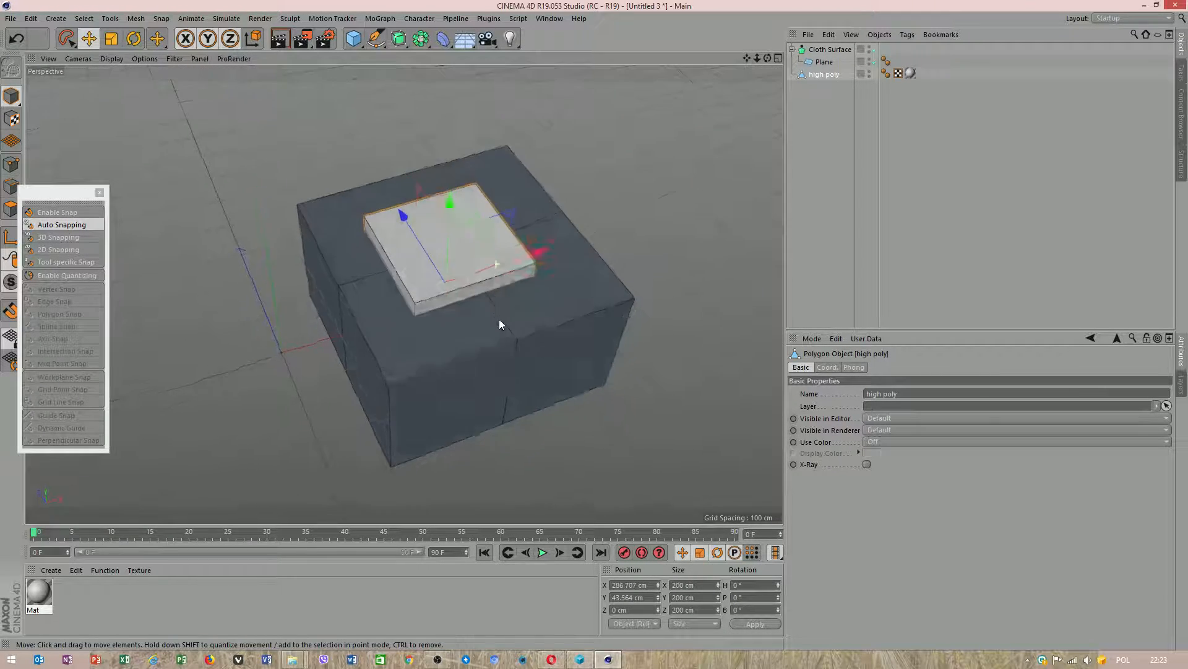
left_click_drag(500, 325, 443, 265)
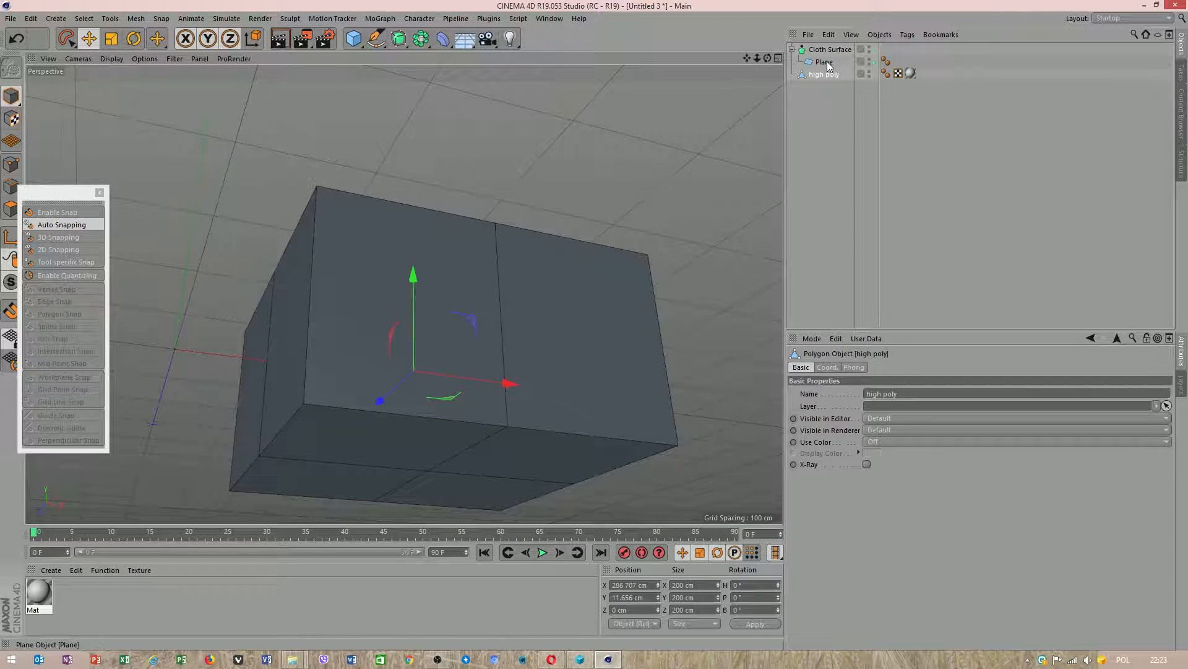
Connect Cloth Surface and Plane into one object, Cloth Surface.1, and apply new material Mat.1.
left_click(828, 50)
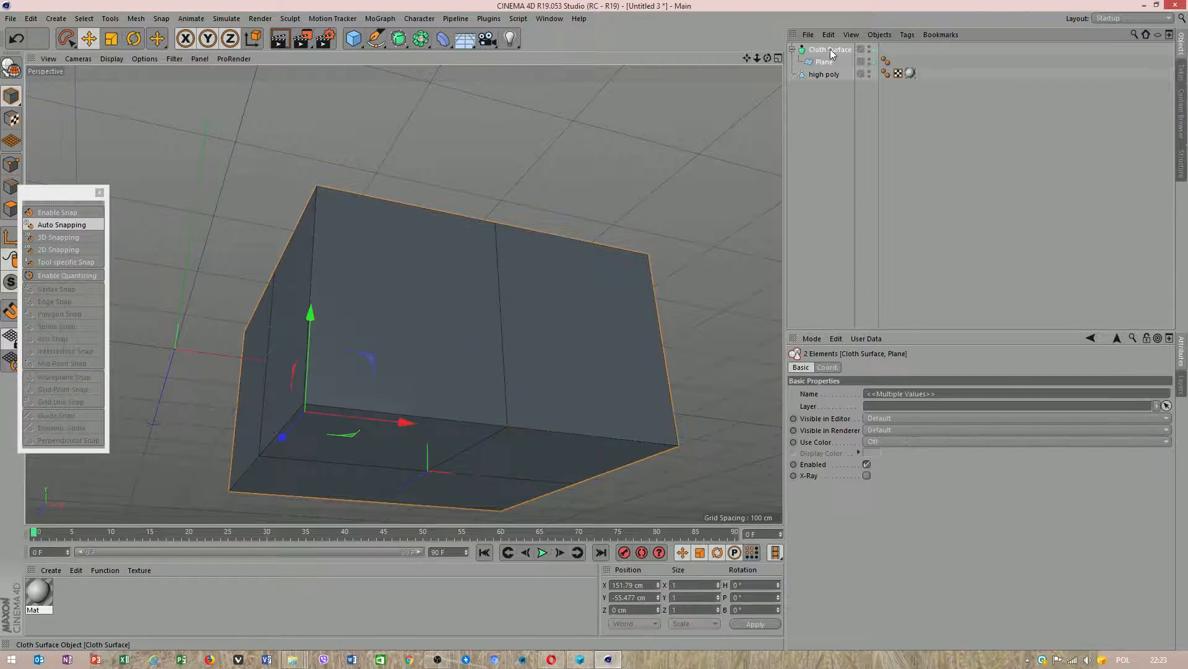
right_click(826, 49)
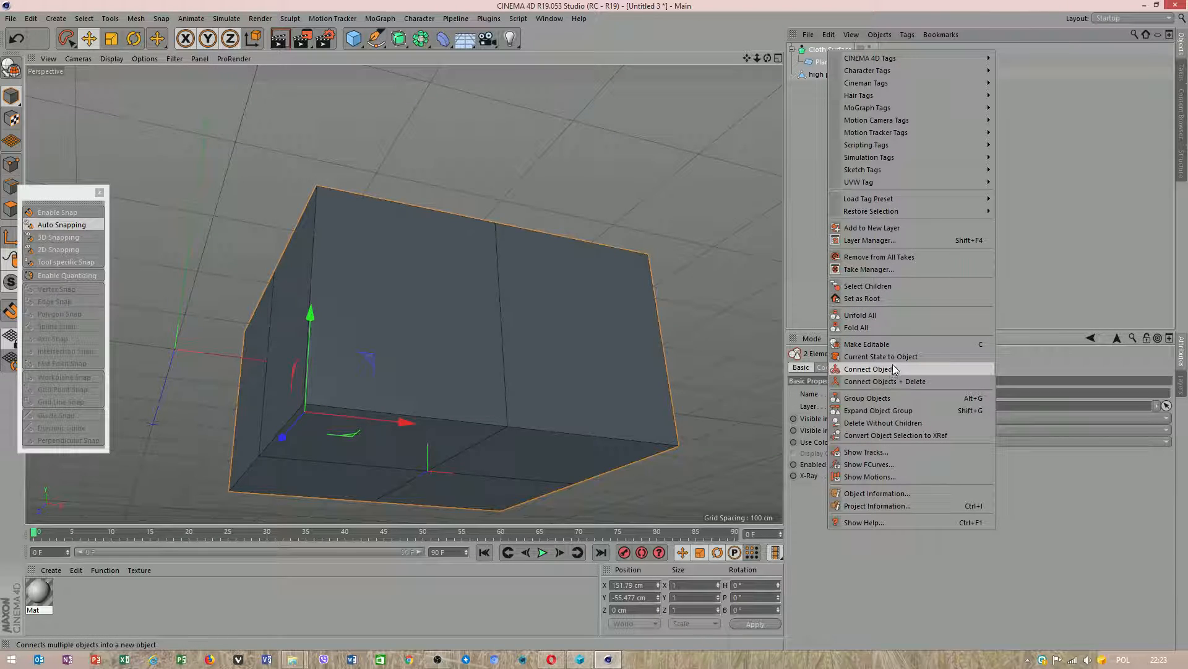
mouse_move(885, 381)
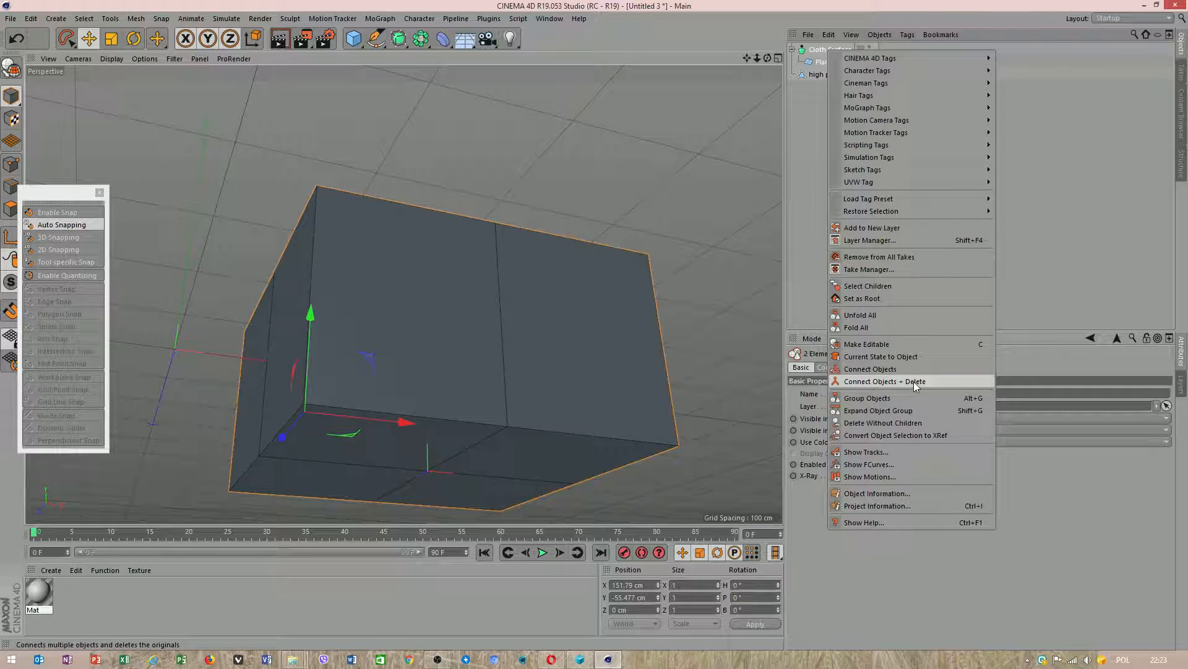
left_click(885, 380)
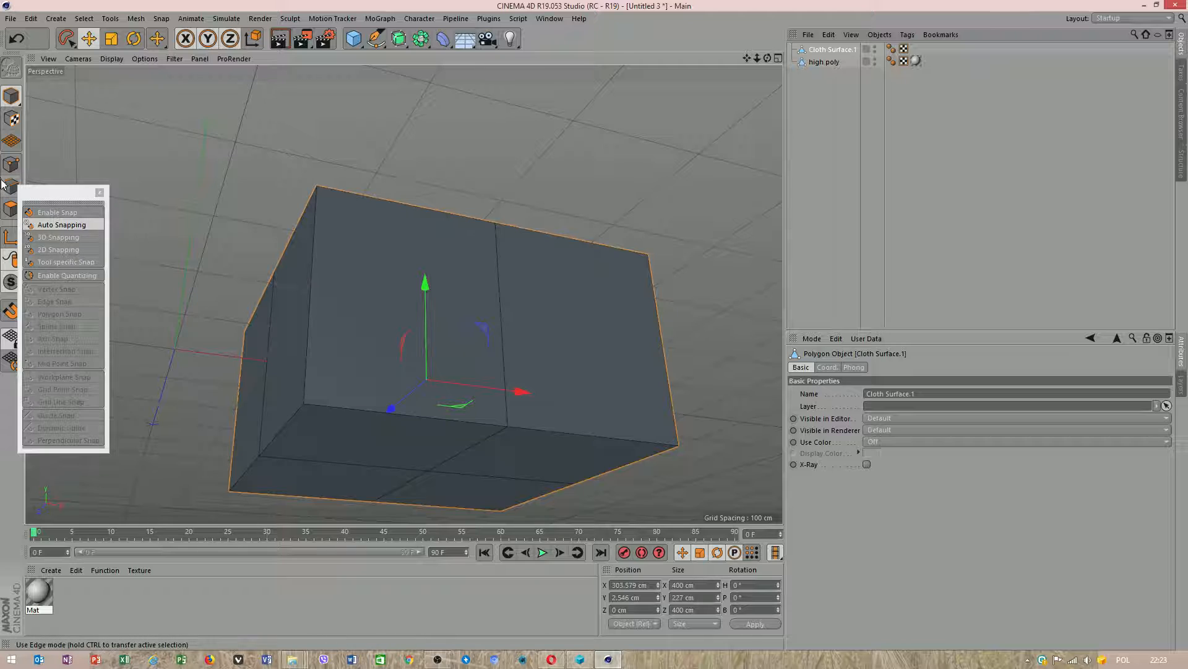
left_click(63, 480)
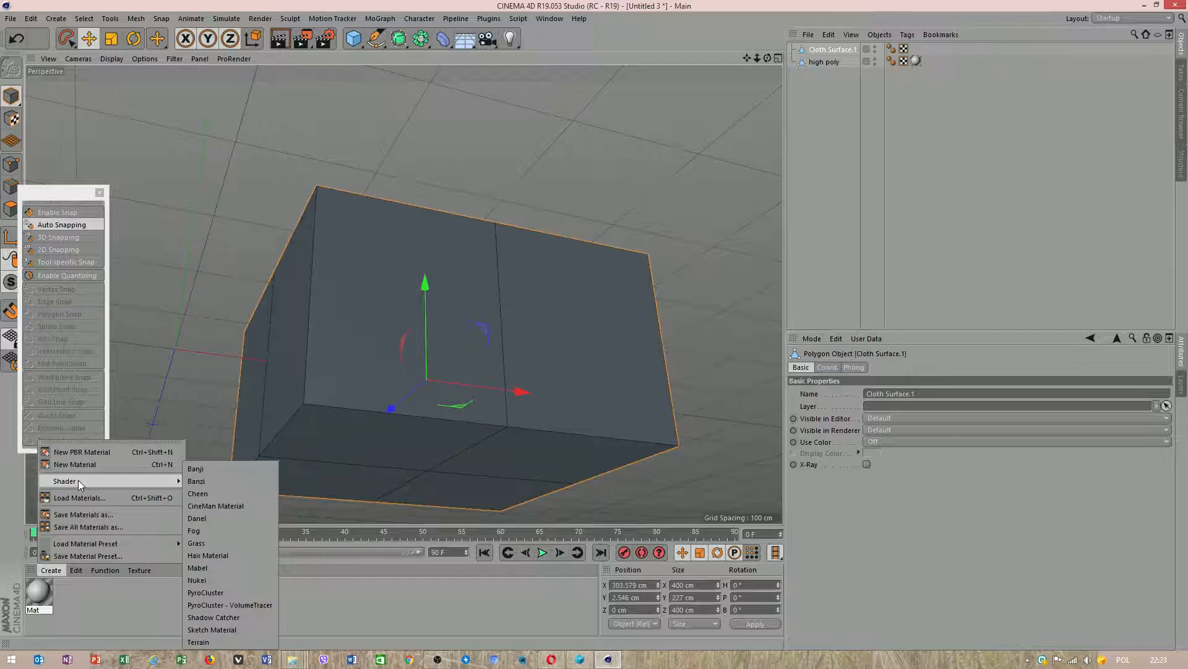
left_click(74, 464)
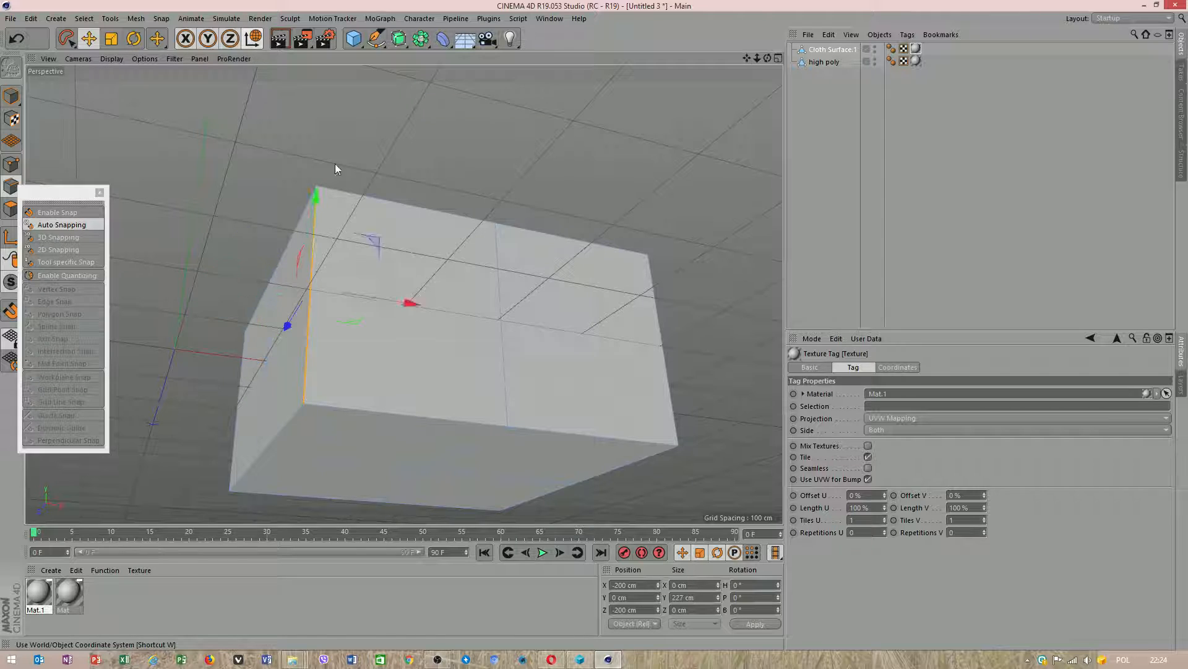
mouse_move(254, 38)
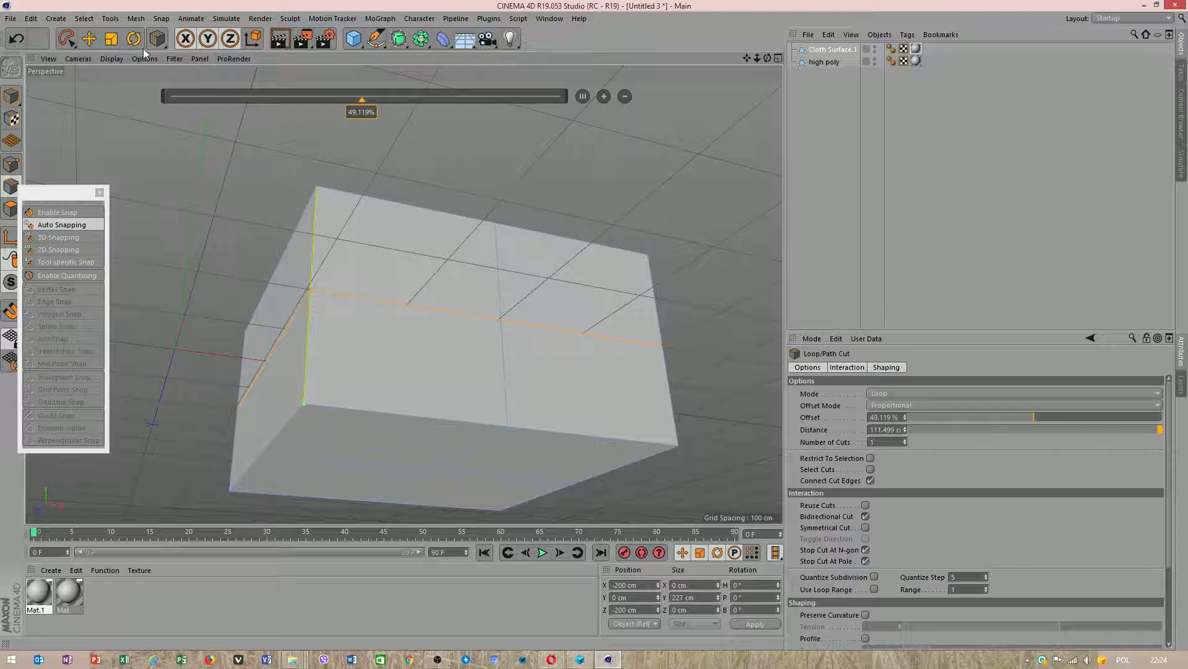
Loop-cut the box, rename it 'cage' and hide it to reveal the high poly cube.
left_click(89, 39)
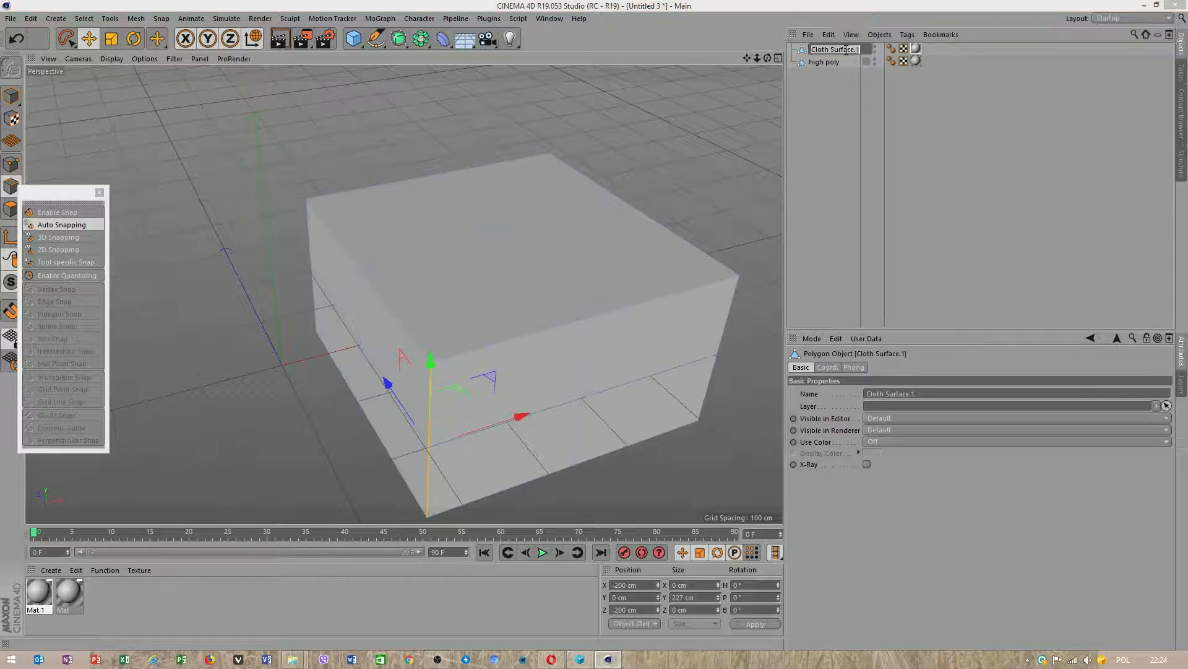
type("cage")
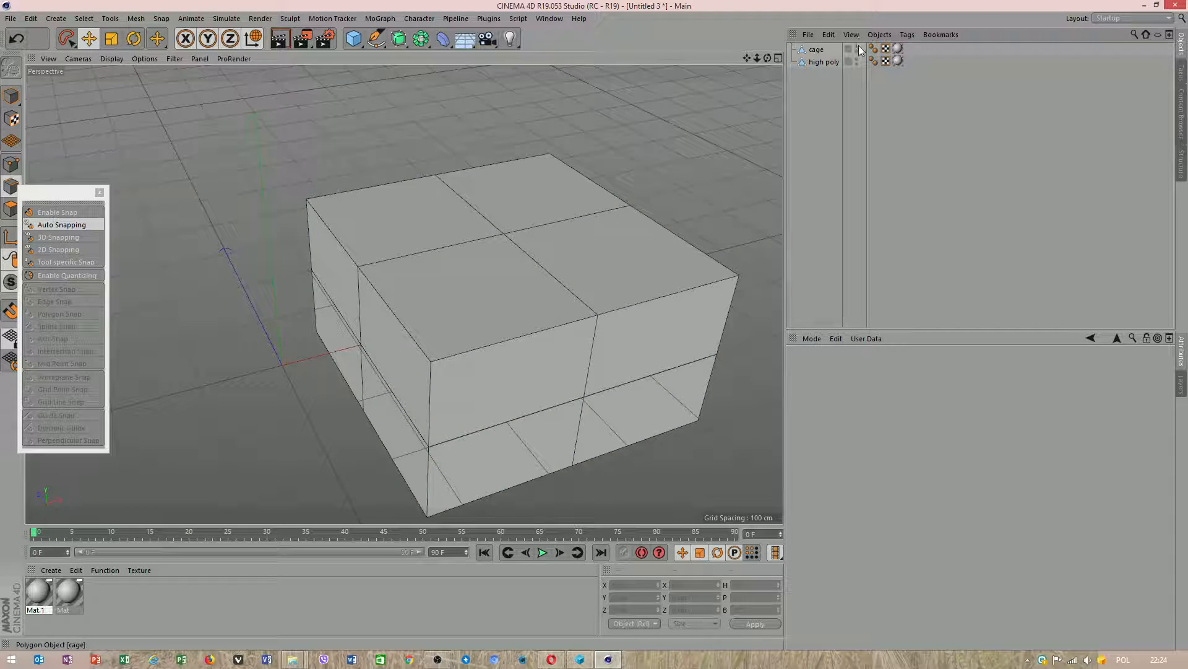
left_click(825, 62)
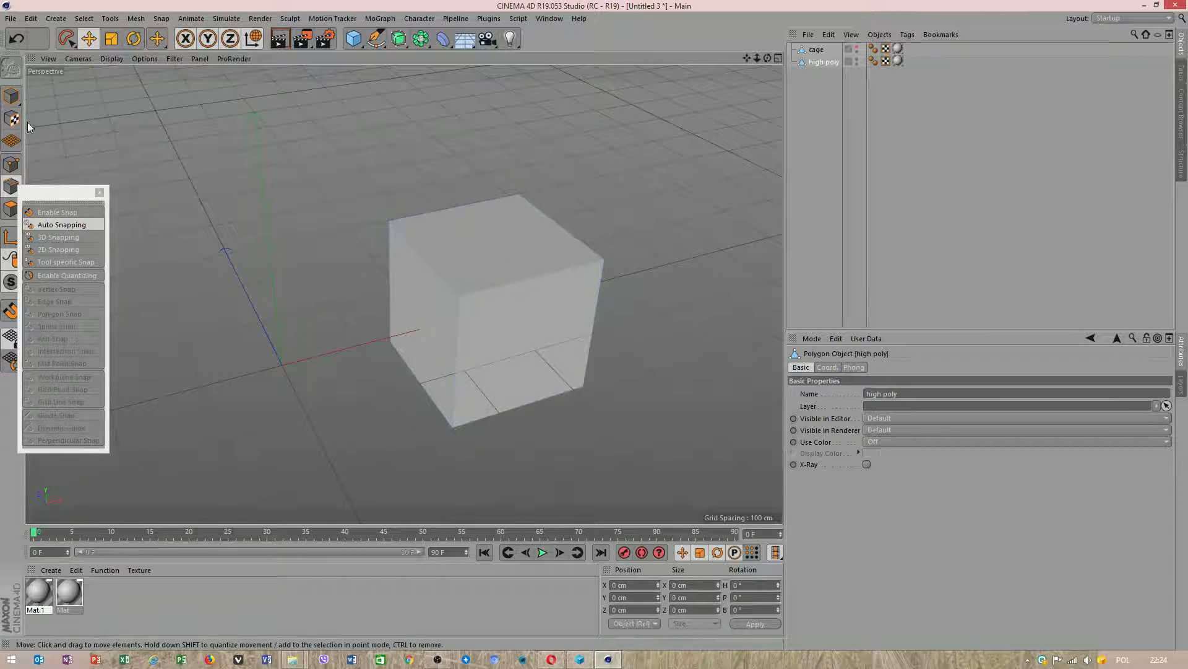
Cut edge loops into the cube and apply Subdivide with Subdivision 2 and Smooth Subdivision.
right_click(445, 176)
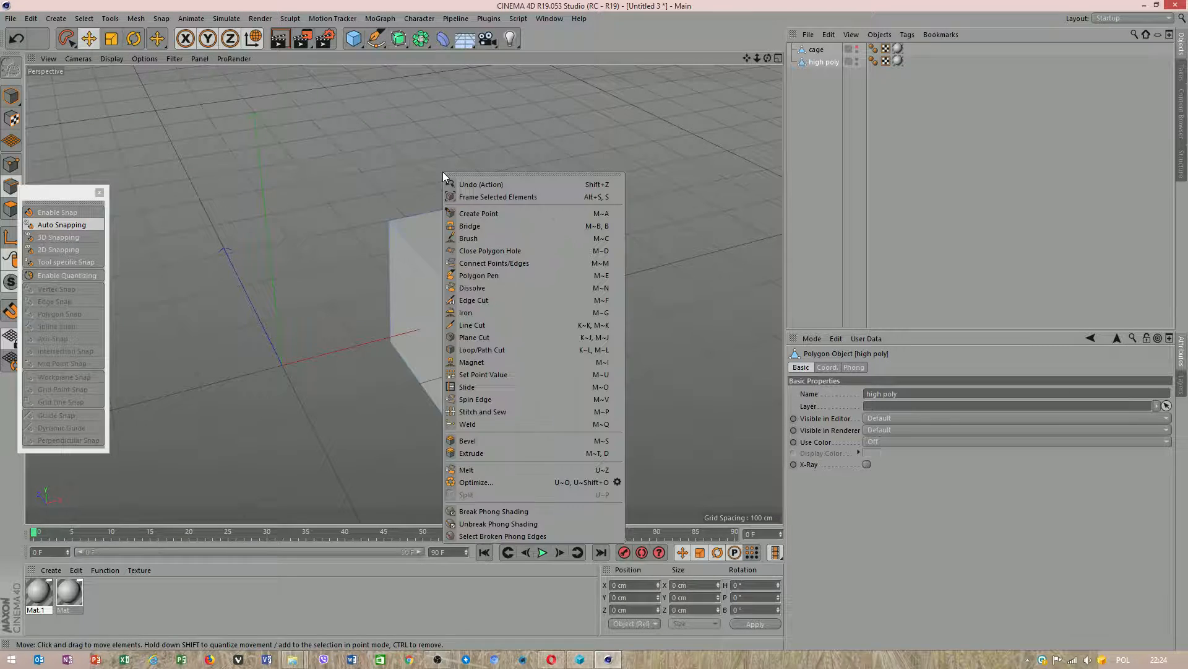
left_click(481, 349)
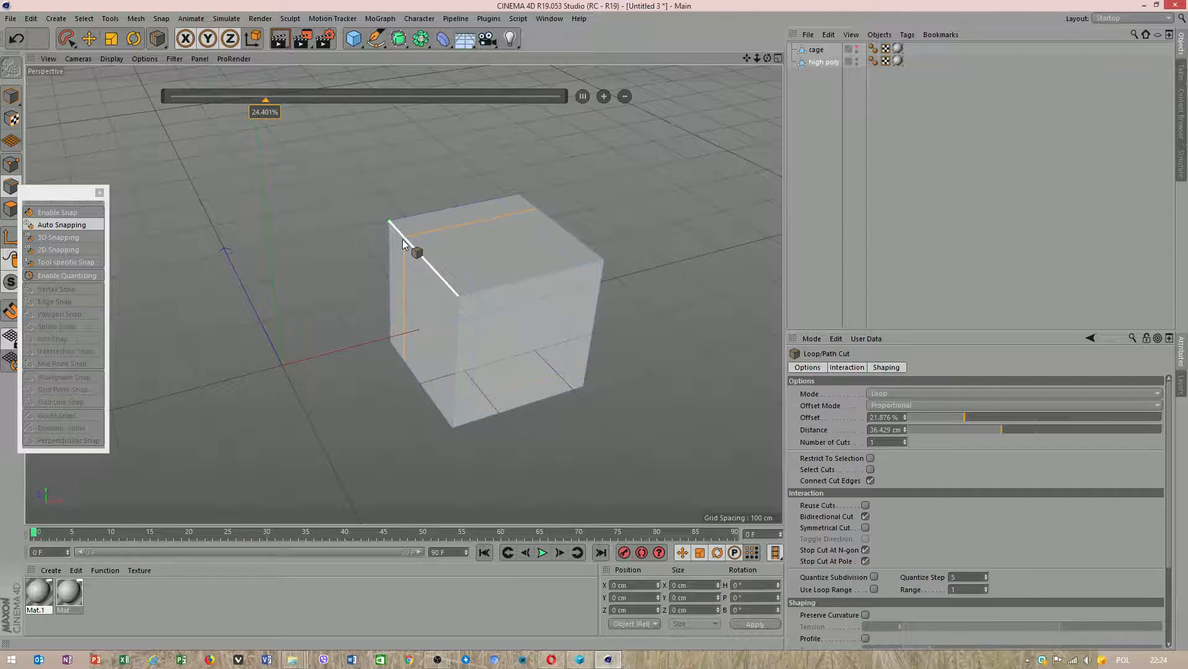
left_click_drag(265, 99, 468, 99)
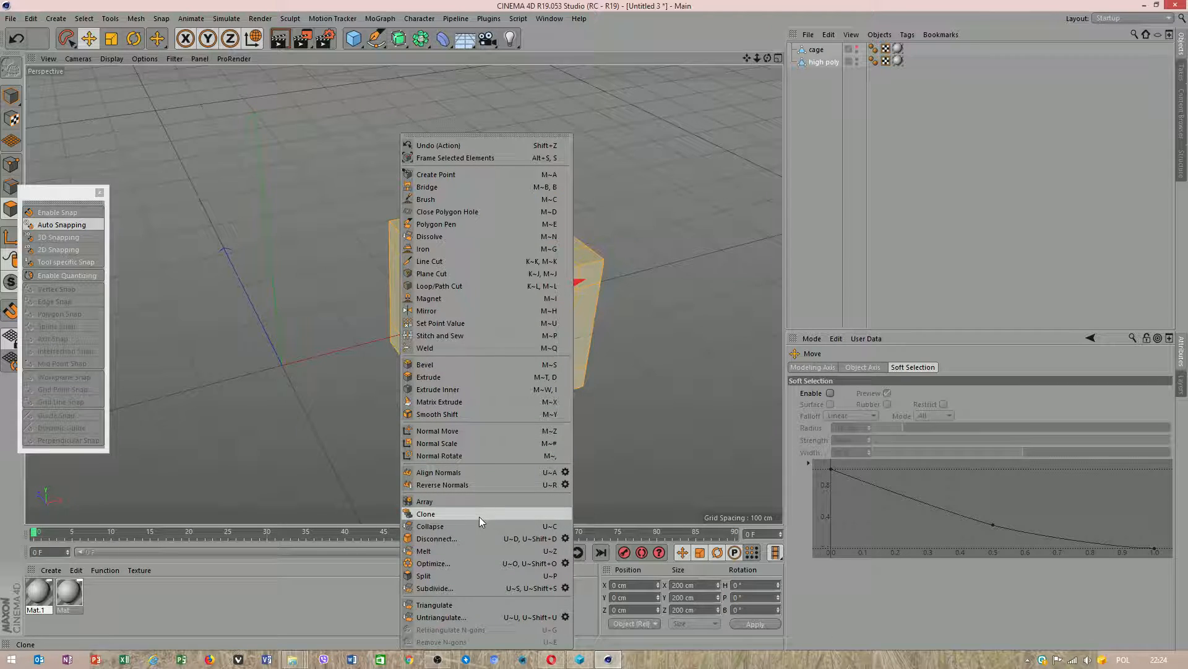
left_click(434, 587)
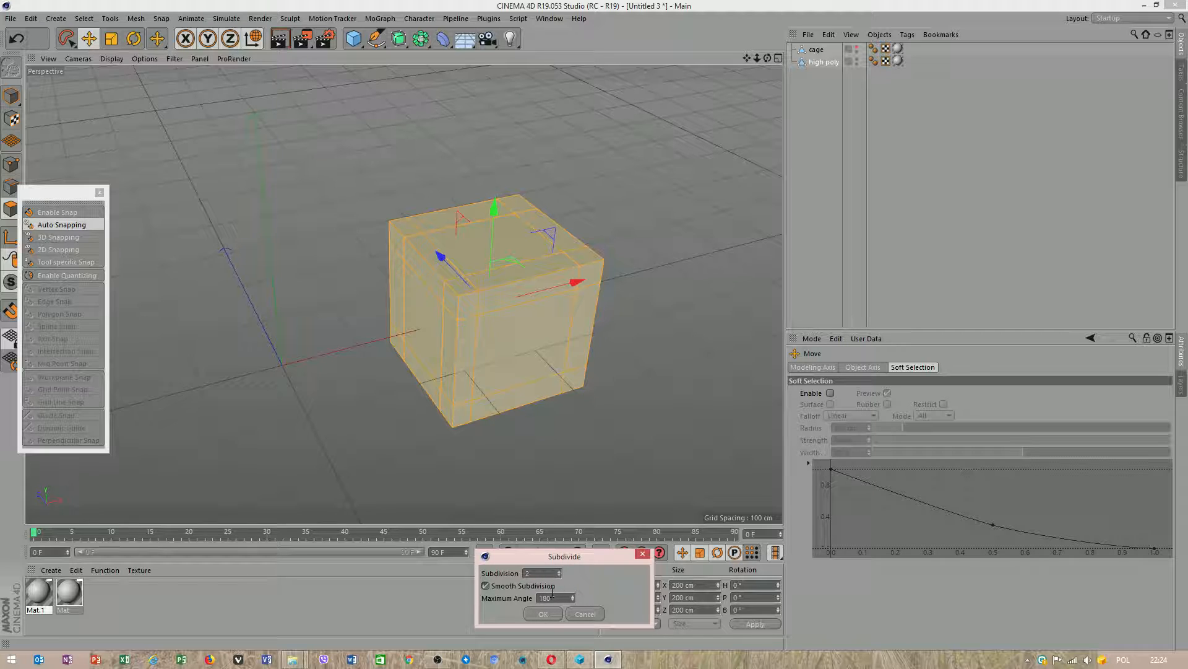
left_click(542, 613)
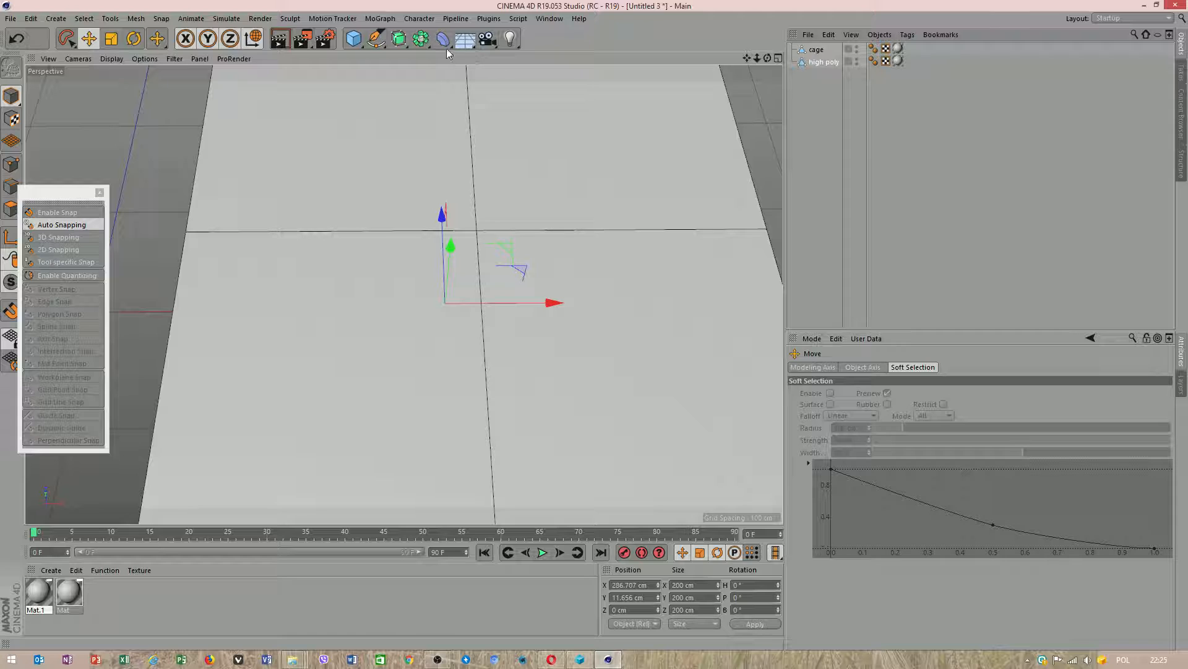
Add a Mesh deformer to the cube at about 65% accuracy with External set to Surface.
left_click(442, 39)
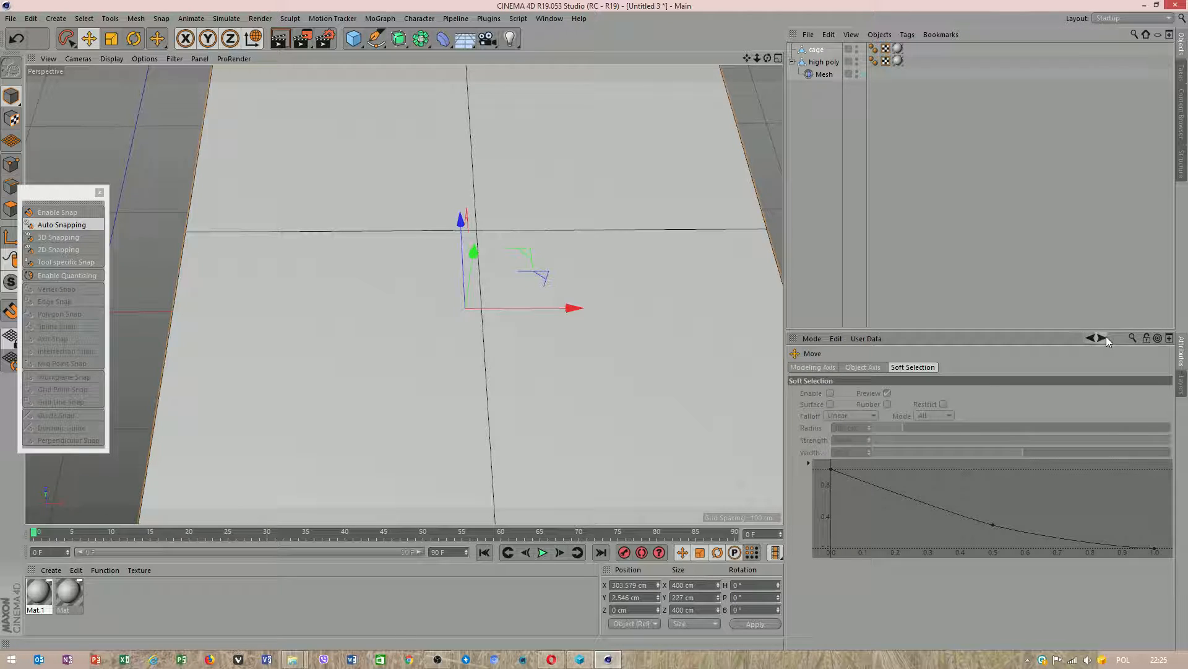
left_click(817, 49)
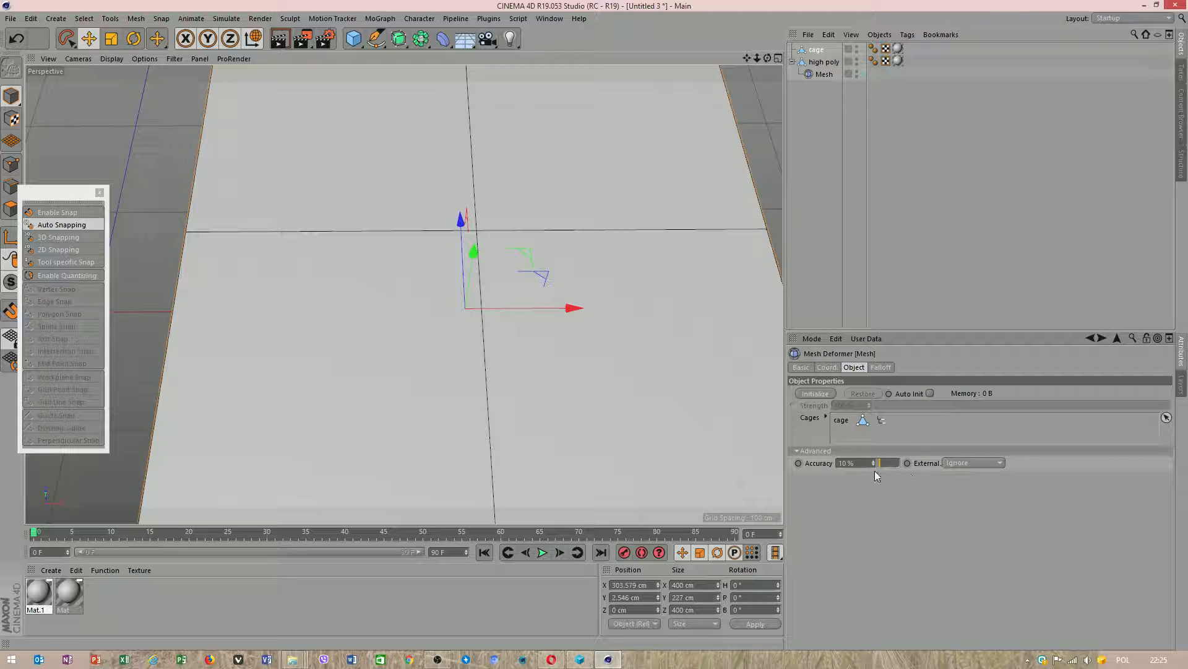
left_click_drag(879, 463, 892, 463)
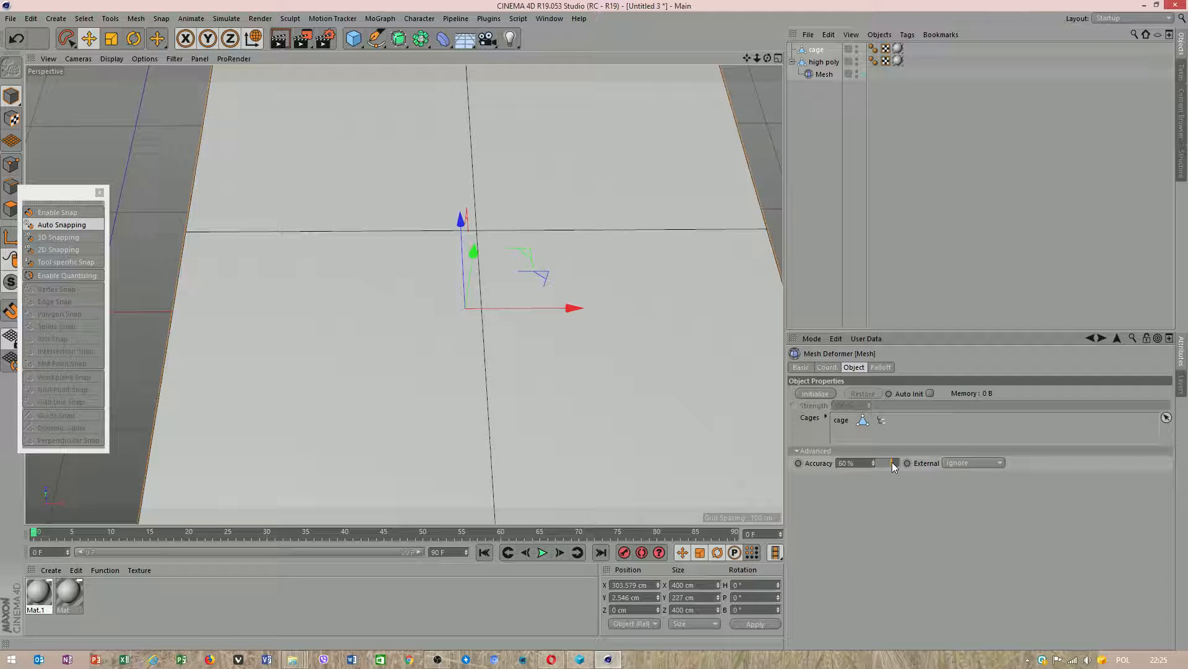
left_click(998, 461)
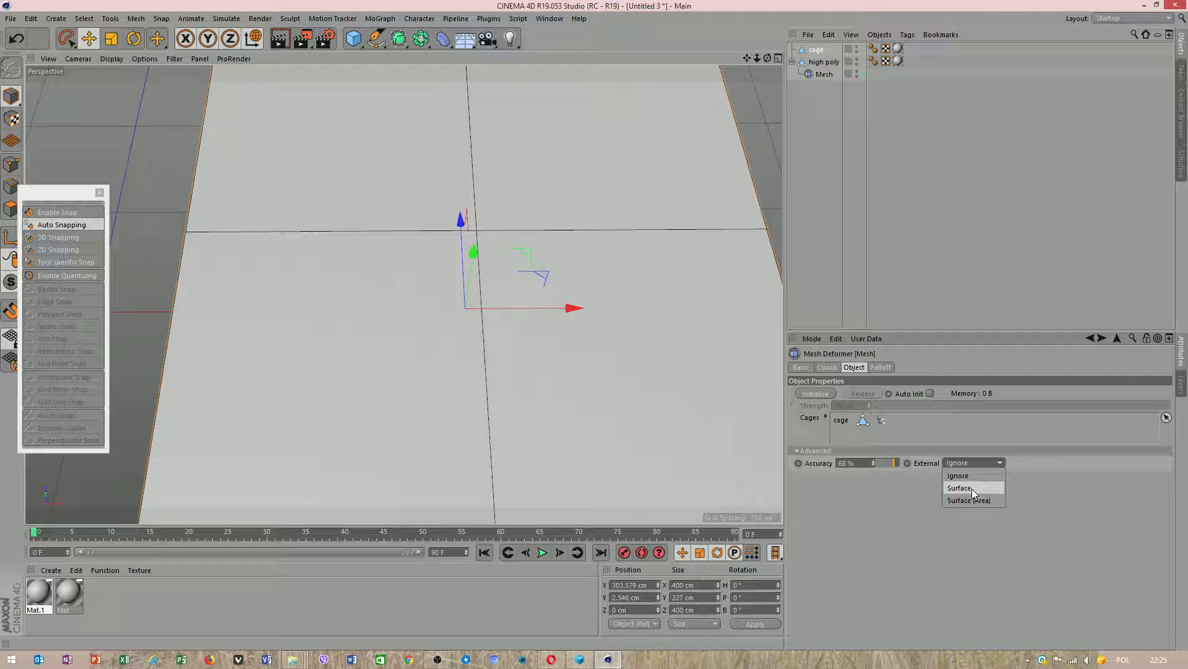
left_click(959, 488)
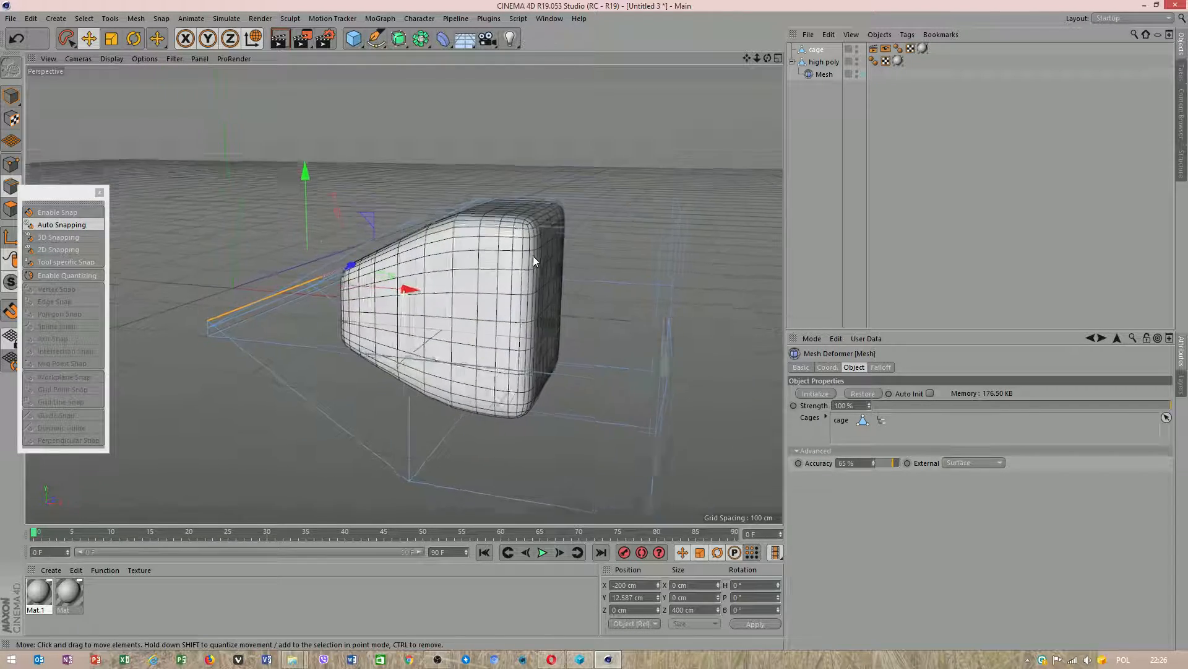
Drag cage edges with soft selection so the cube bulges and tapers to a point.
left_click_drag(401, 288, 694, 201)
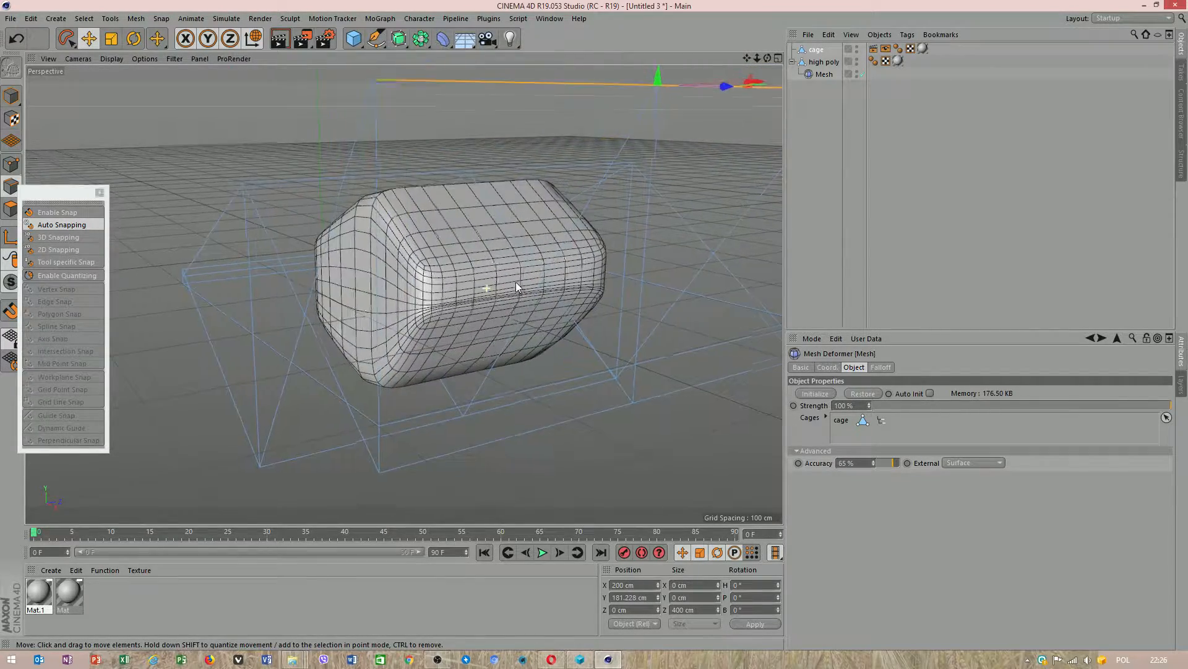
left_click_drag(515, 286, 464, 241)
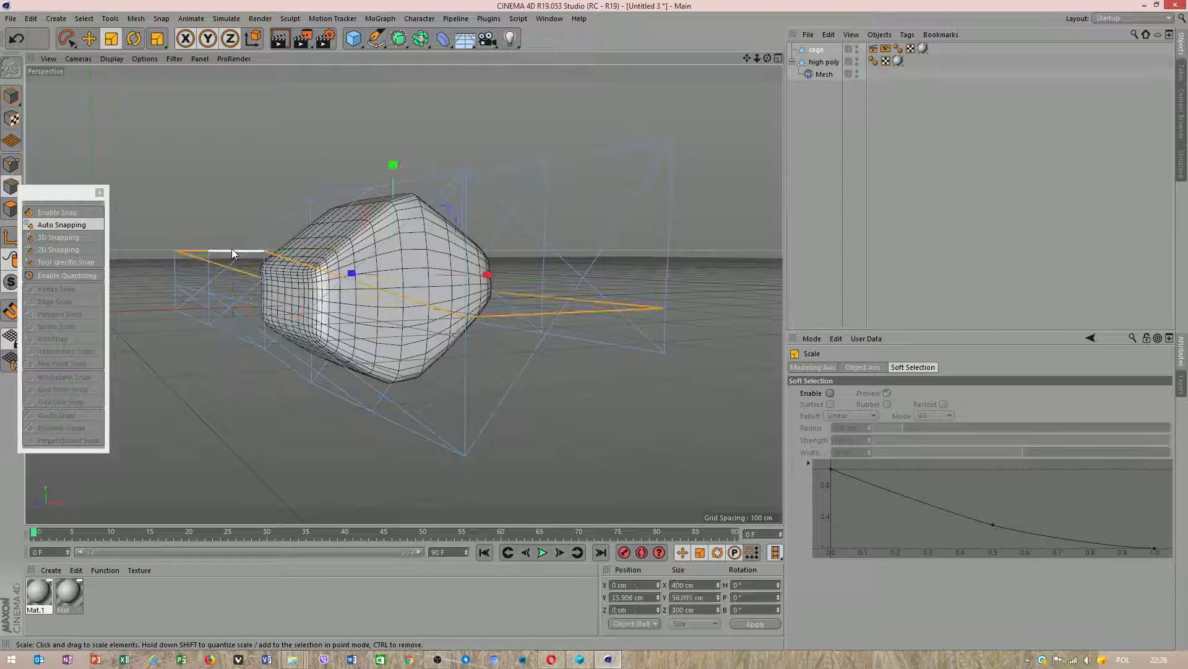
left_click(89, 39)
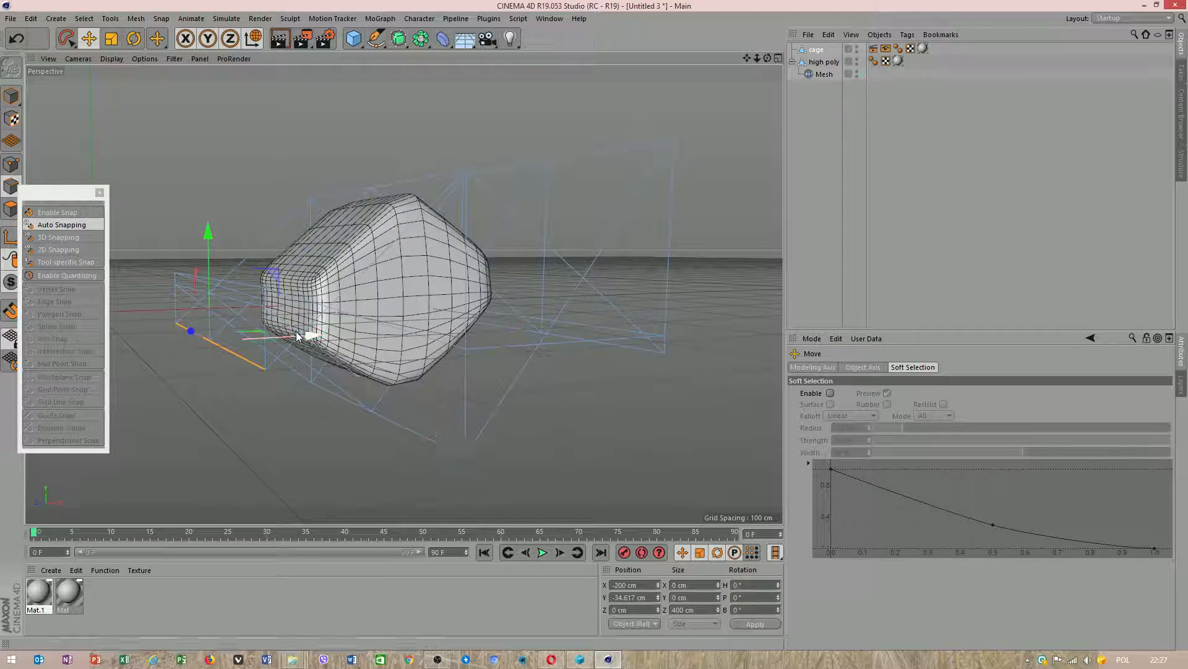
left_click_drag(296, 336, 314, 336)
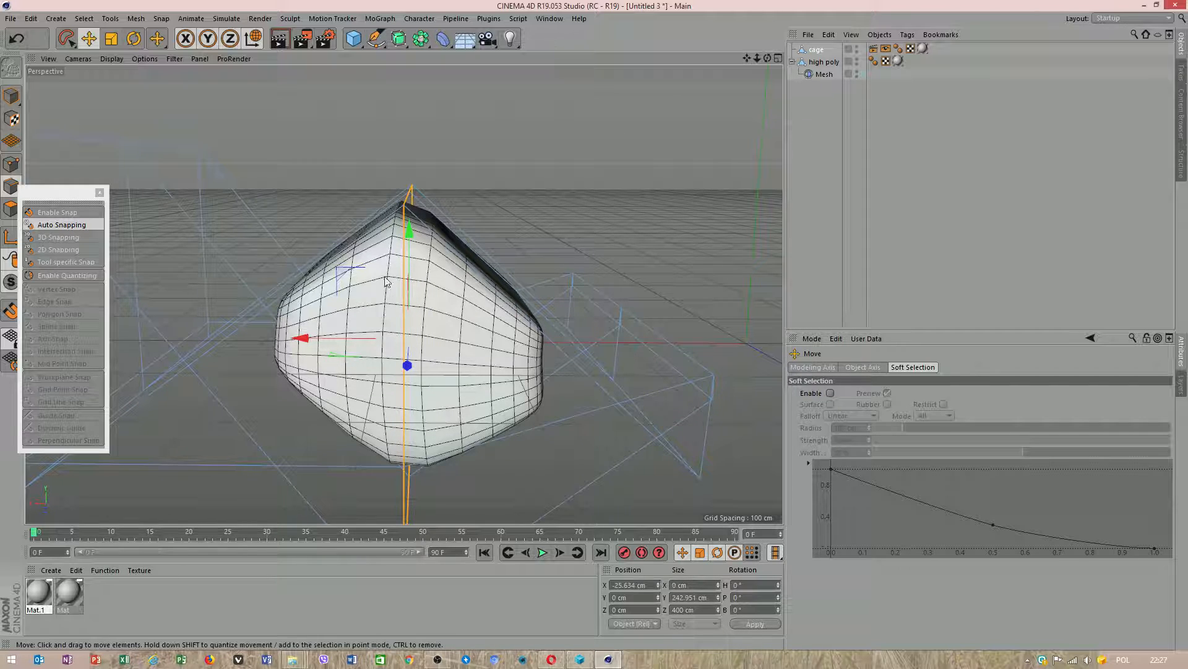
Restore the Mesh deformer cage to its original shape and reselect the high poly cube.
left_click(825, 73)
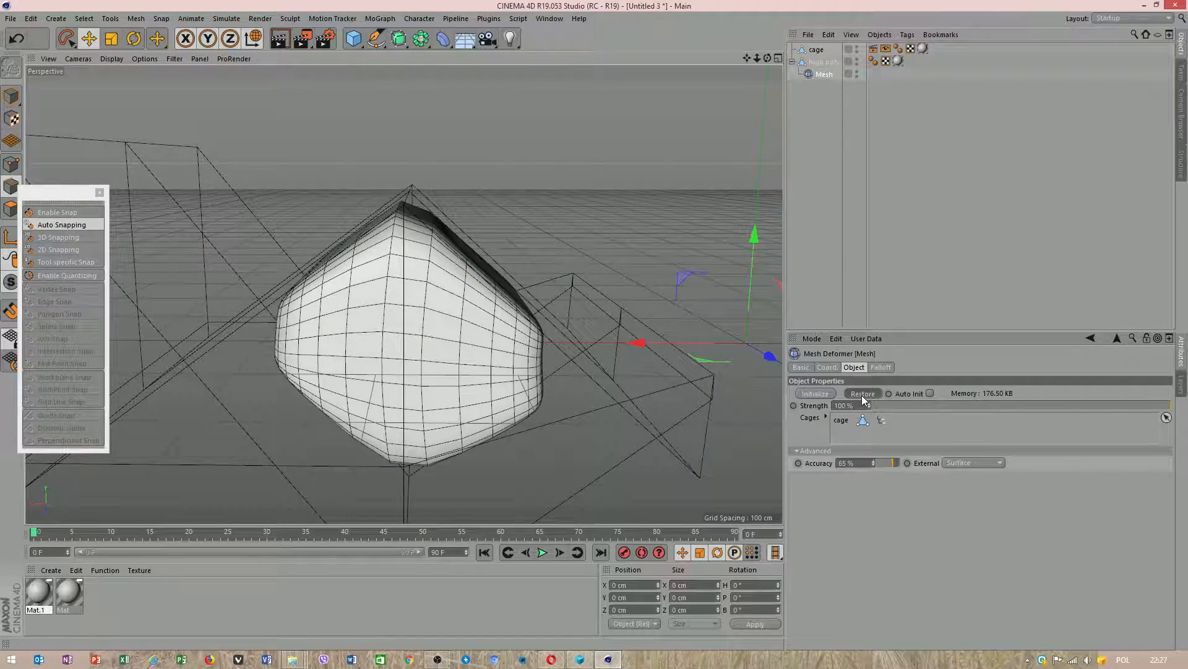
left_click(862, 393)
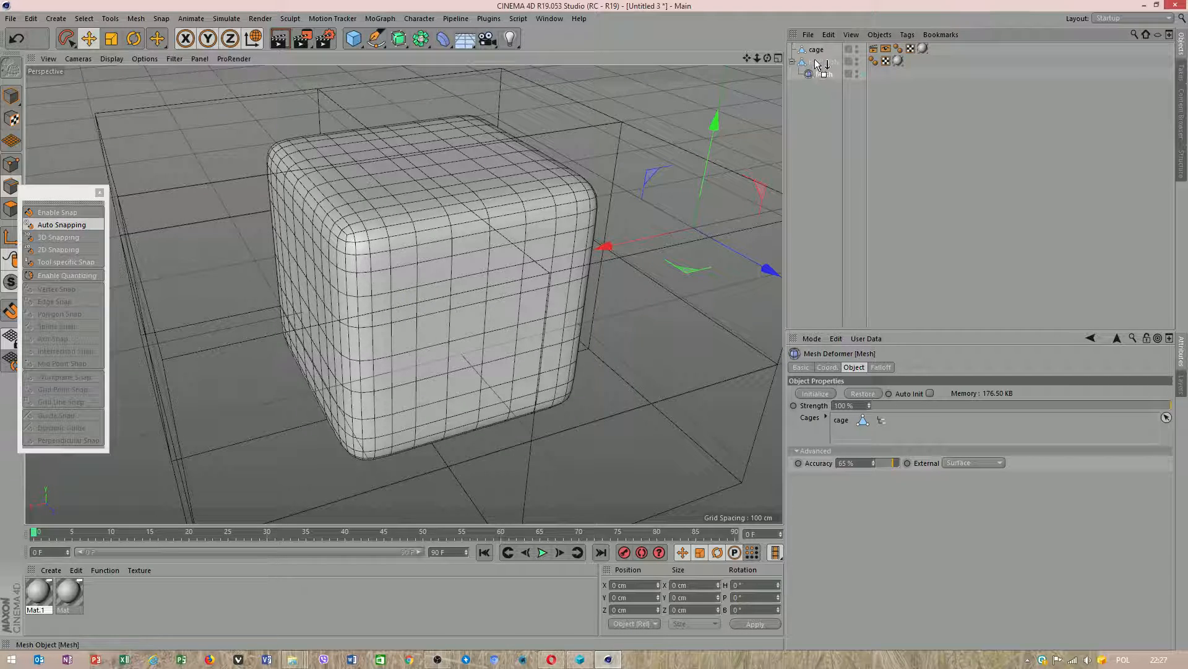
left_click(824, 74)
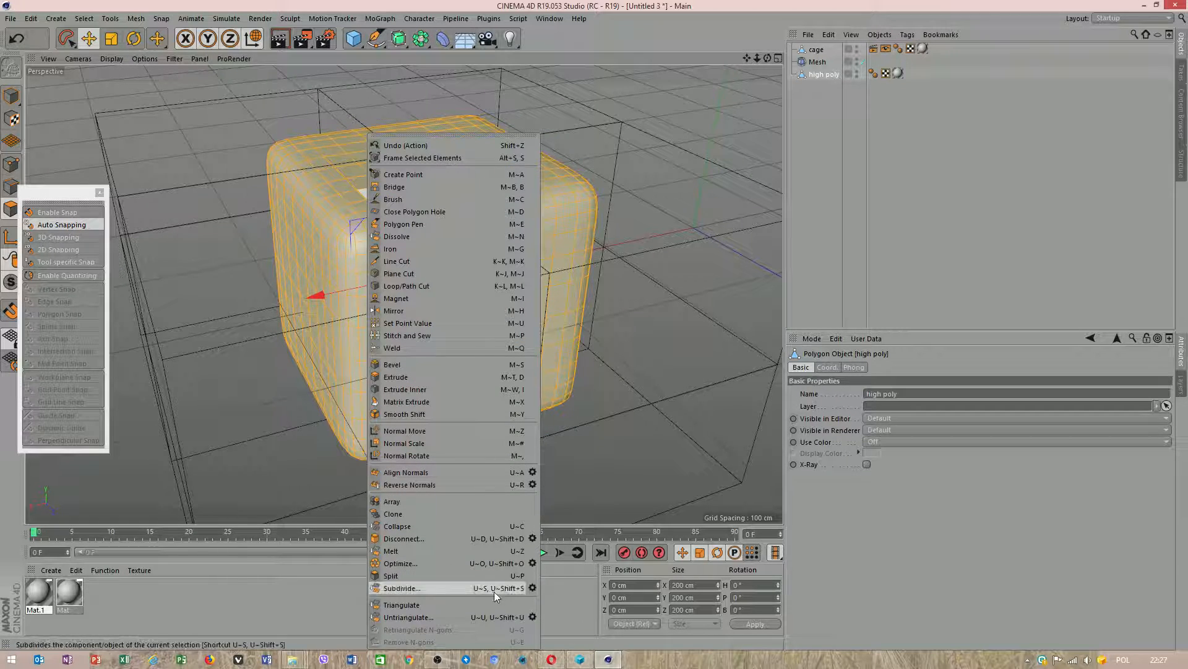
Subdivide the high poly cube into a much denser grid via Mesh > Commands > Subdivide.
left_click(401, 586)
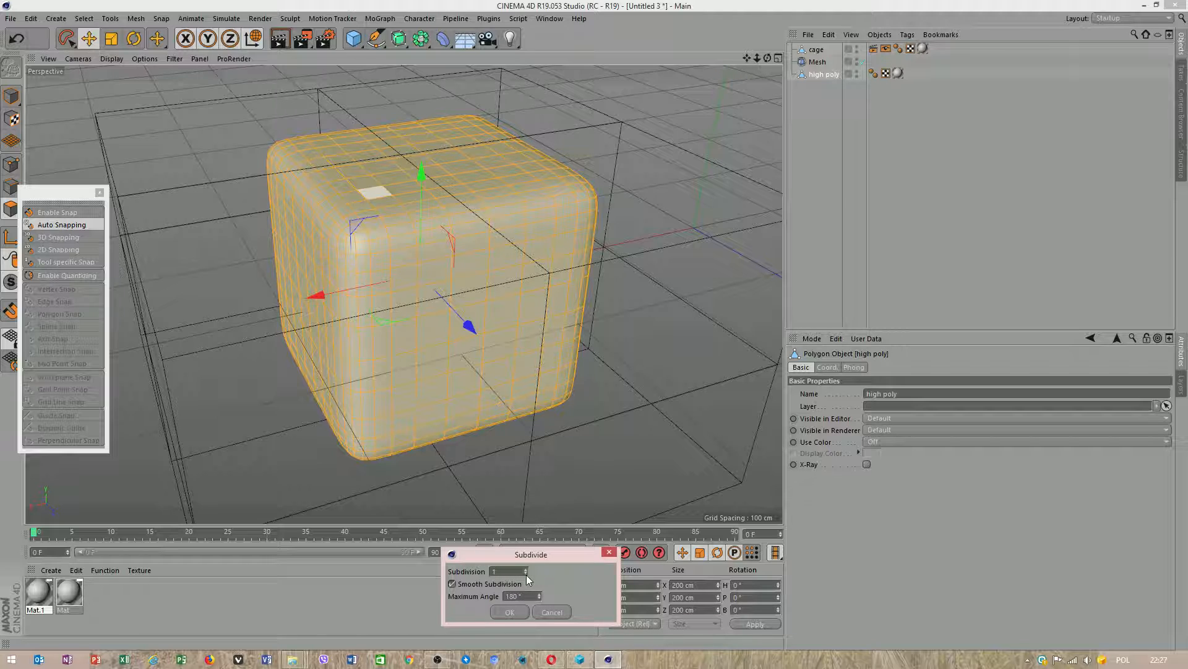
left_click(509, 612)
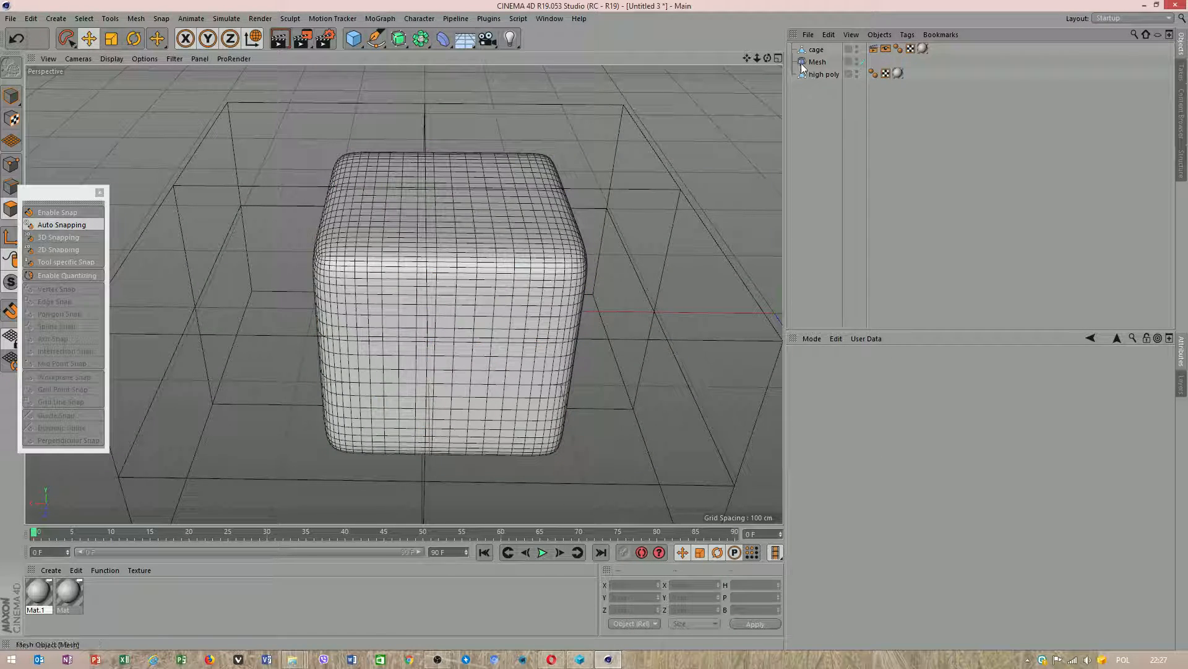
Nest the Mesh deformer under high poly again and Initialize it against the subdivided mesh.
left_click(818, 73)
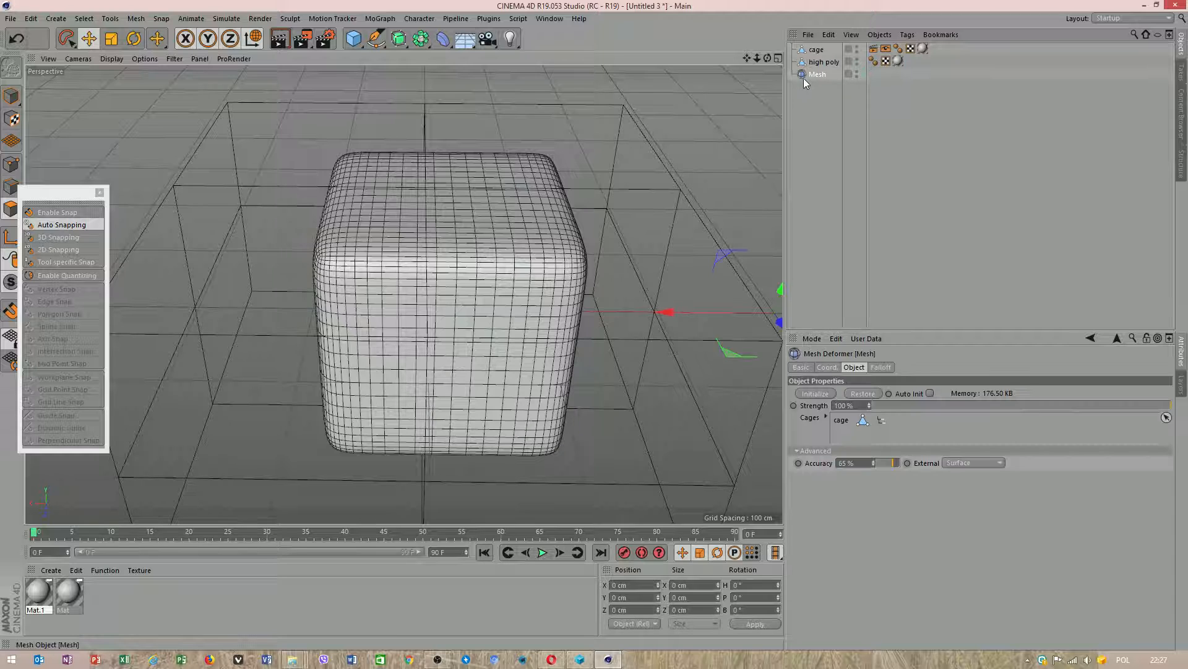
left_click(824, 62)
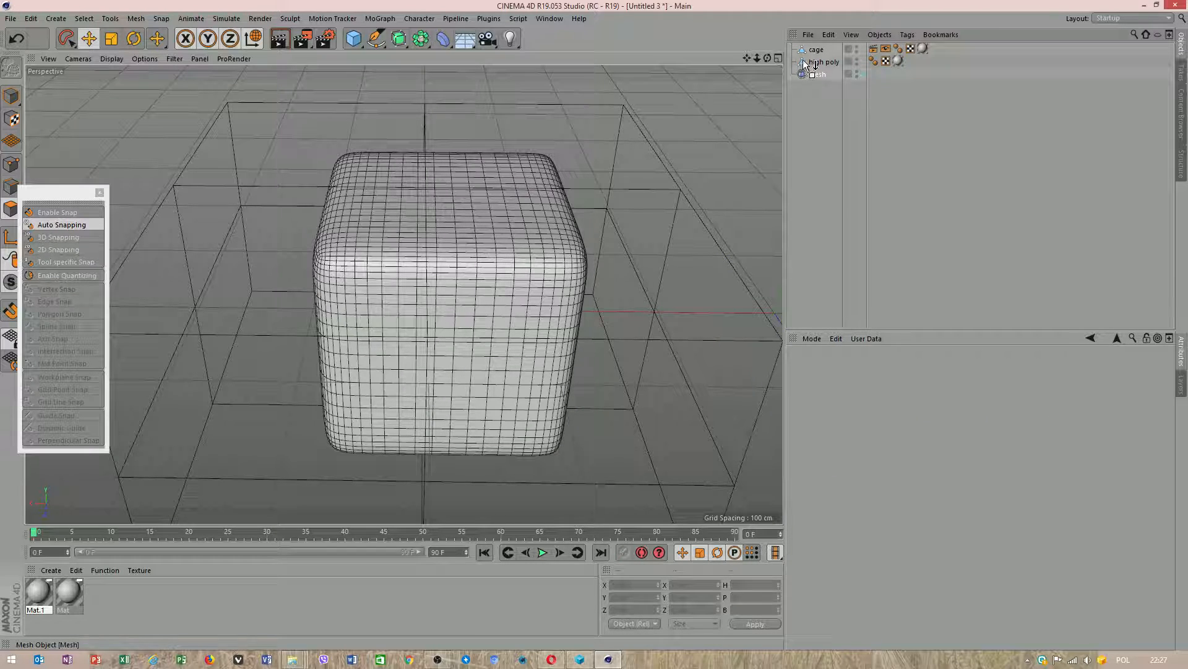
left_click(824, 74)
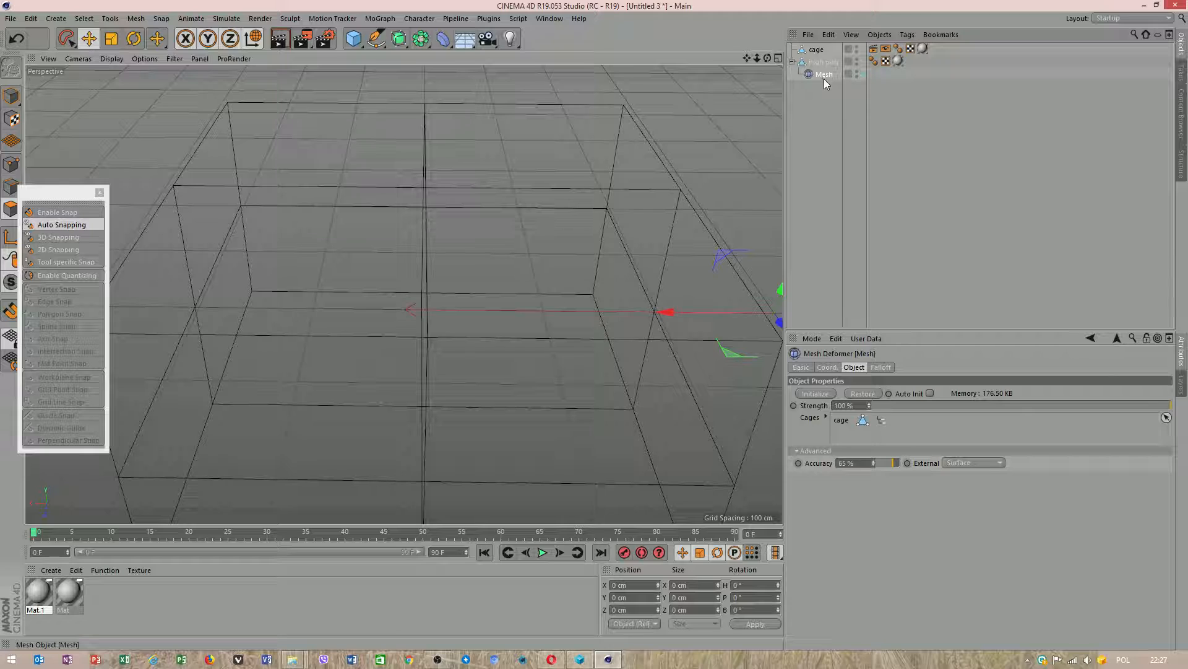
left_click(814, 392)
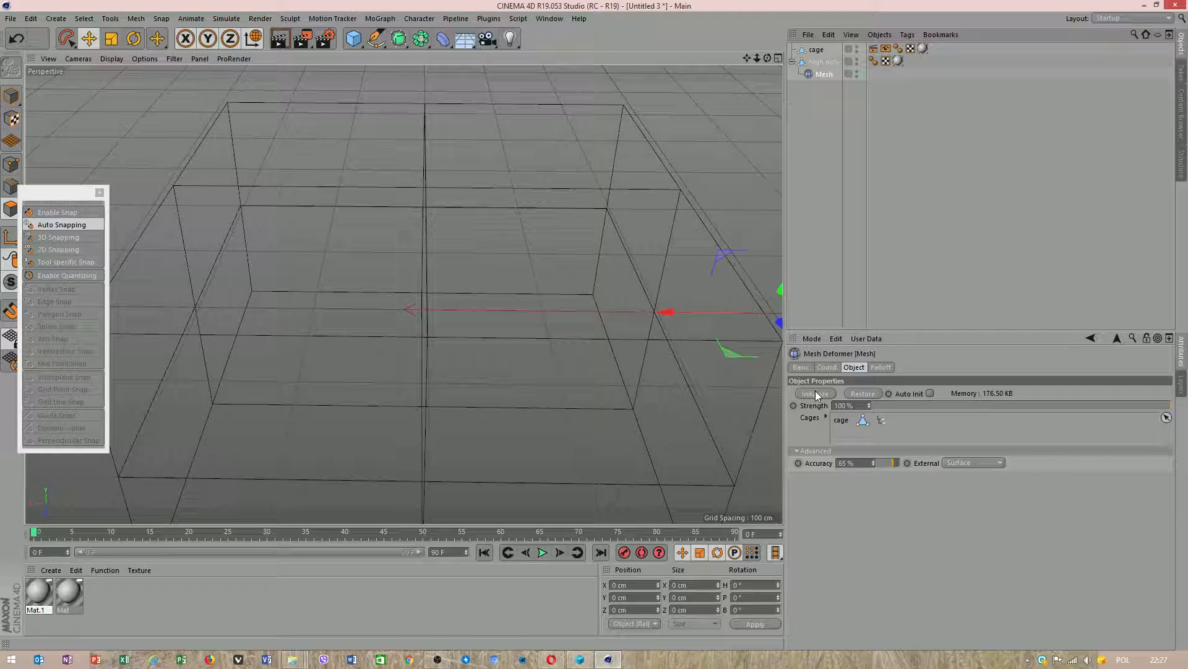
left_click(814, 393)
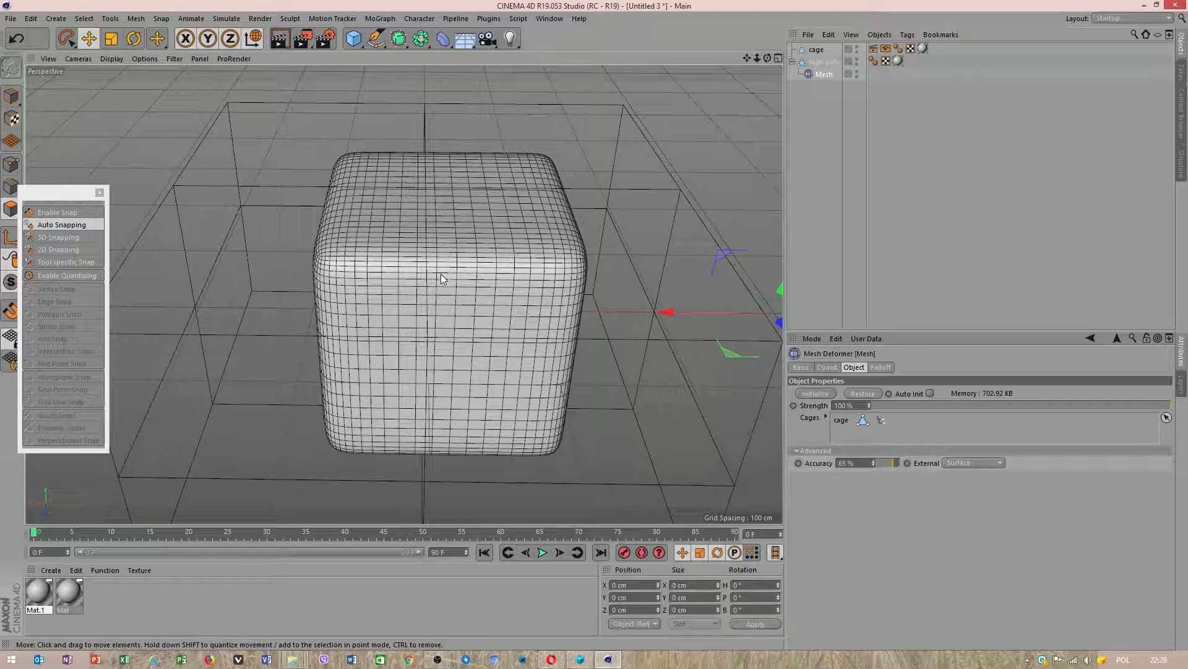
left_click(817, 49)
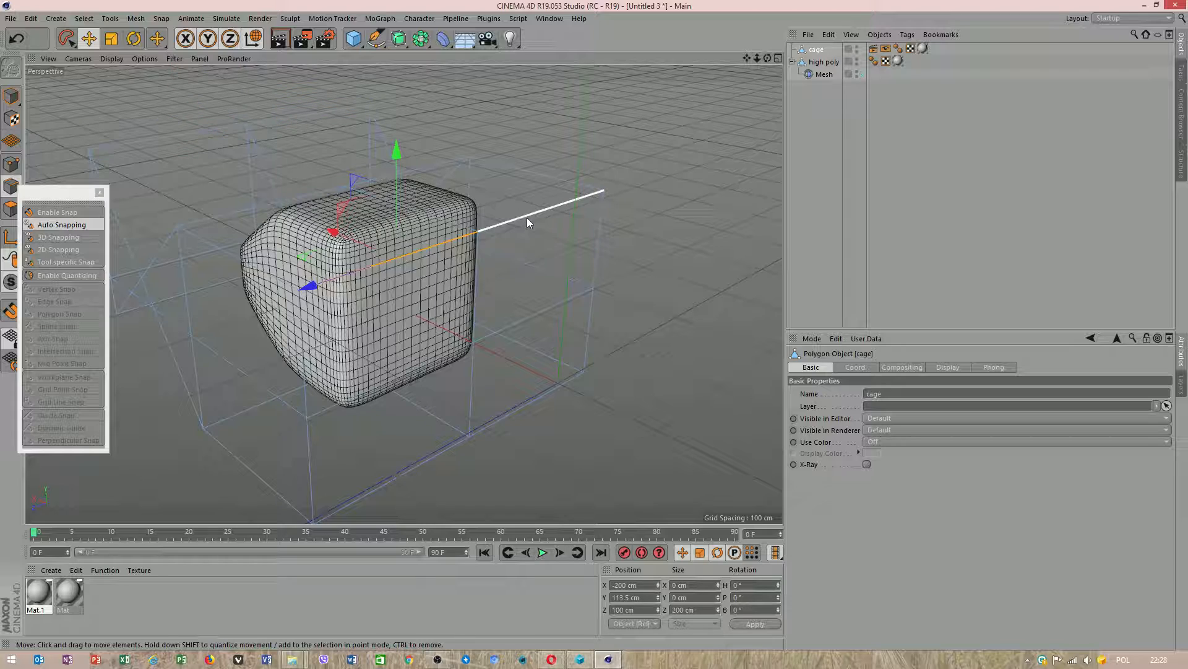
Move several cage edges to bend, point and tilt the dense cube.
left_click_drag(529, 222, 478, 307)
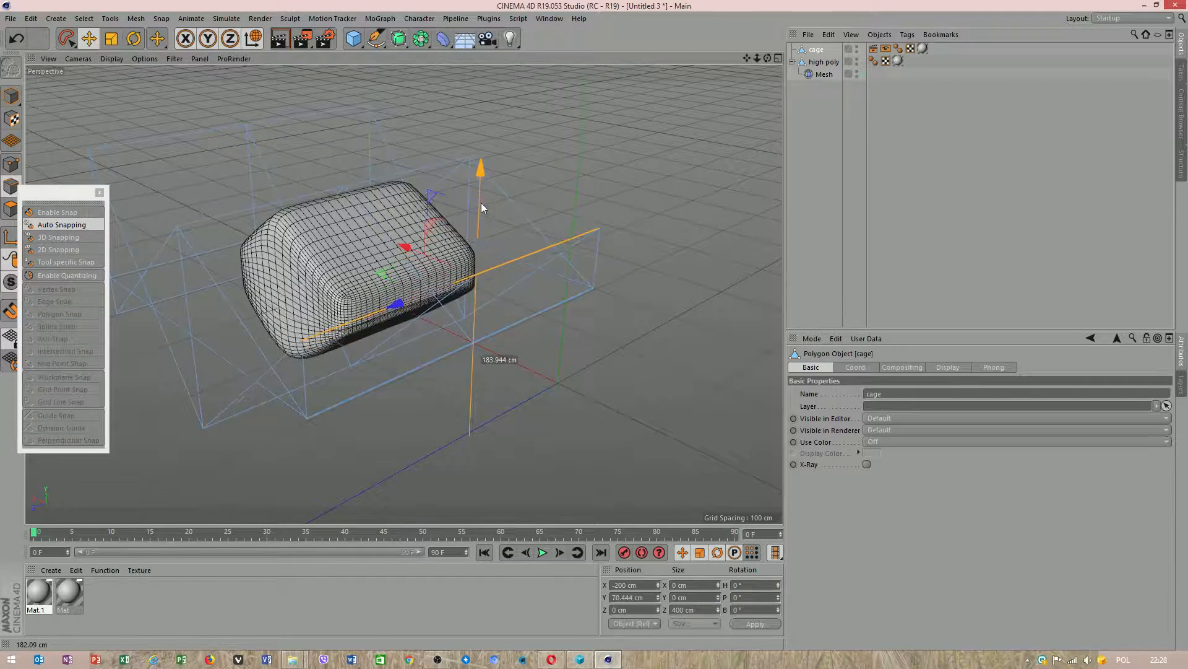
left_click_drag(481, 167, 480, 212)
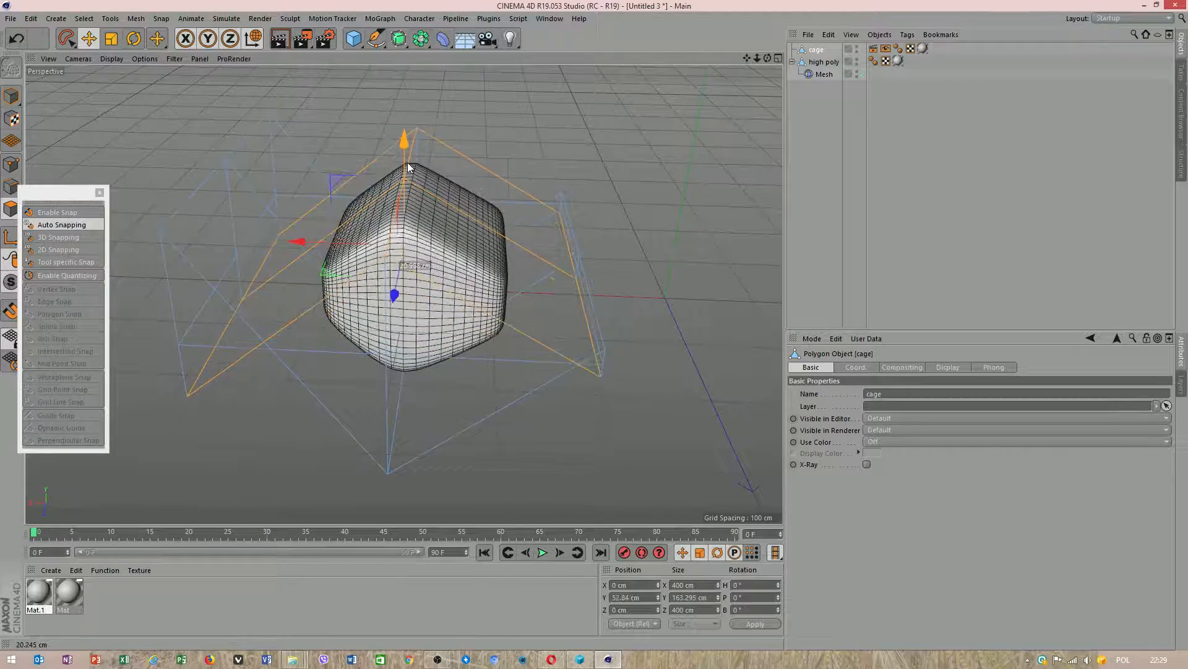
left_click_drag(403, 140, 404, 118)
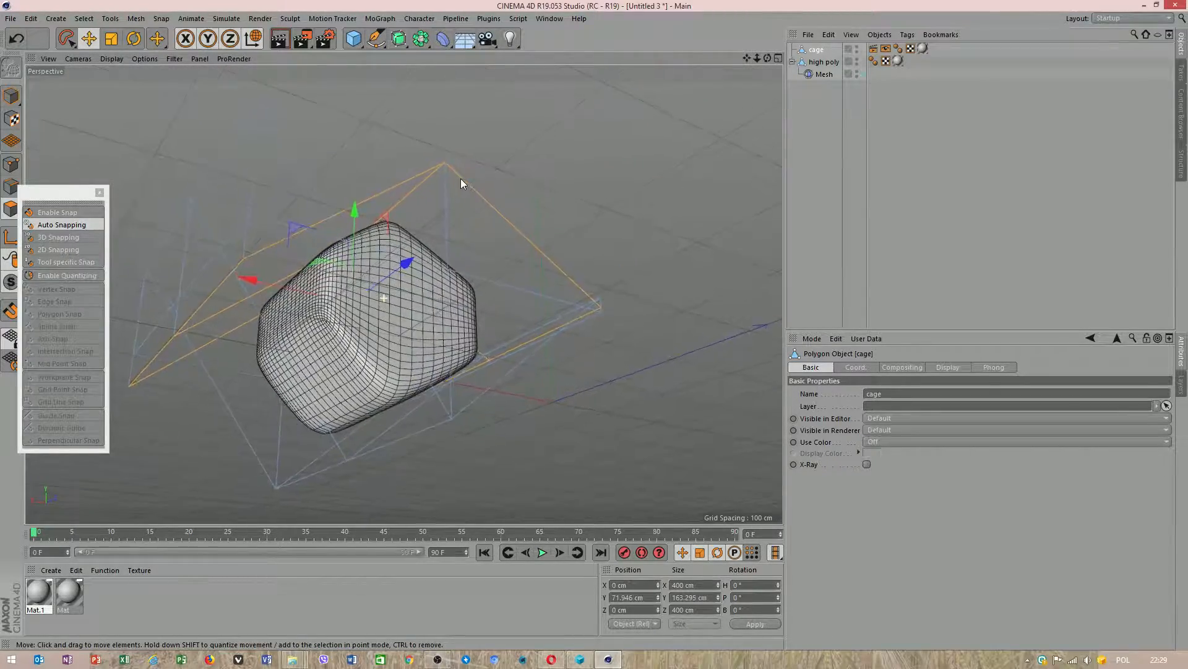
left_click_drag(462, 183, 435, 432)
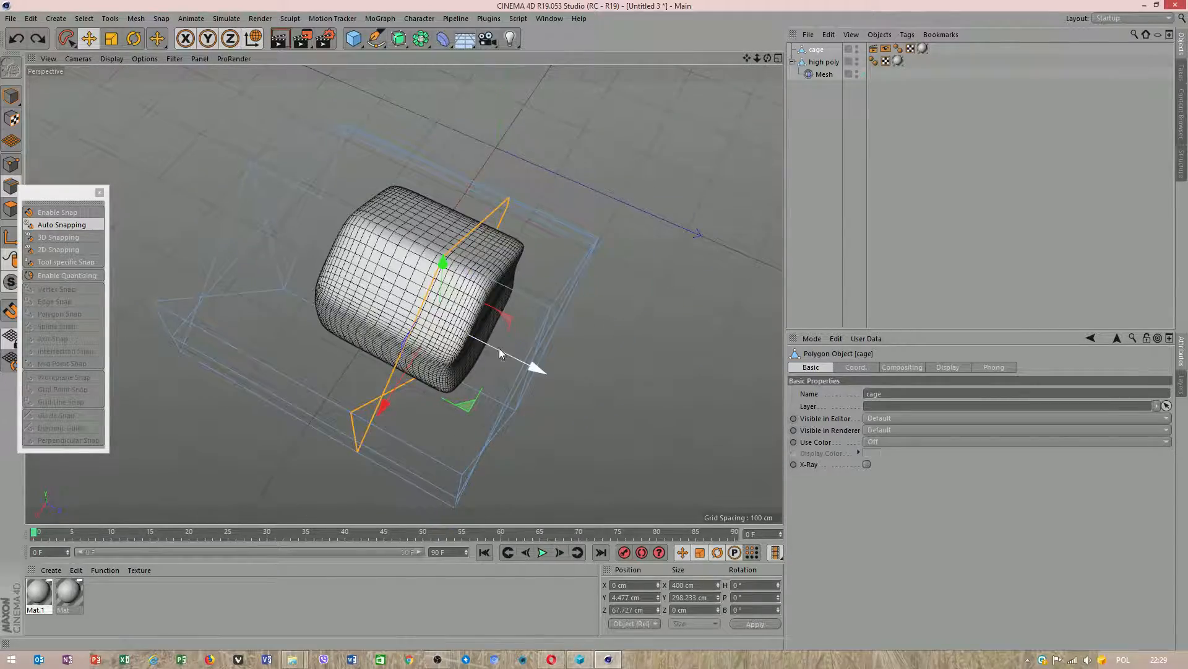
Push a cage edge sideways to widen the cube, then select cage, Mesh and high poly together.
left_click_drag(500, 342, 546, 371)
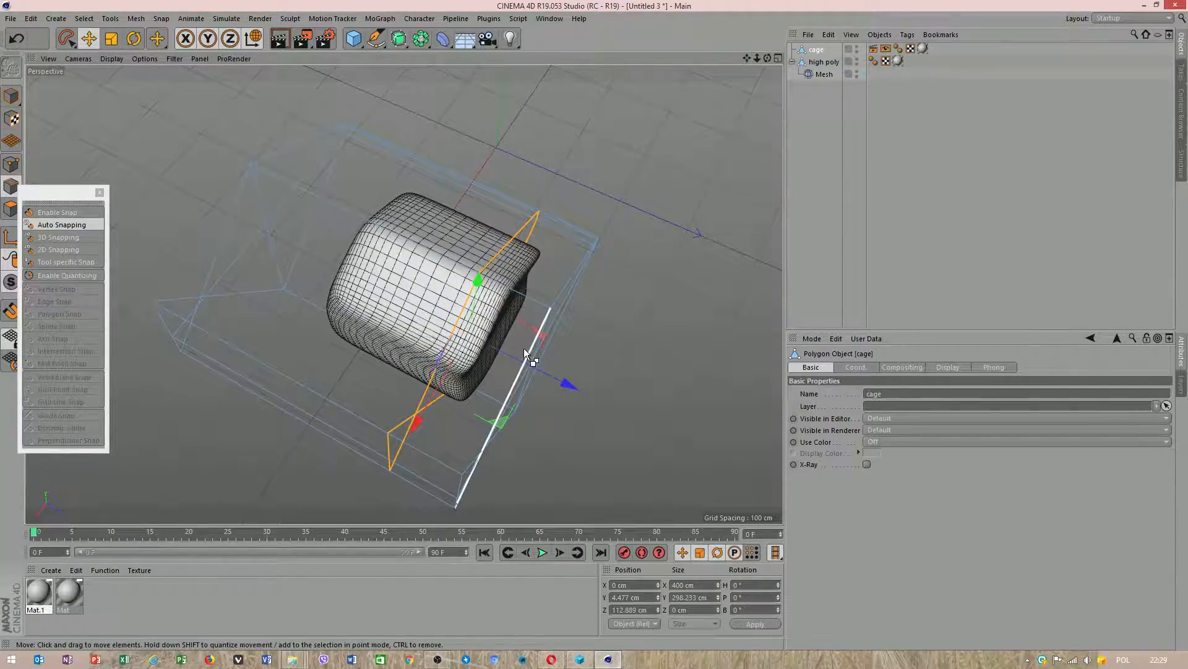
left_click_drag(531, 357, 503, 322)
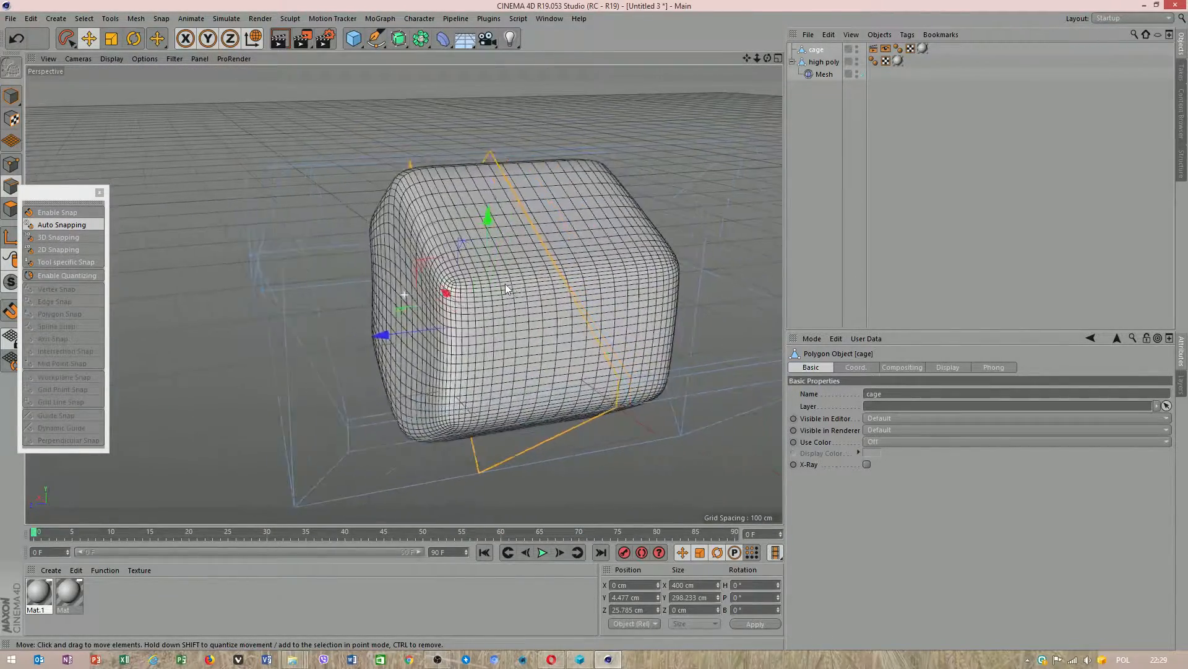
left_click(825, 62)
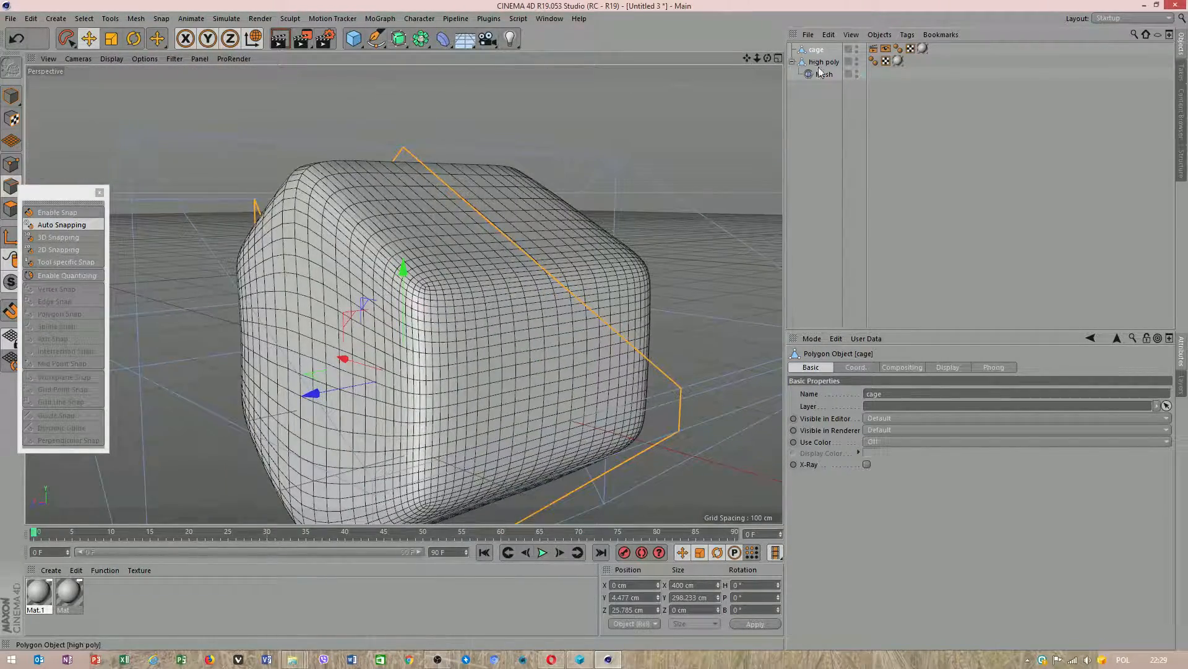
left_click(825, 73)
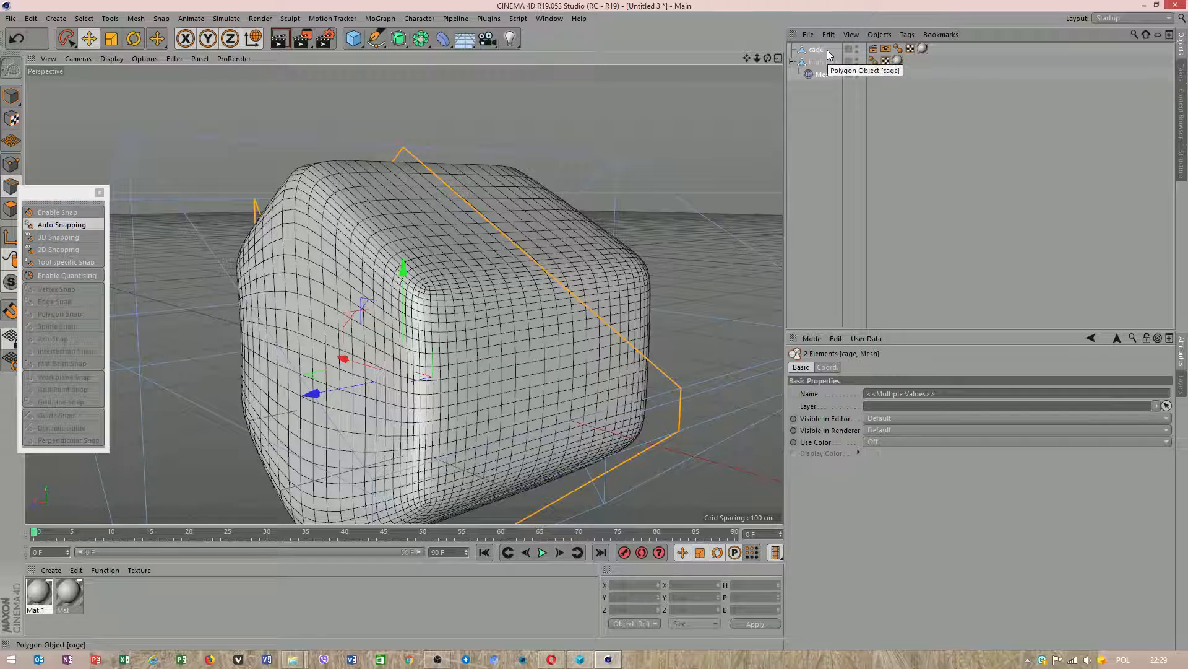
left_click(824, 62)
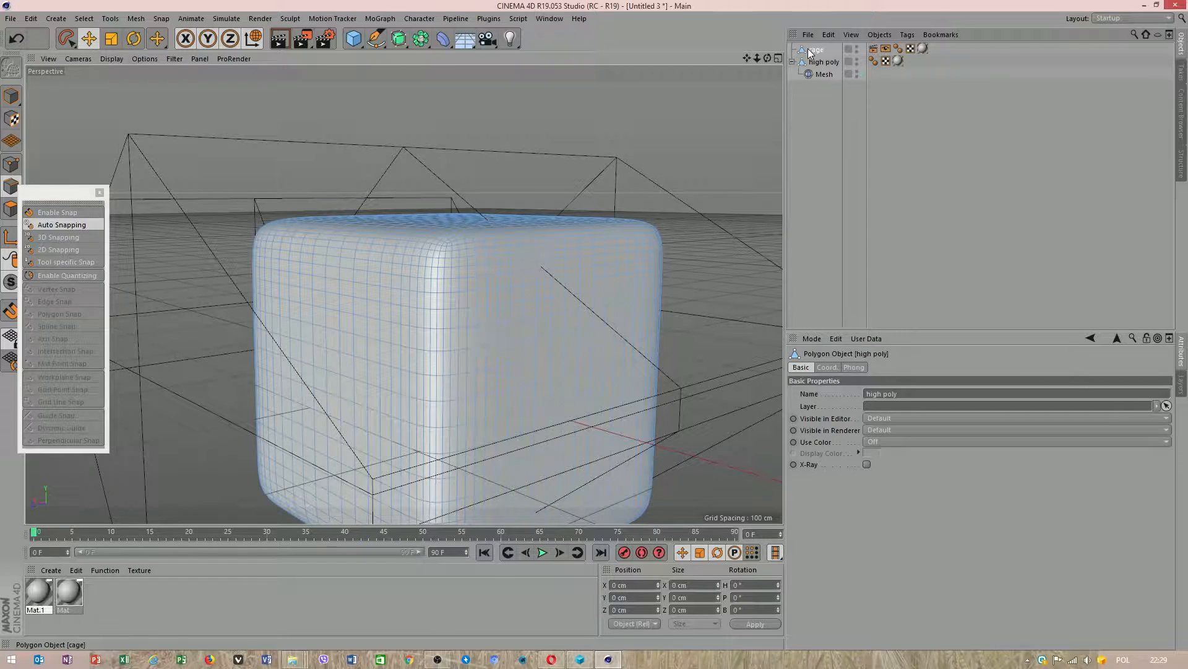
Connect the selected objects and review the resulting cage, Mesh and high poly in the Object Manager.
right_click(817, 49)
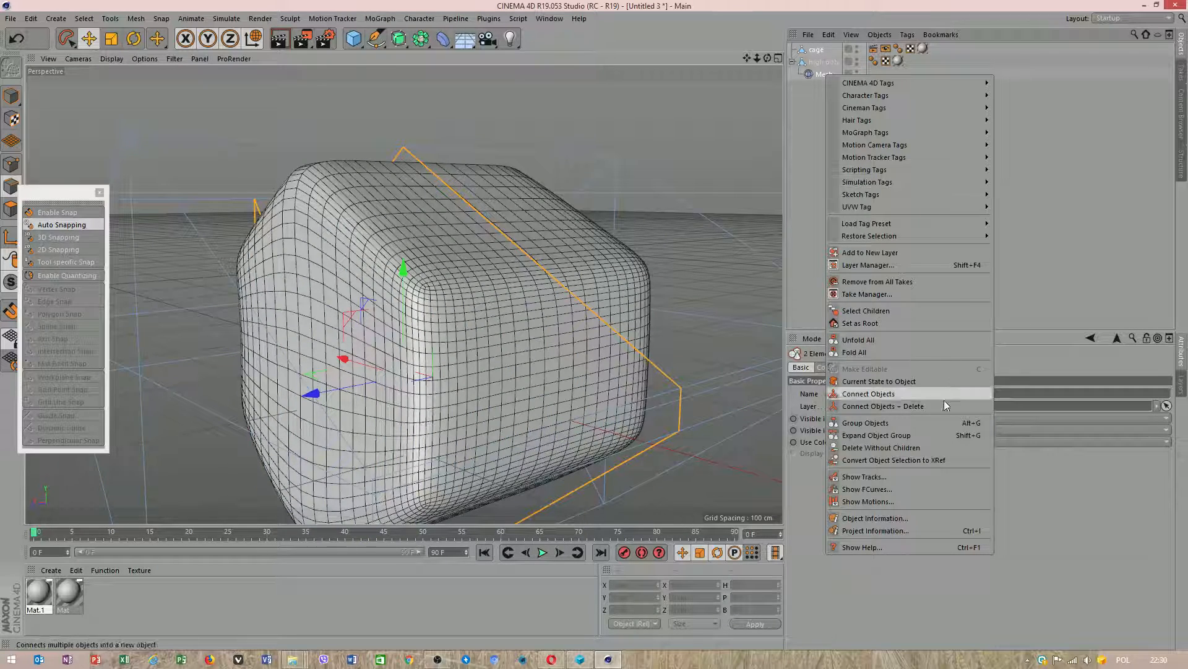
mouse_move(883, 406)
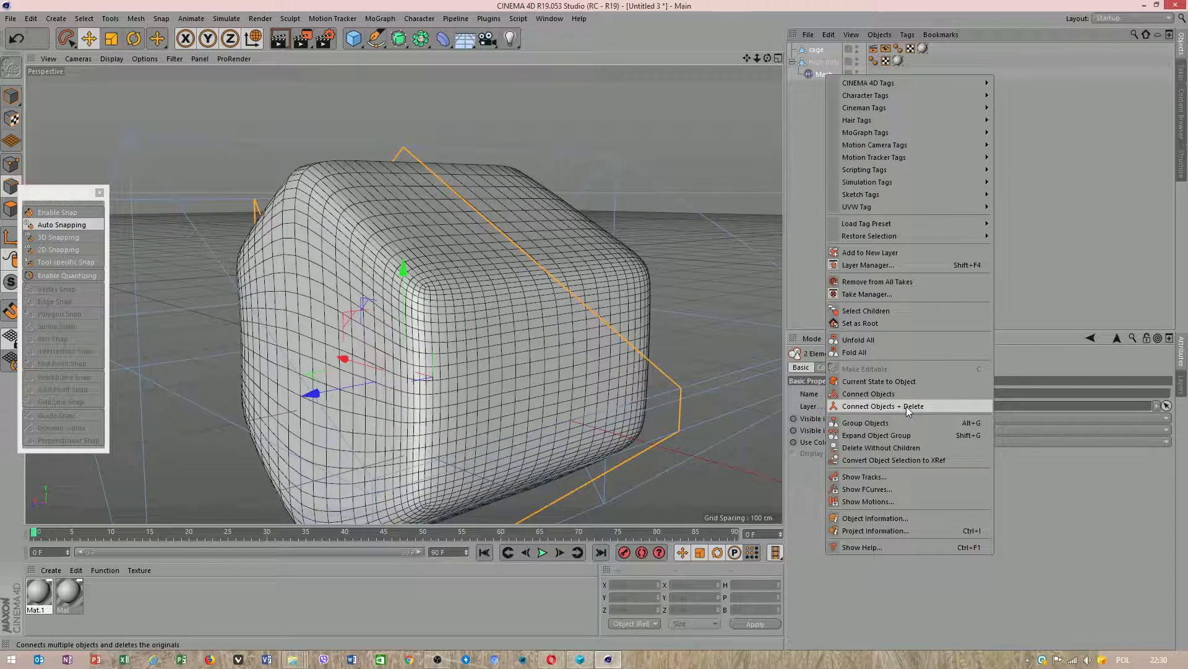
left_click(883, 406)
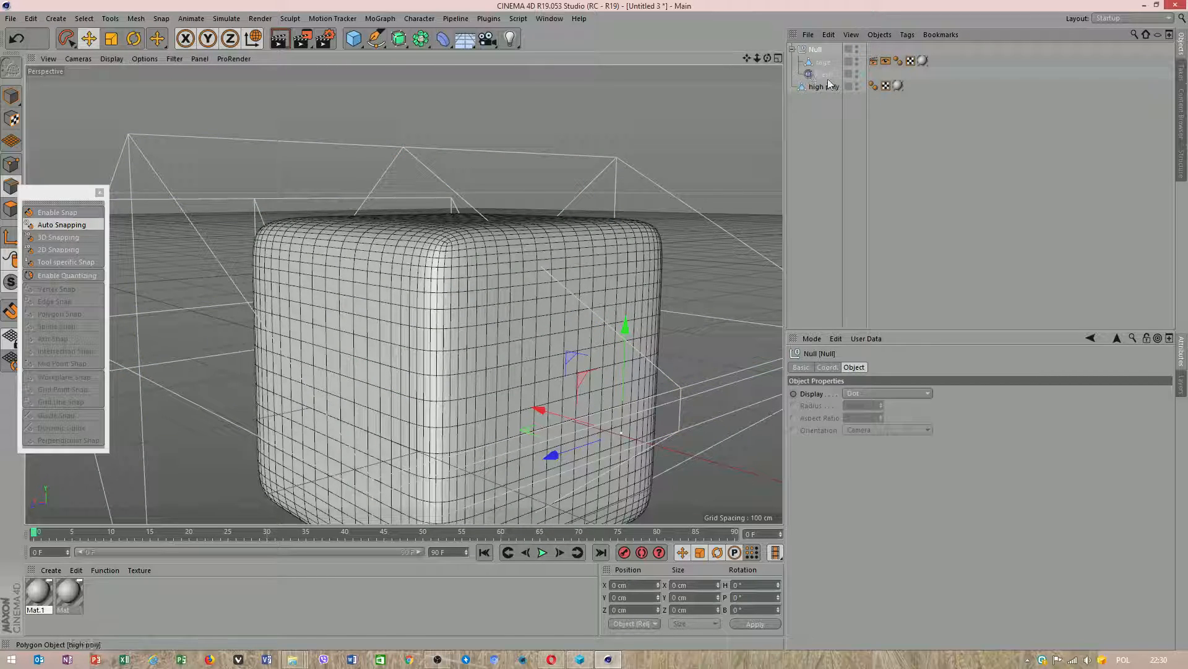
left_click(826, 73)
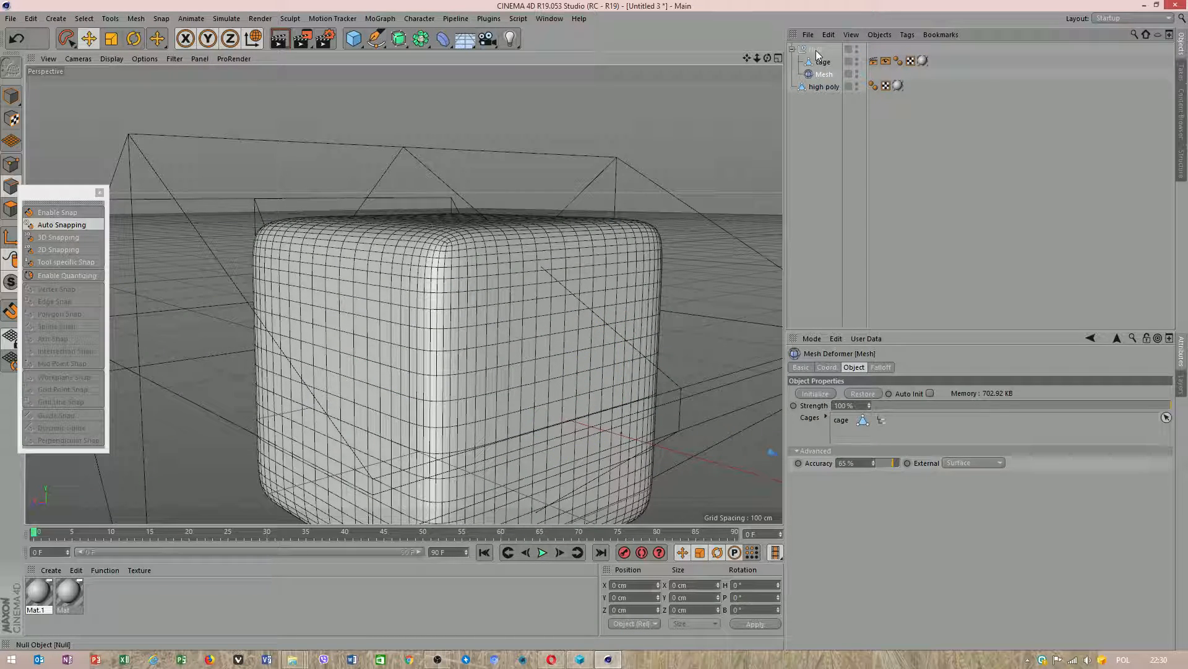
right_click(824, 74)
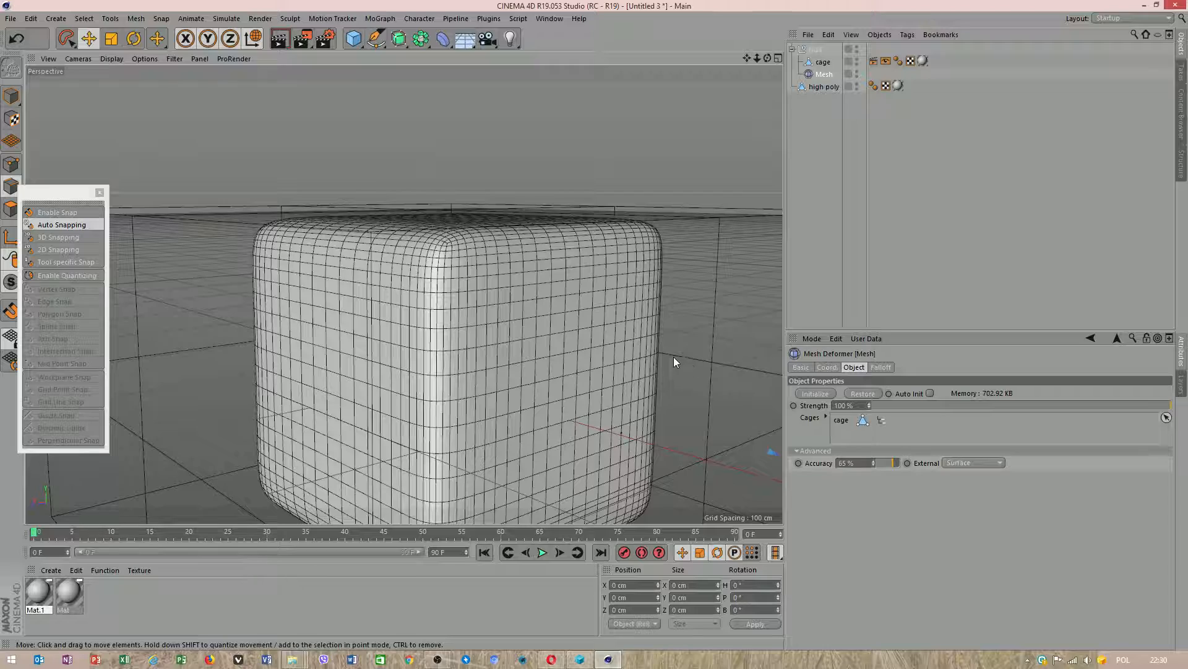
left_click(823, 62)
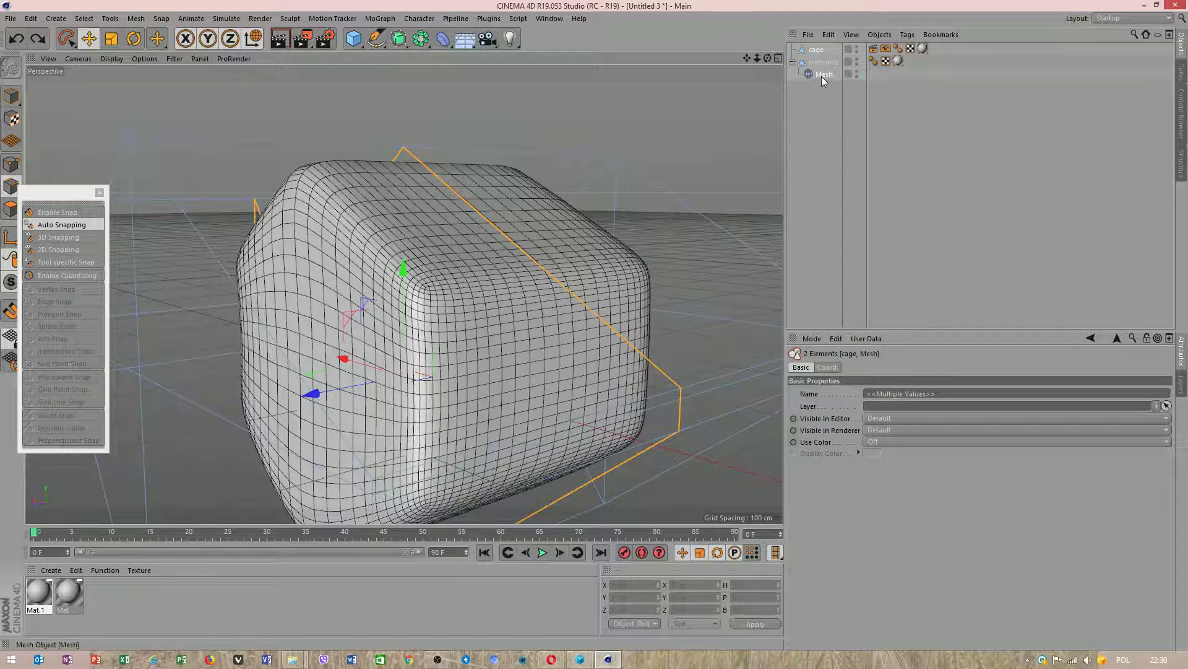
left_click(822, 62)
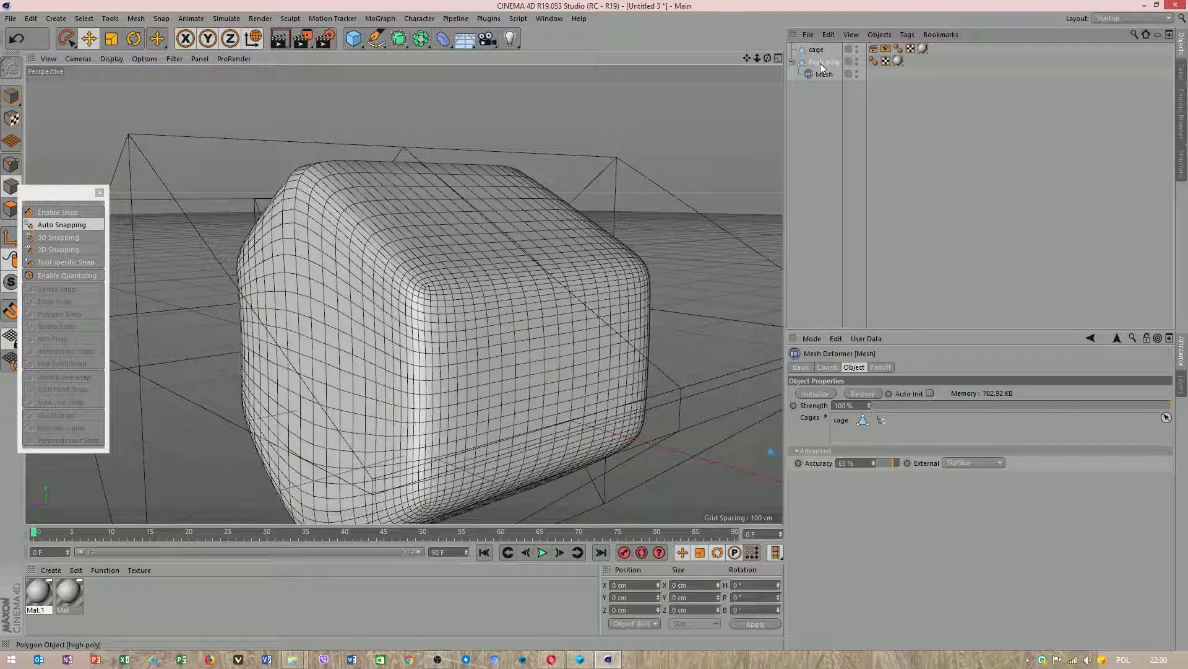
left_click(817, 49)
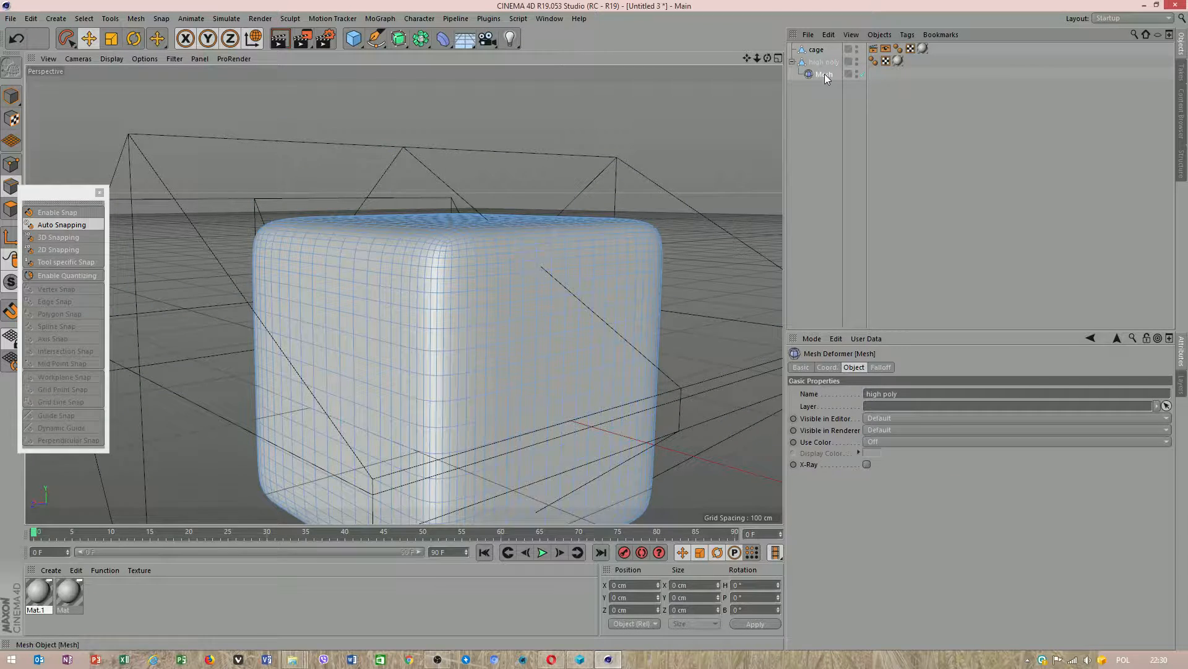
left_click(817, 49)
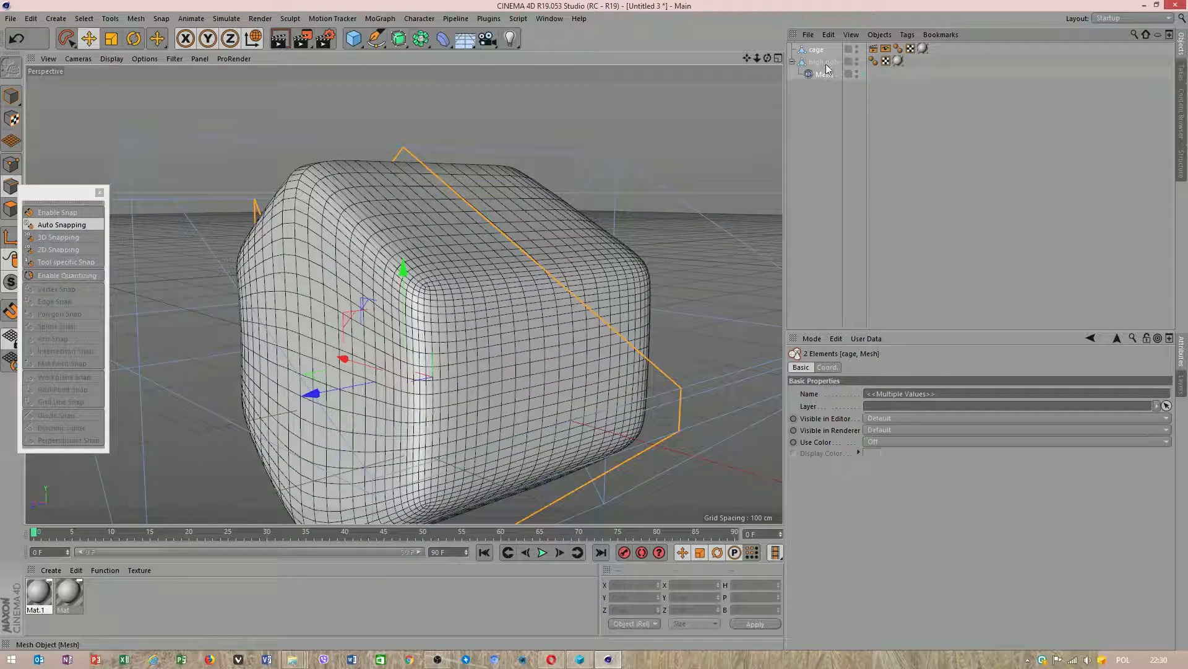
Group the objects under a Null and drag high poly under the Mesh deformer so the cage deforms it.
left_click(824, 62)
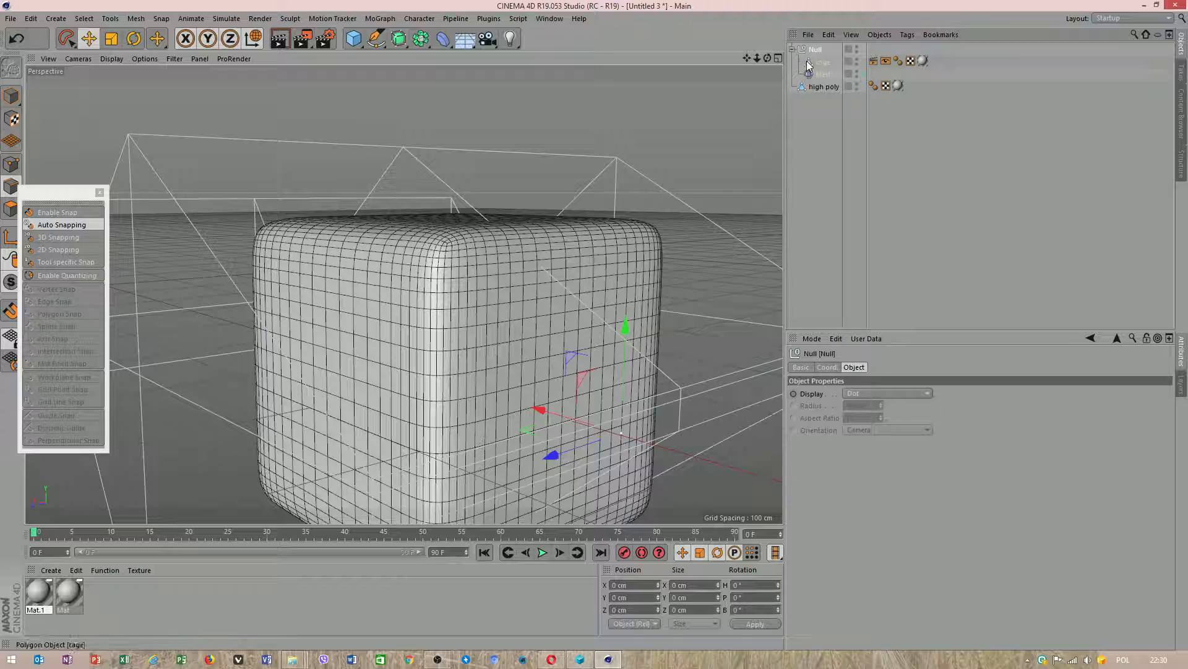
left_click(825, 86)
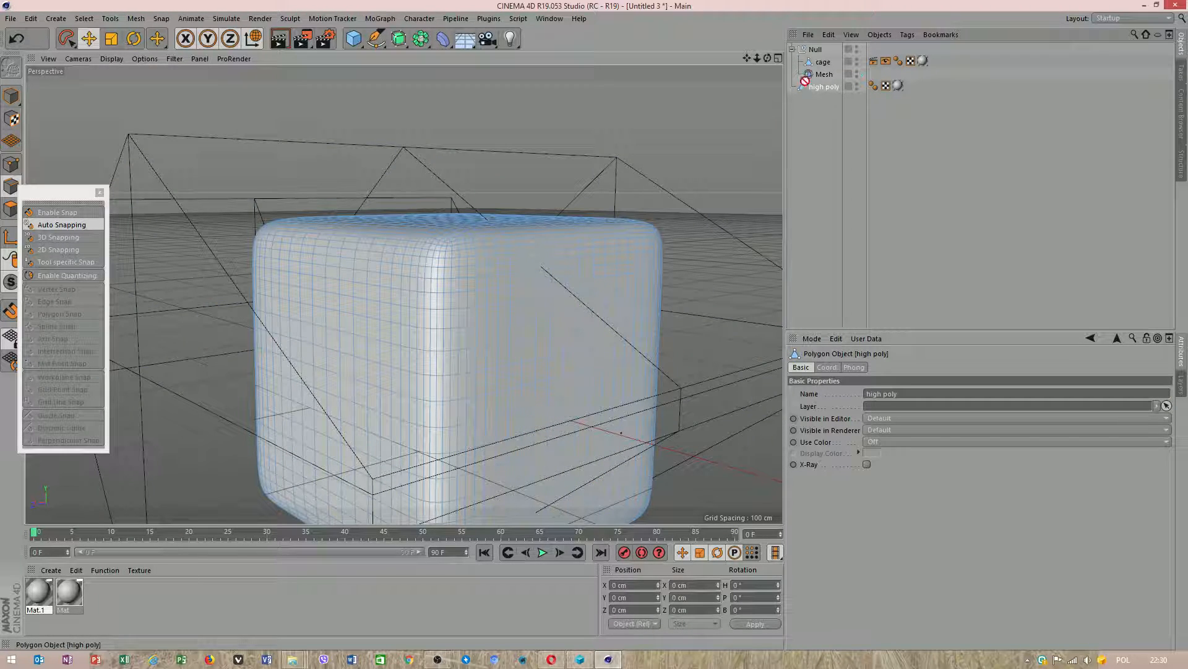
left_click(825, 75)
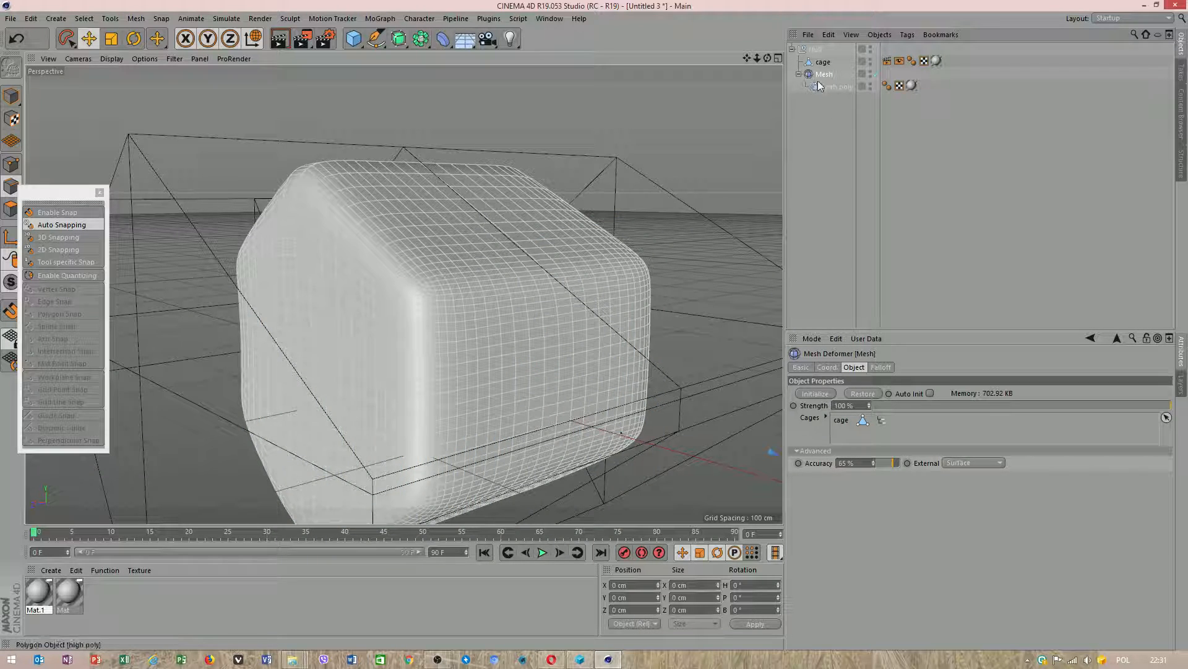
left_click(838, 86)
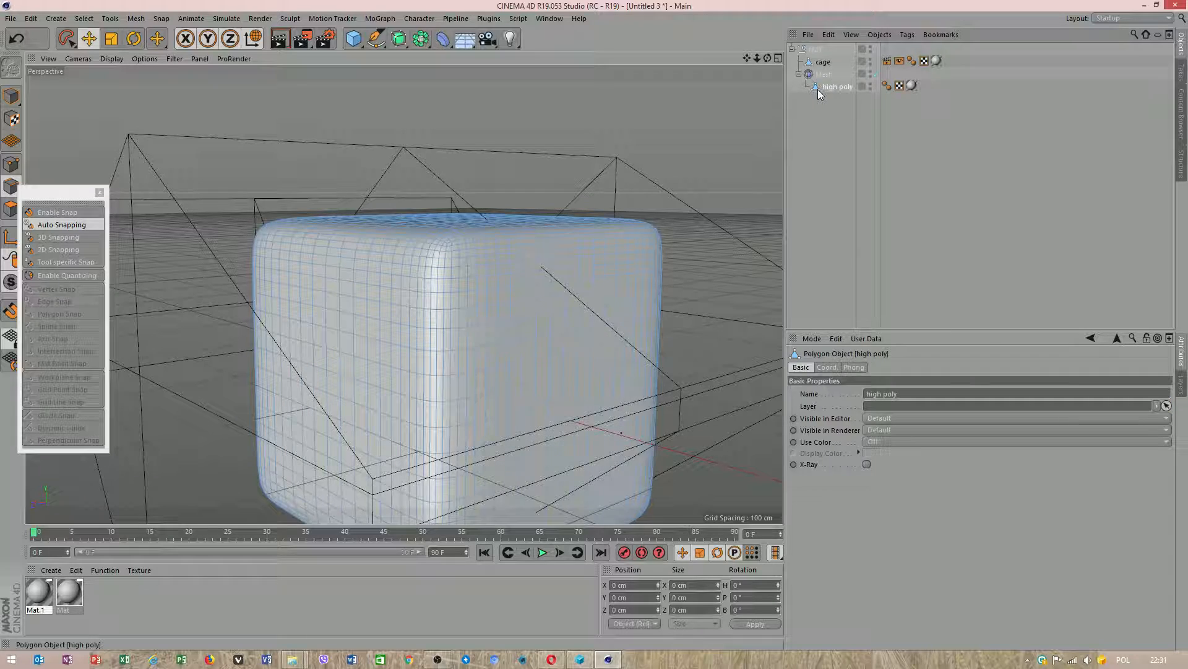
left_click(823, 62)
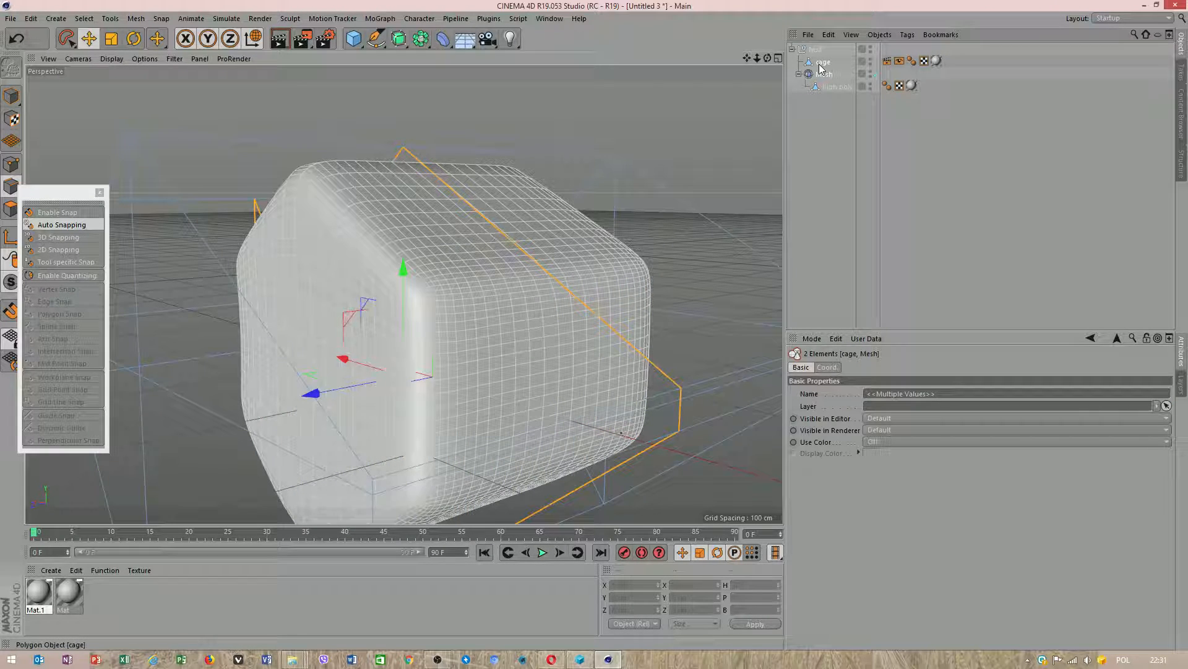
right_click(822, 62)
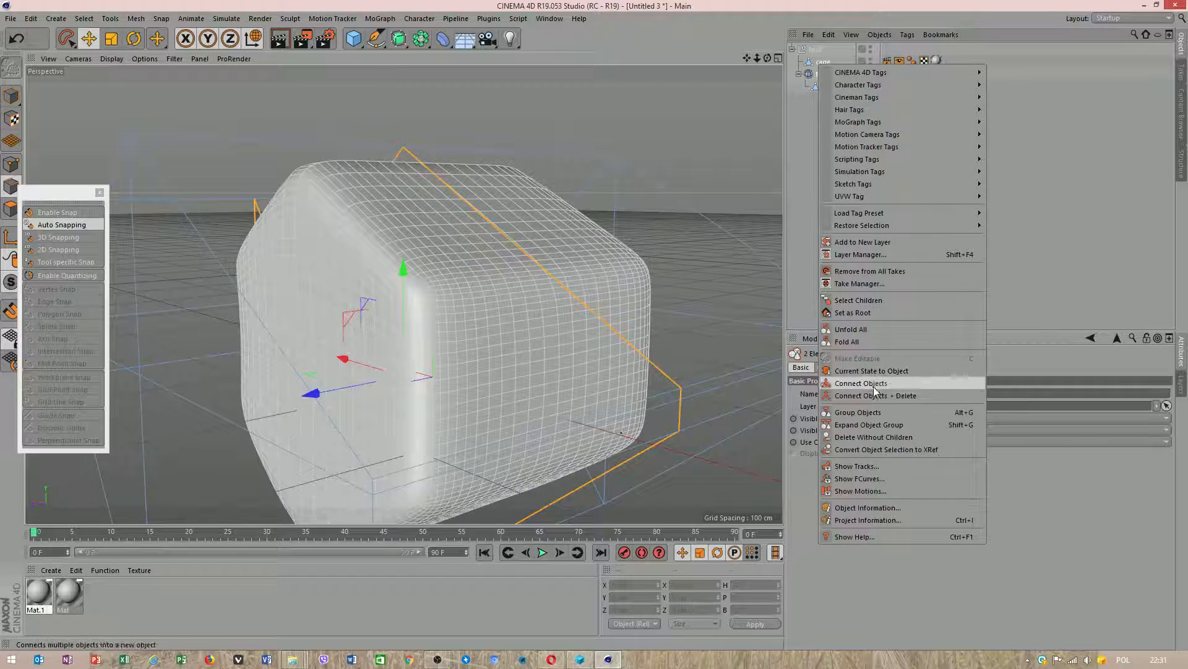
left_click(872, 370)
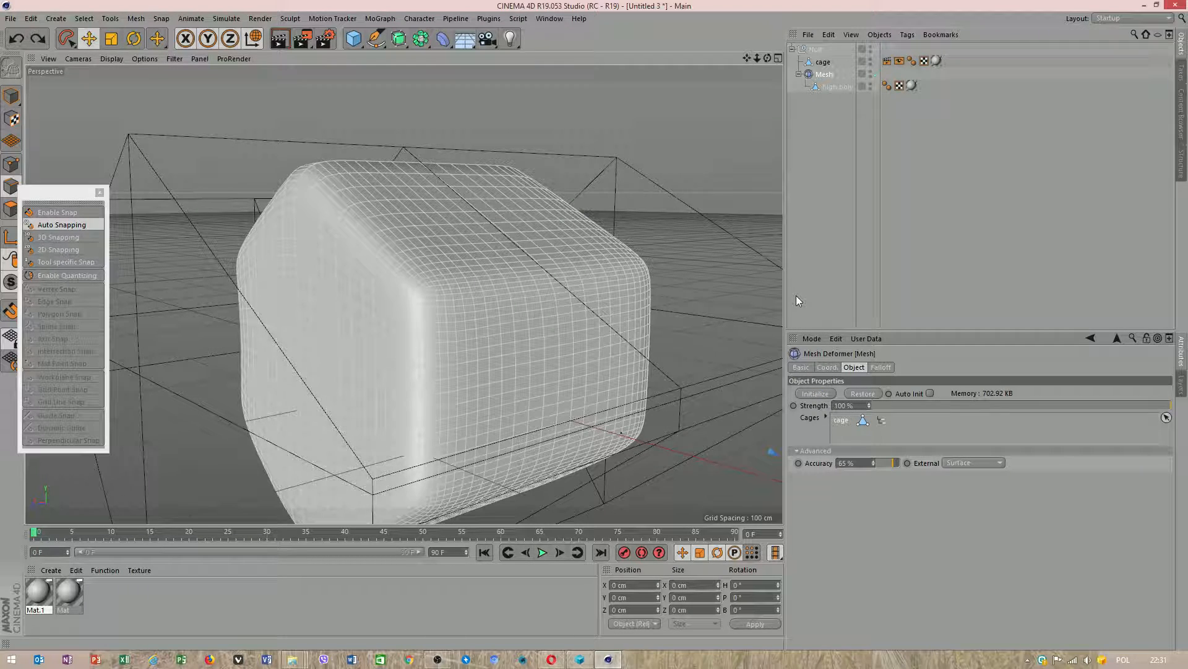
left_click(836, 86)
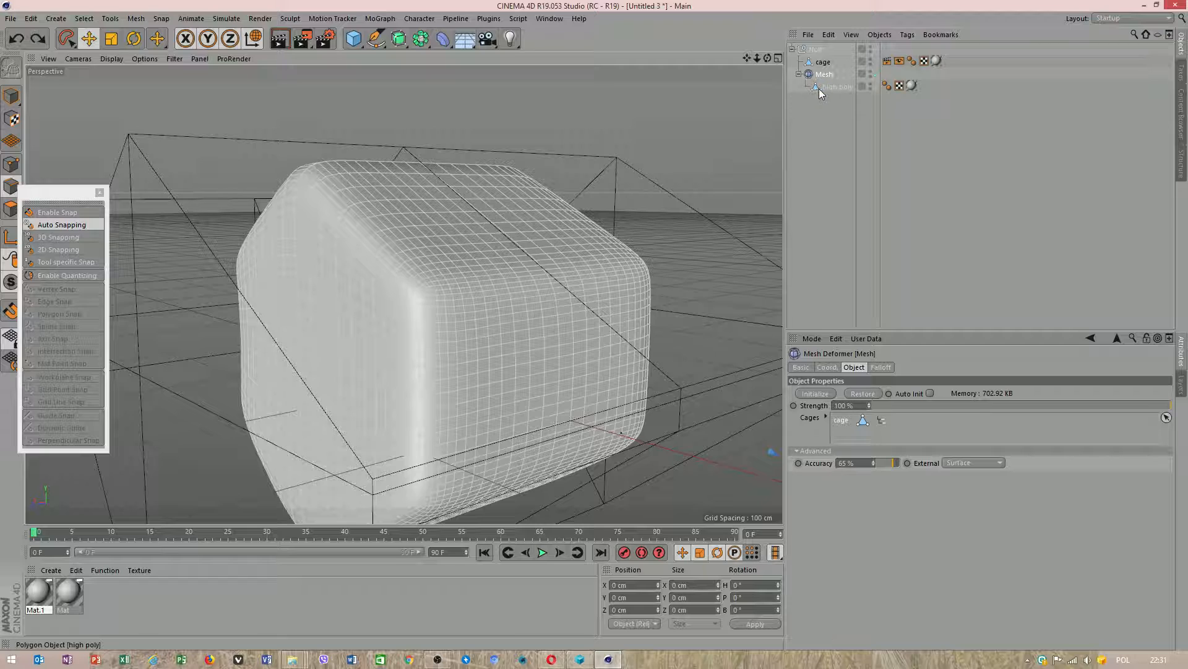
left_click(822, 62)
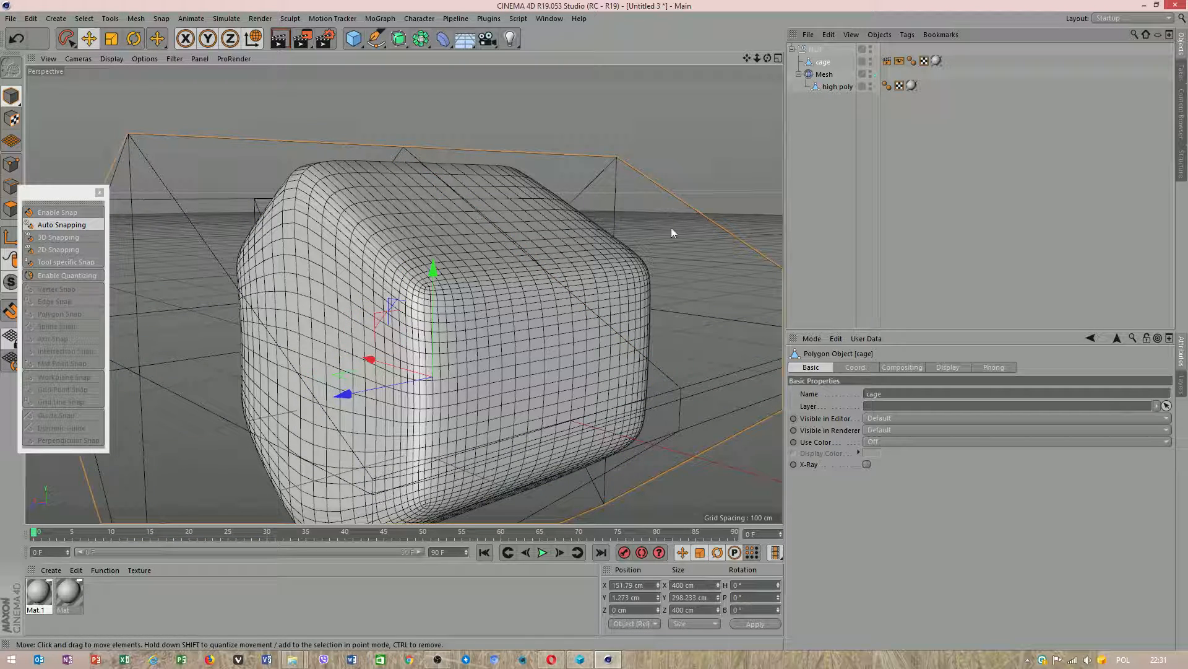
left_click(824, 75)
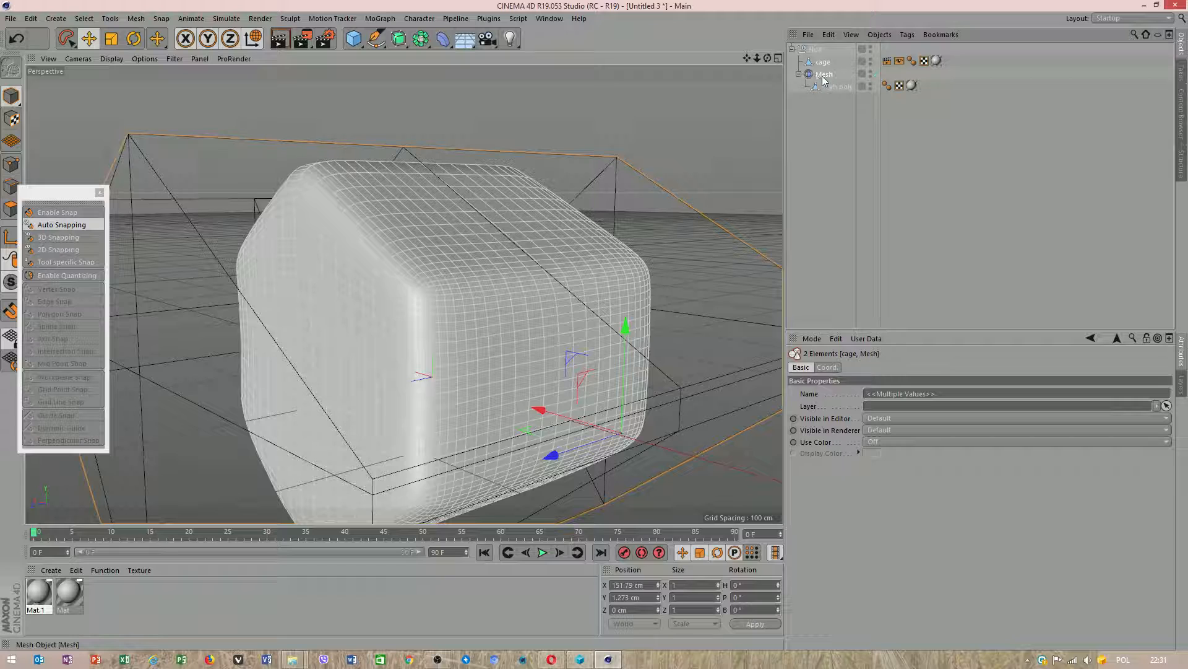
Bake the selection with Current State to Object.
right_click(823, 74)
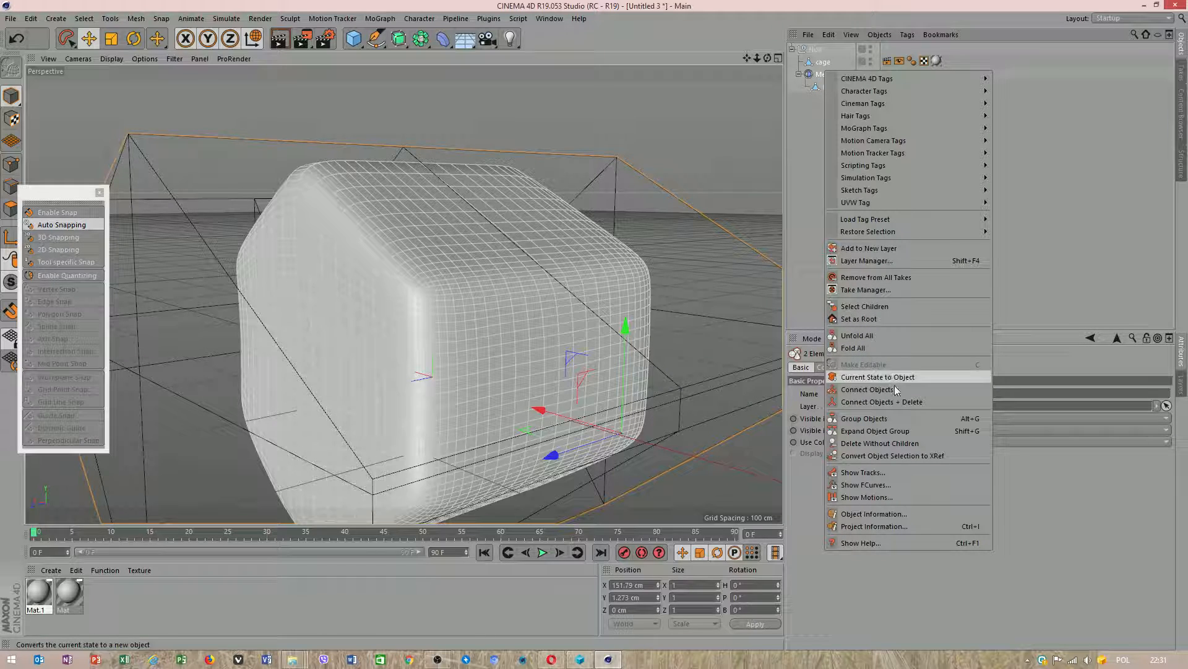
left_click(879, 377)
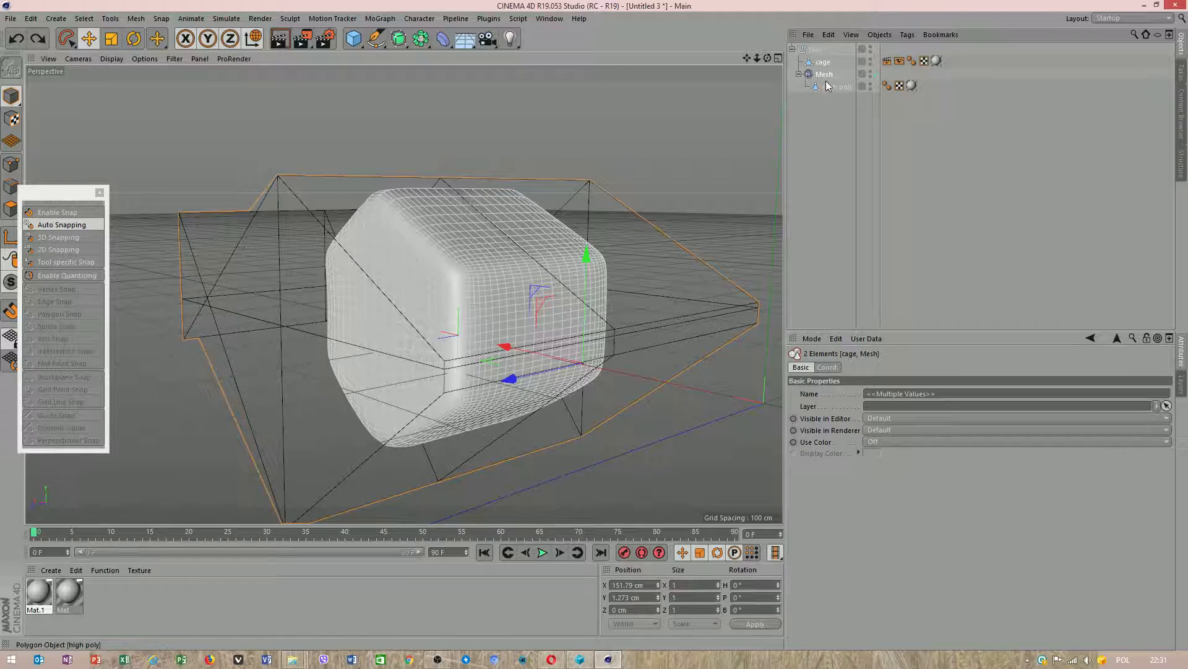
left_click(825, 73)
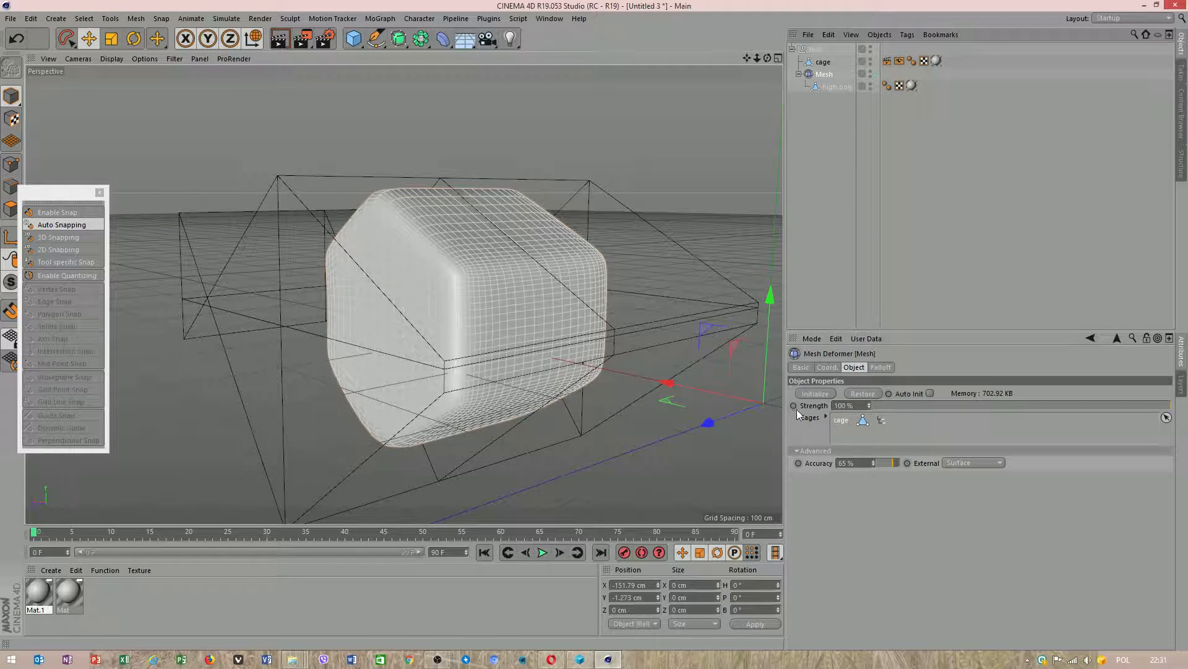
Rearrange the Object Manager so the Null holds only the cage and Mesh with high poly sits outside.
left_click(824, 75)
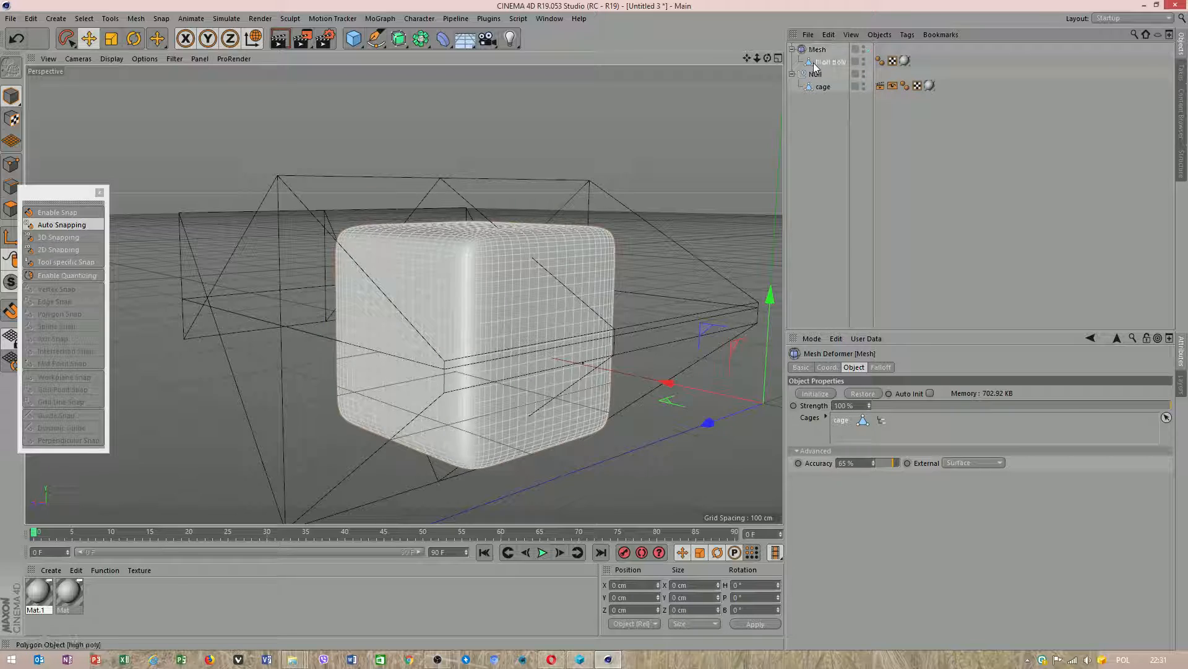
left_click(824, 86)
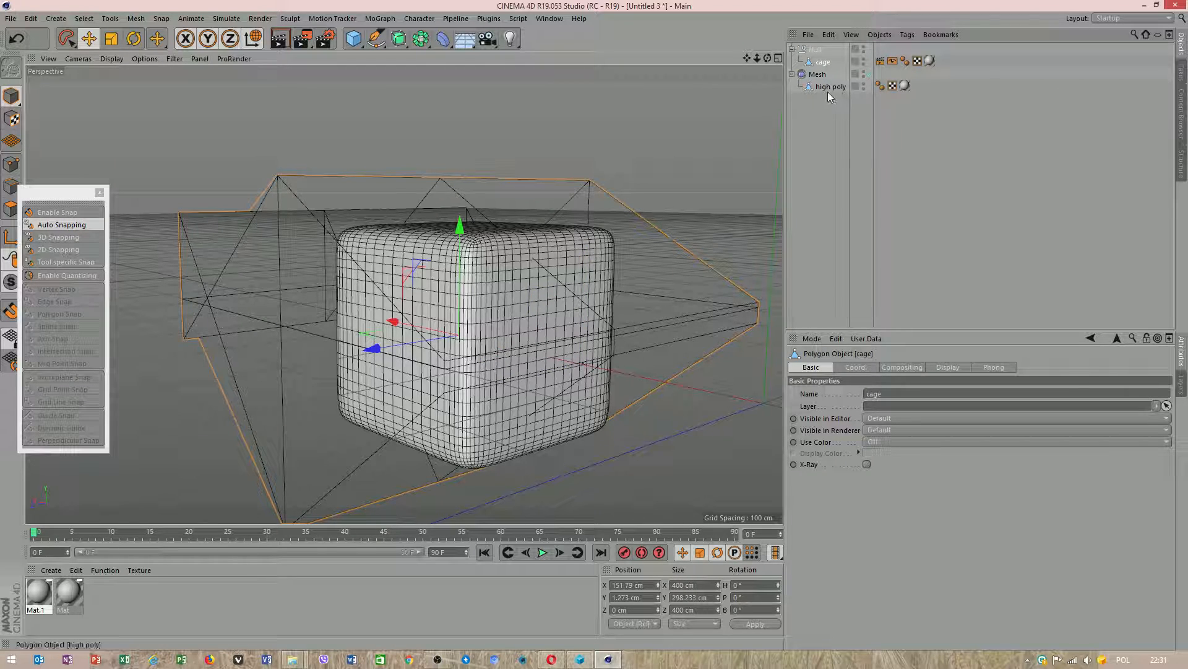
left_click(818, 74)
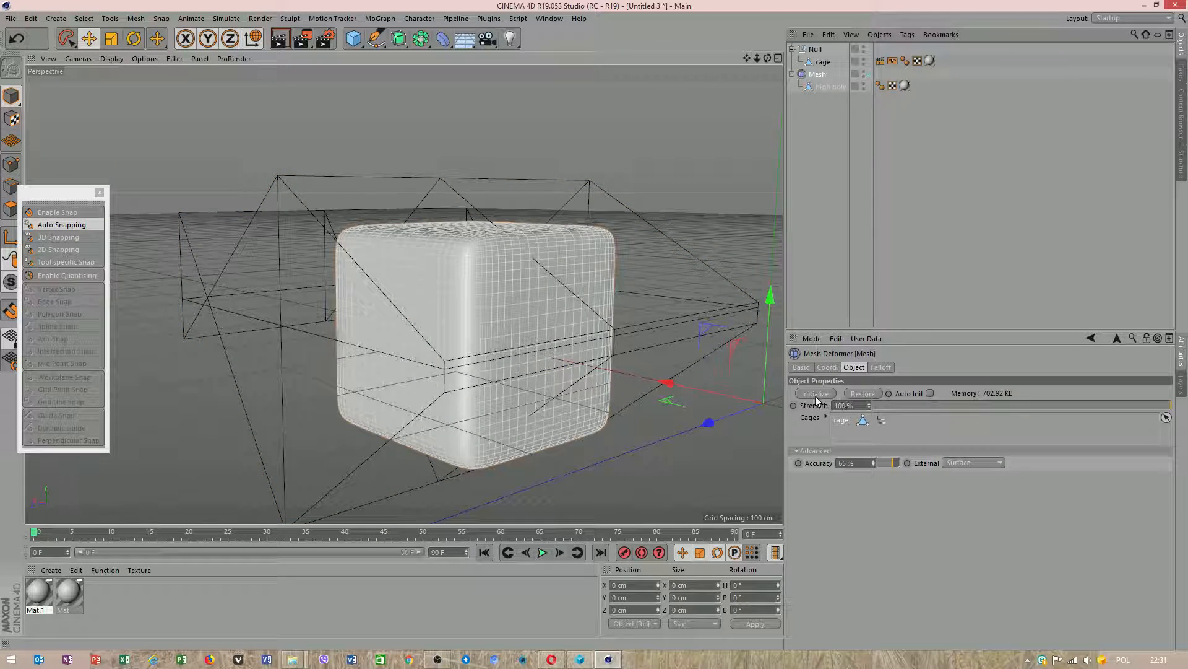
left_click(822, 62)
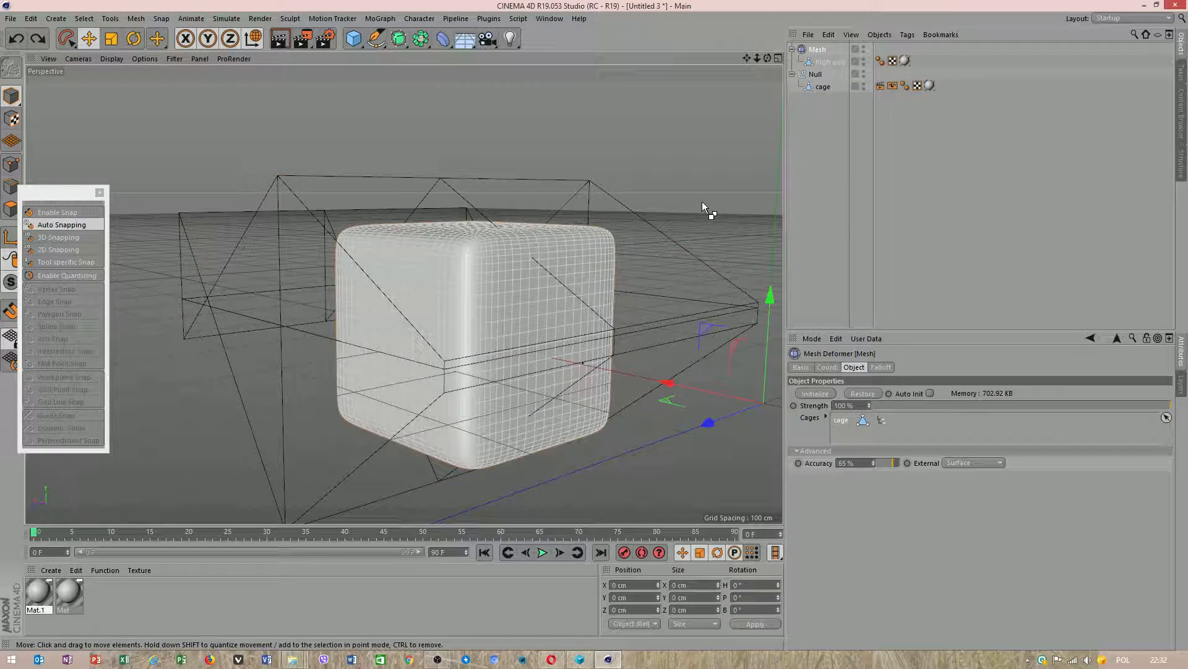
Select the Null group with high poly and connect them into the single polygon object Null.1.
left_click(839, 87)
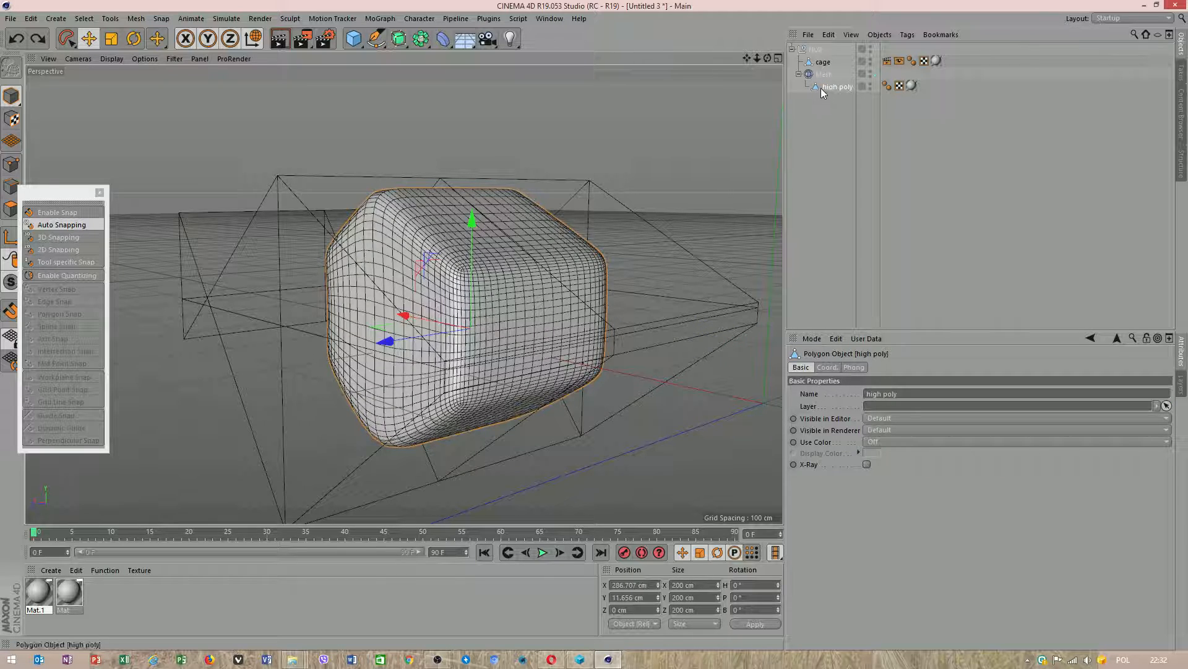
left_click(823, 62)
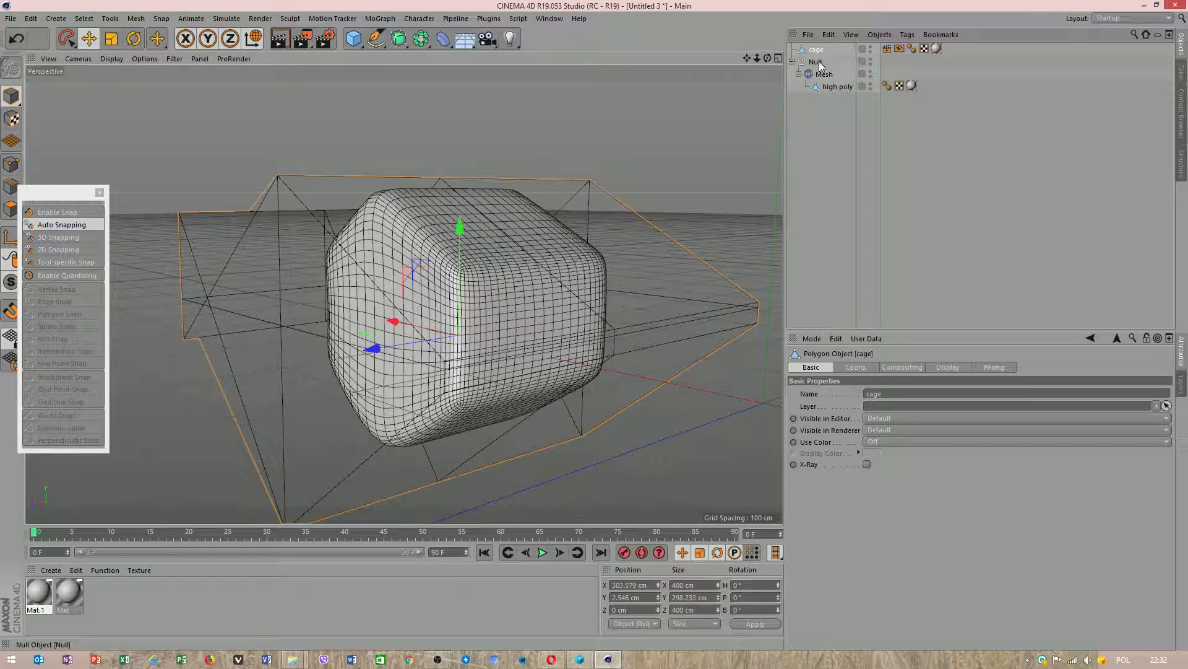
left_click(837, 87)
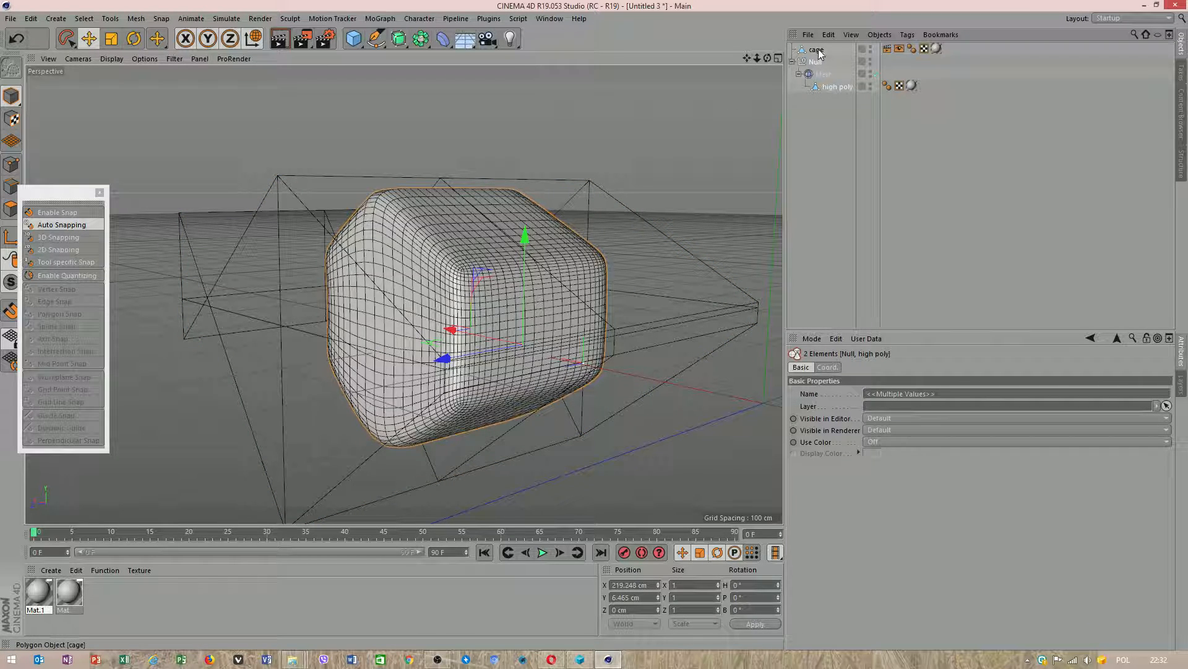
right_click(839, 86)
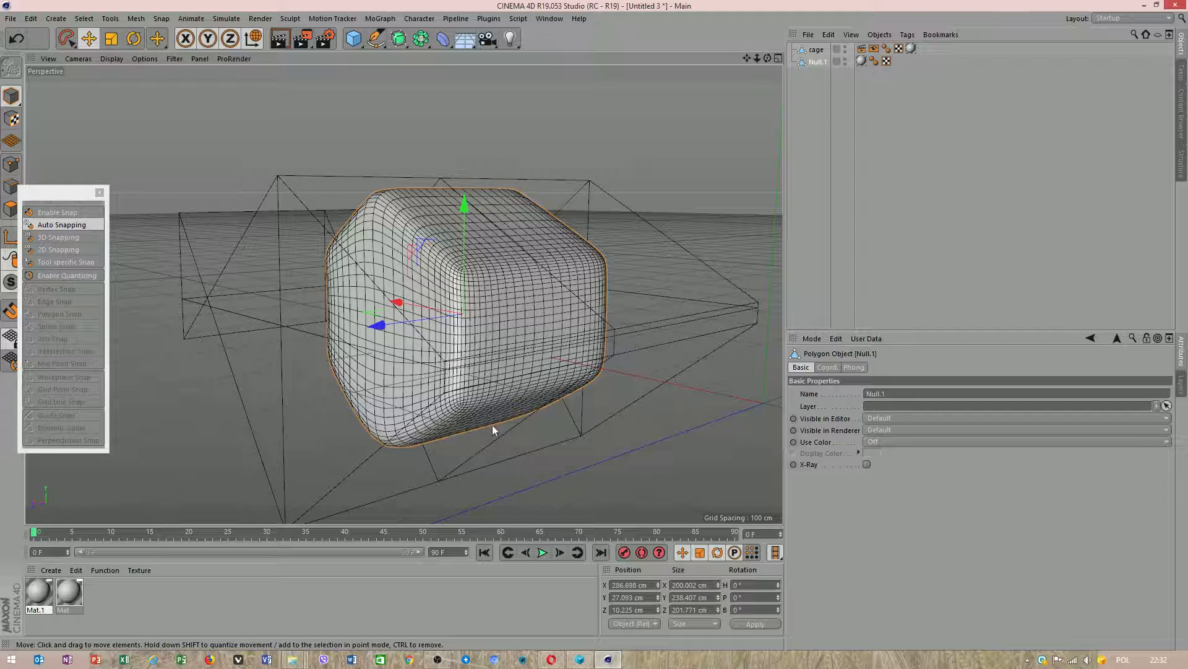
Browse the Deformer palette without adding one, then undo to restore the Null group beside the cage.
left_click(816, 49)
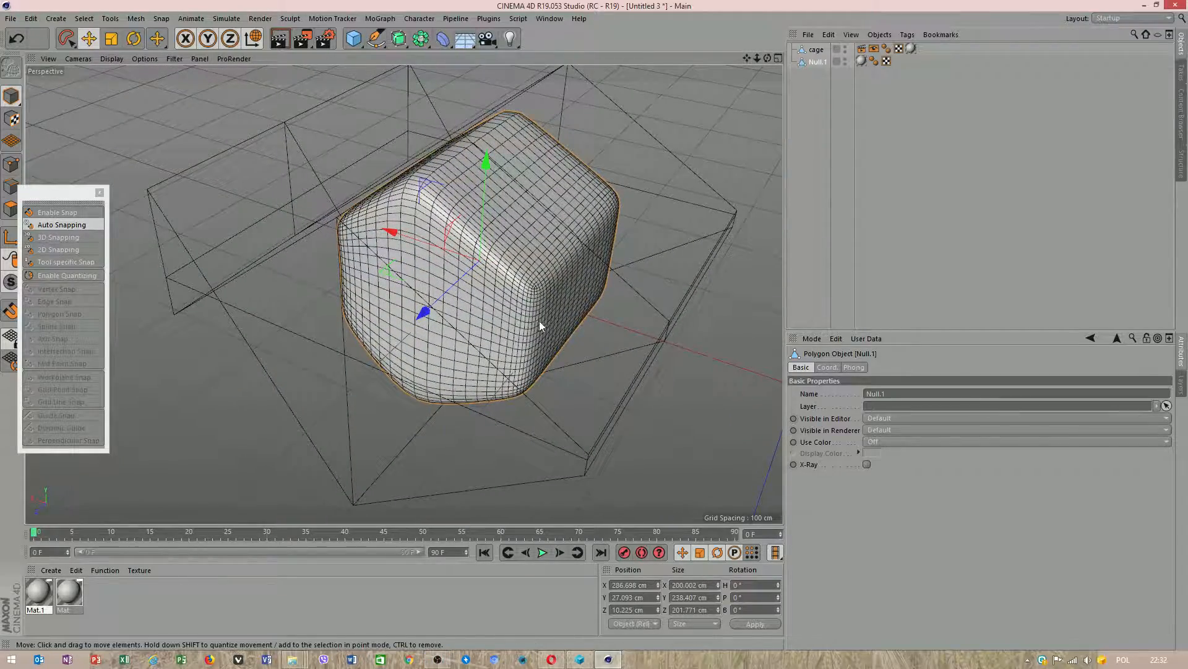
left_click(443, 38)
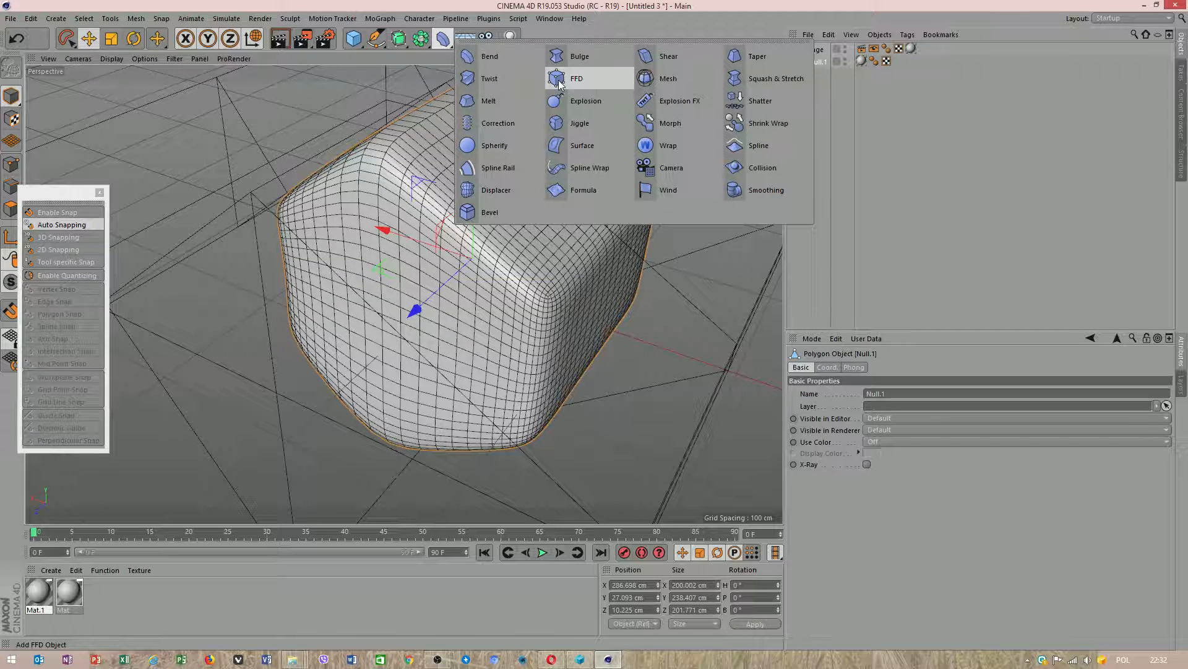
left_click(576, 78)
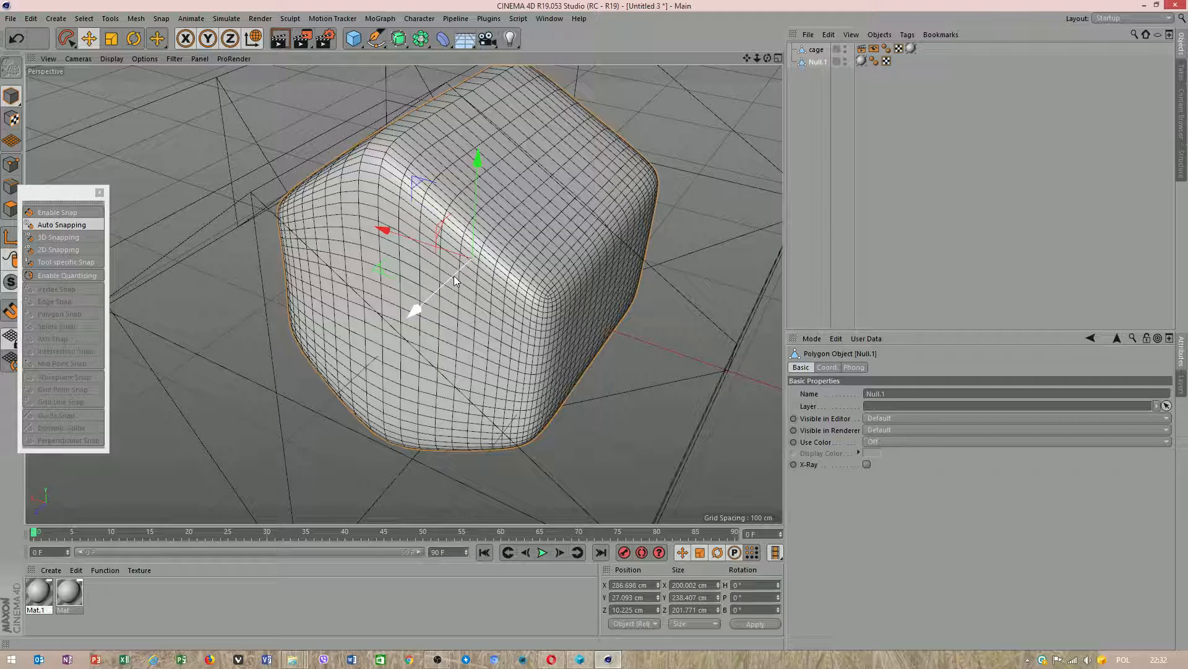
mouse_move(583, 242)
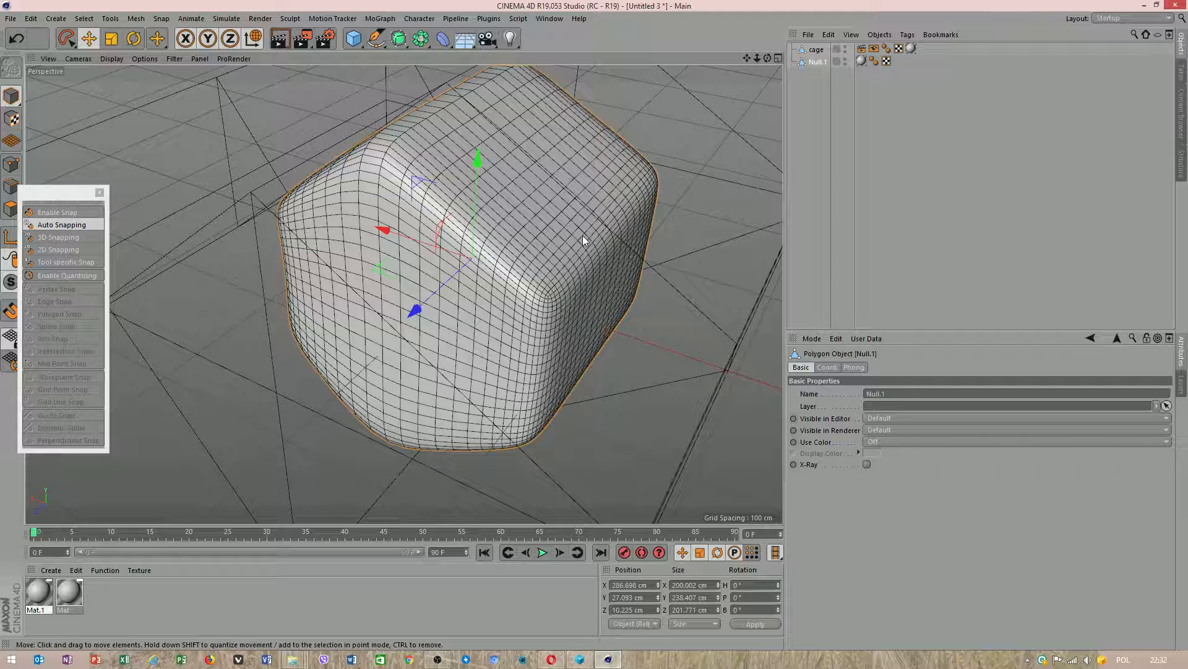
left_click(817, 62)
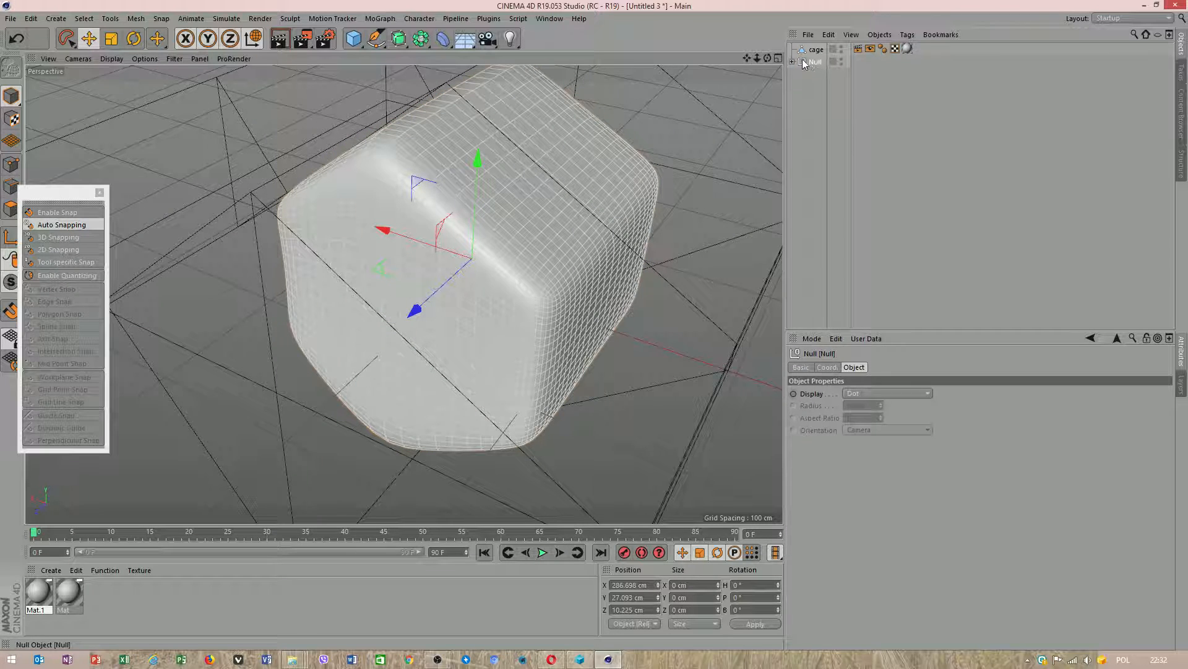